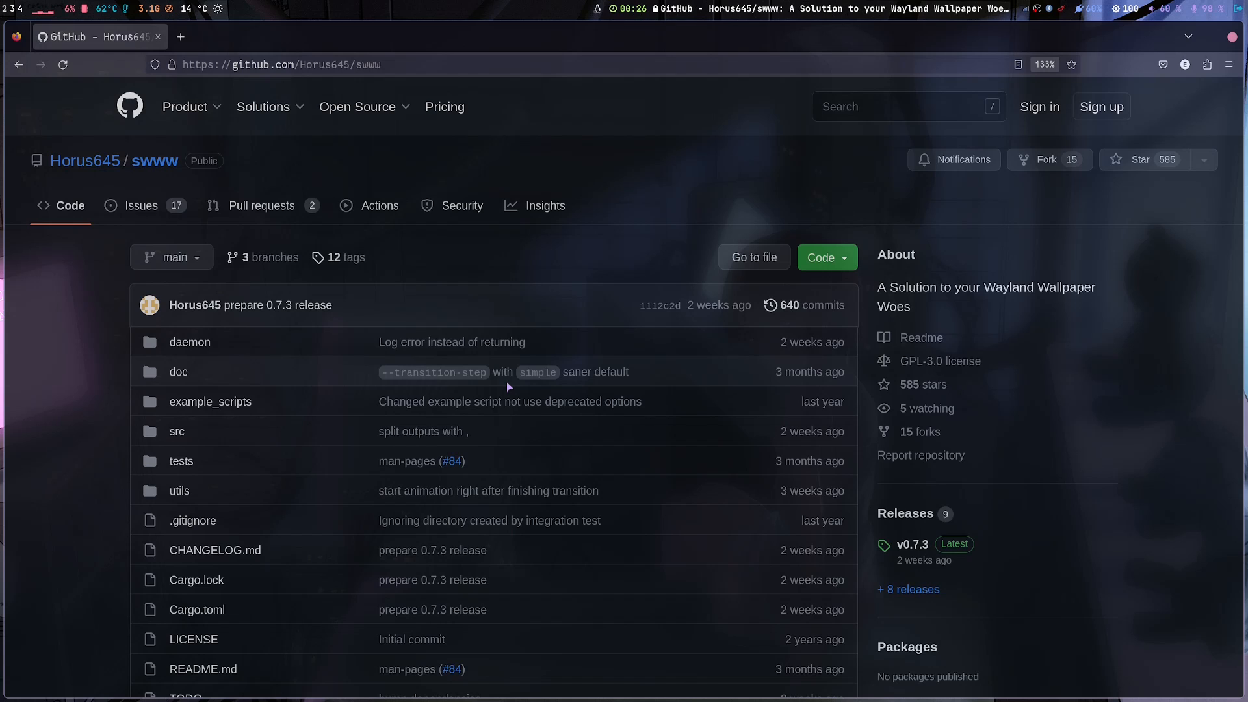
pyautogui.moveTo(142, 206)
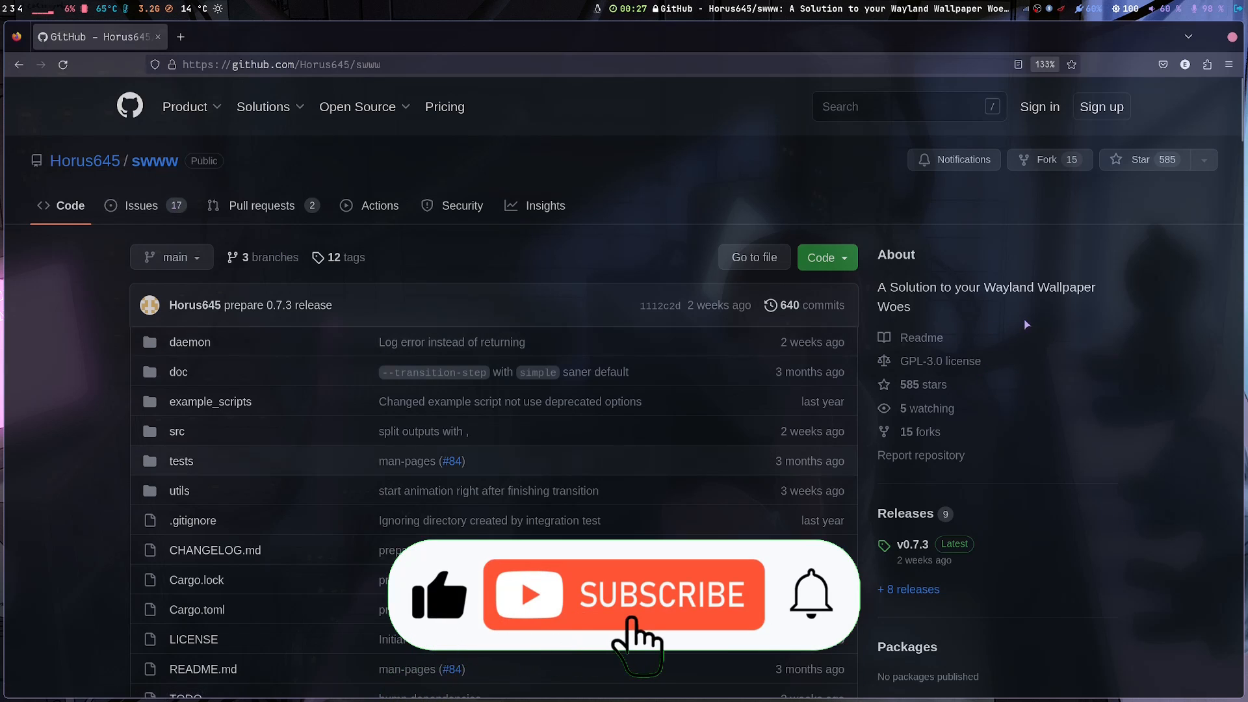
# Step: Scroll the swww README down to its Dependencies, Build instructions and packaging status
pyautogui.scroll(-3)
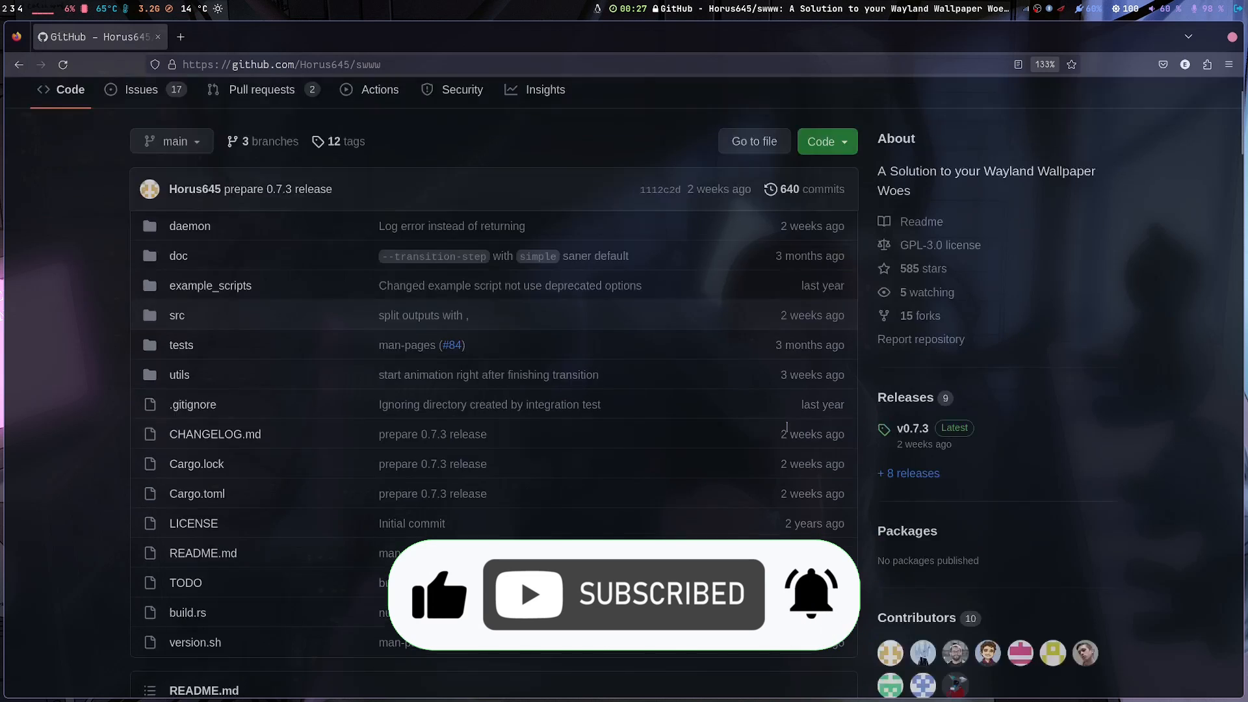
pyautogui.scroll(-3)
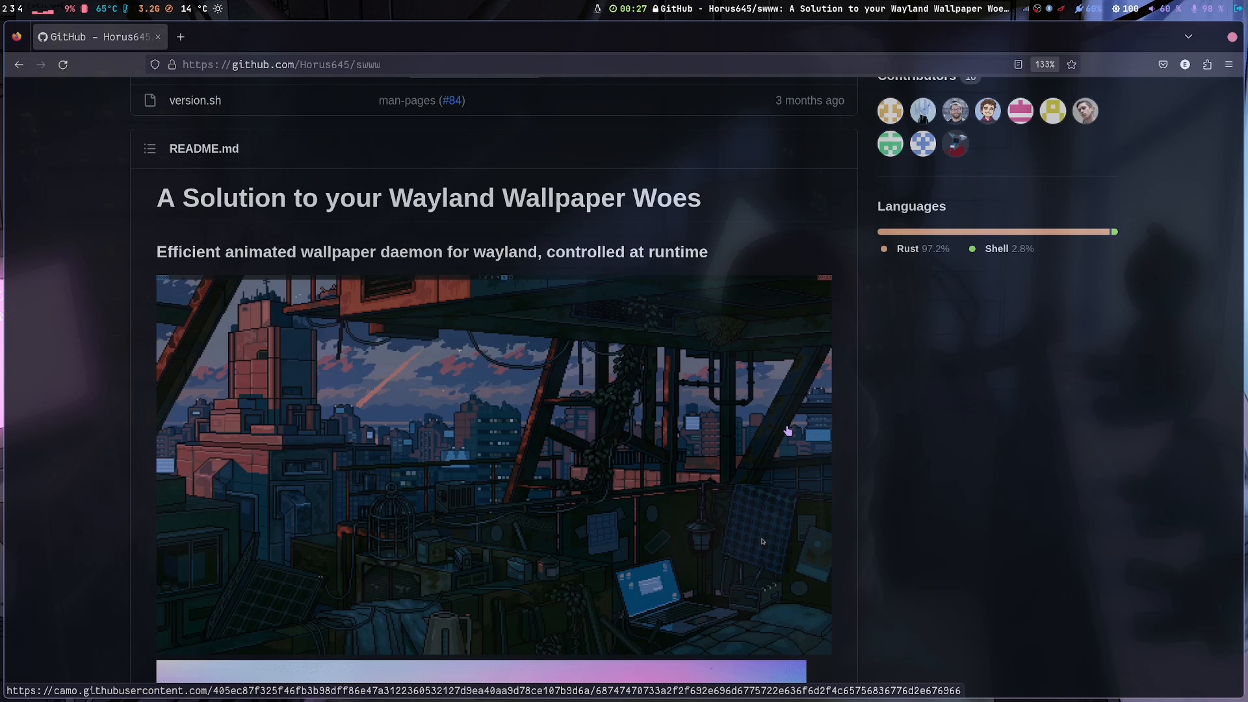
pyautogui.scroll(-3)
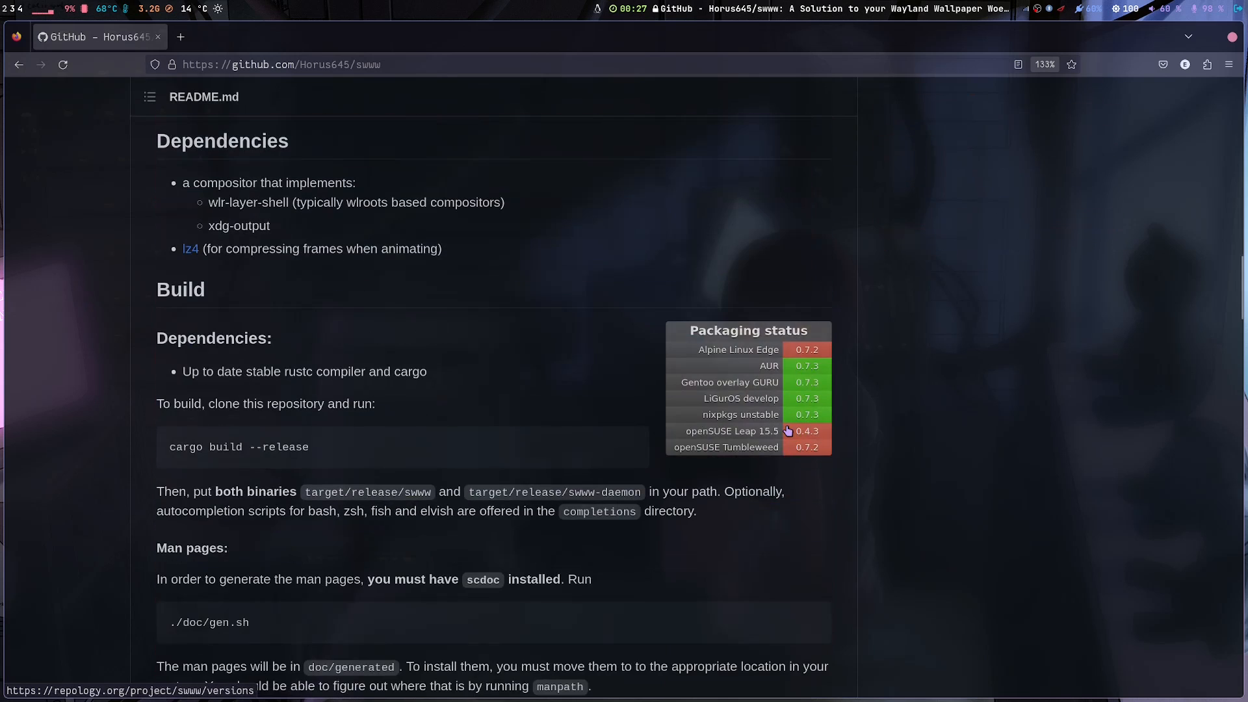
pyautogui.moveTo(1051, 427)
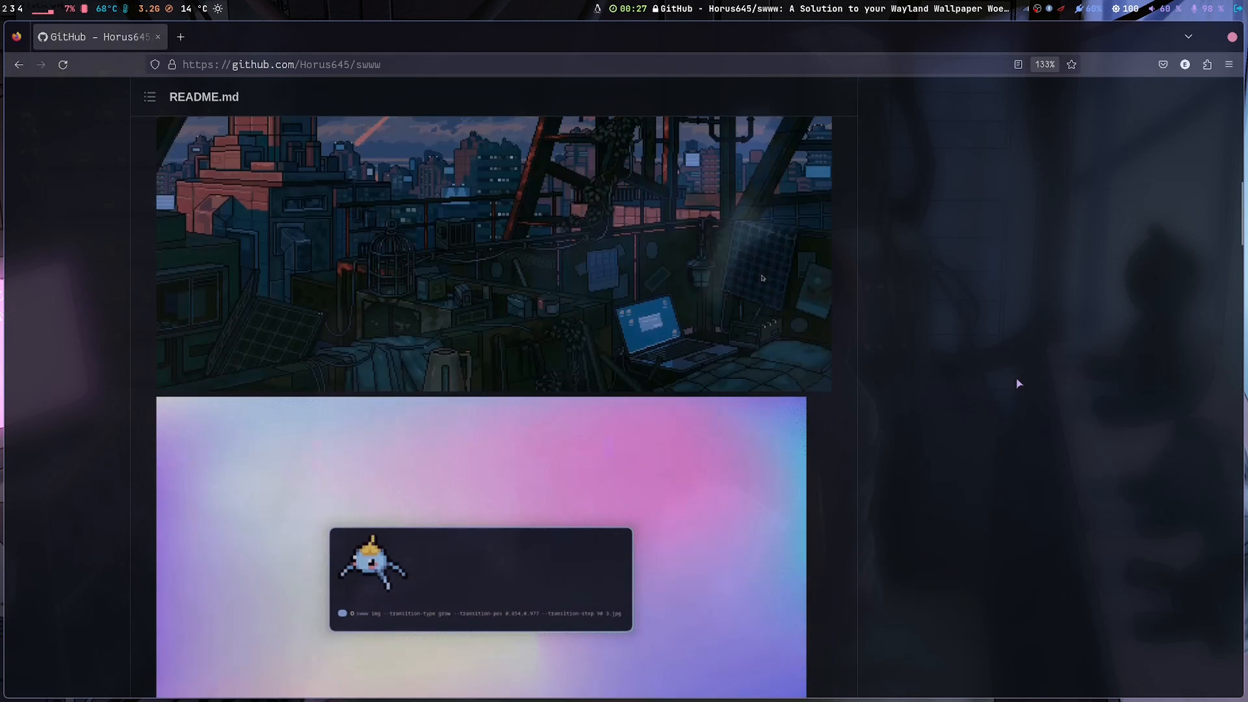
pyautogui.scroll(3)
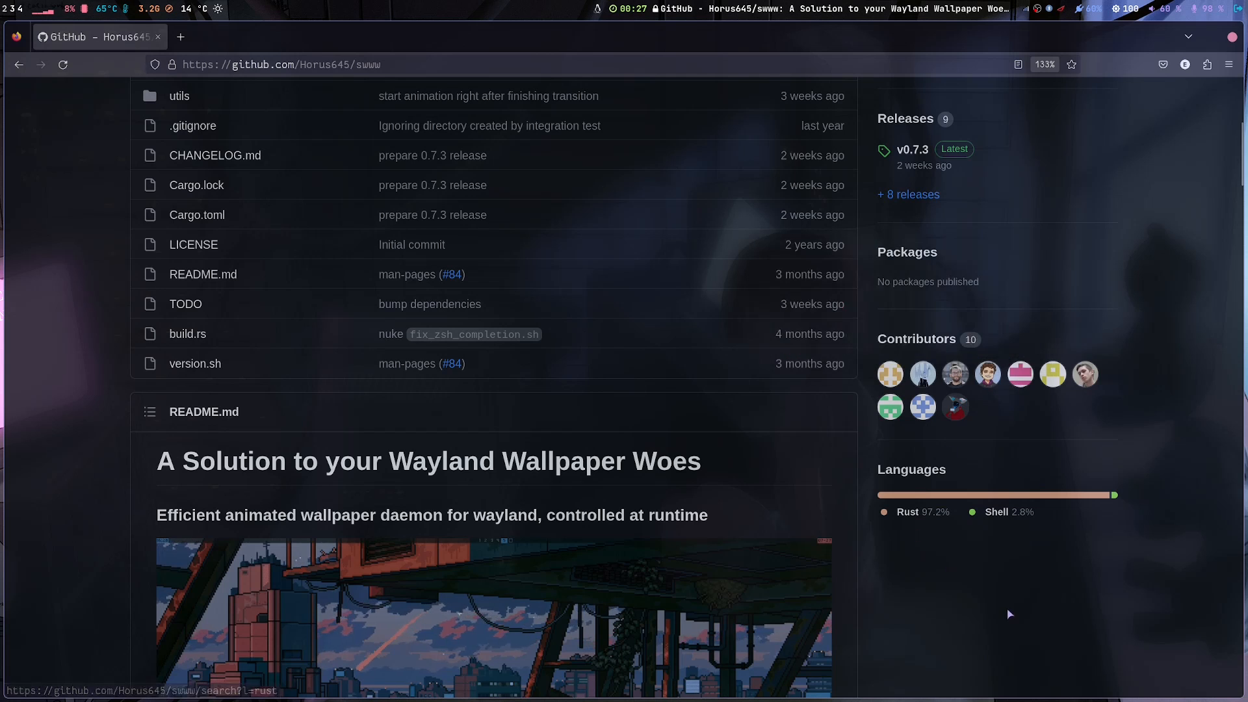
pyautogui.scroll(-3)
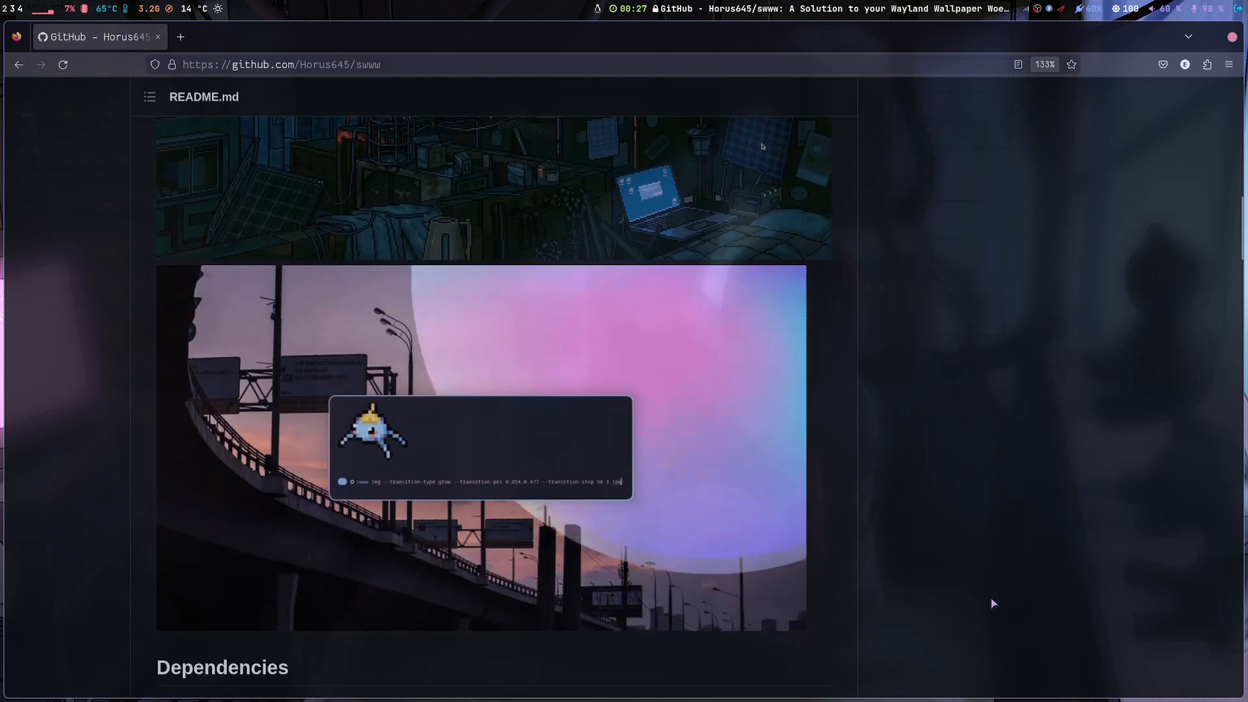
pyautogui.scroll(-3)
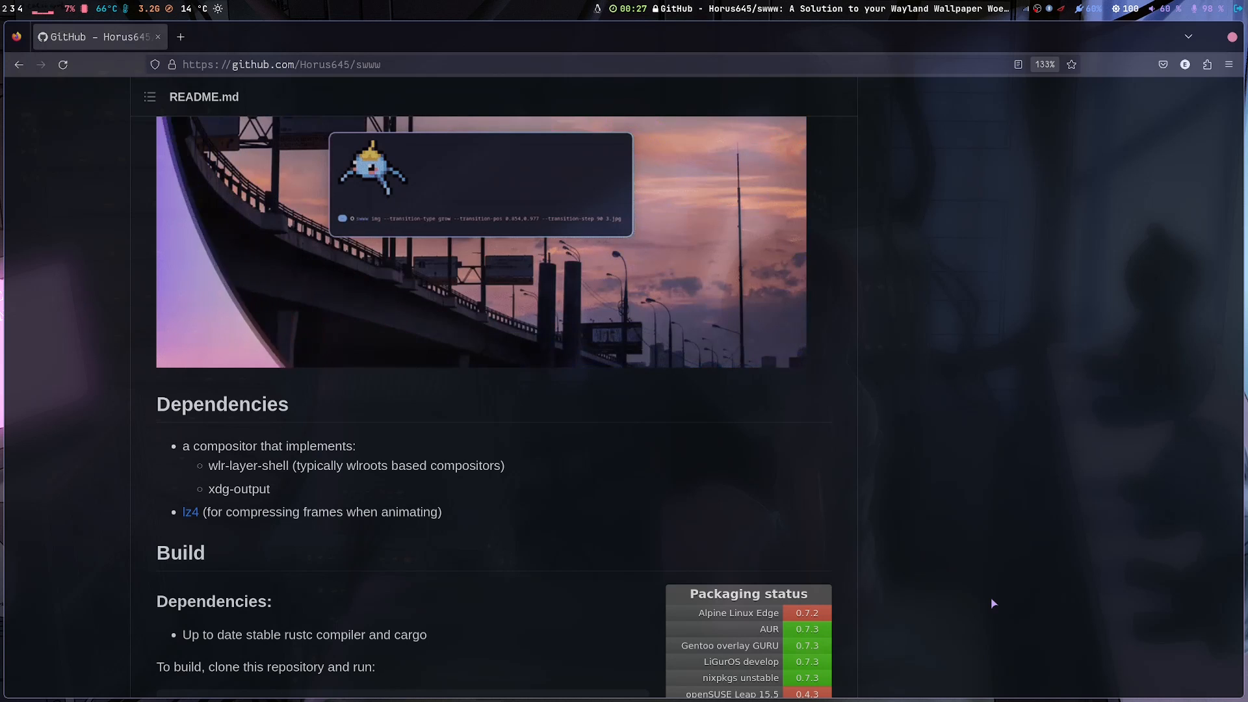
pyautogui.scroll(-3)
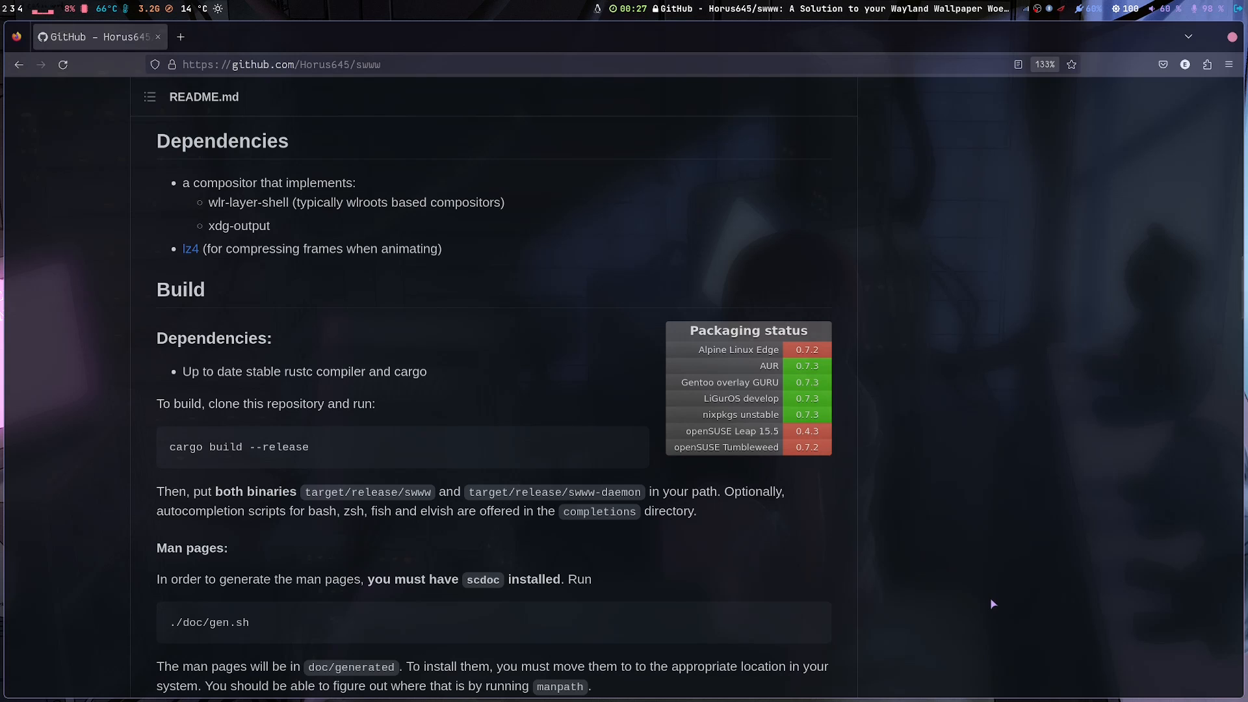
pyautogui.moveTo(328, 287)
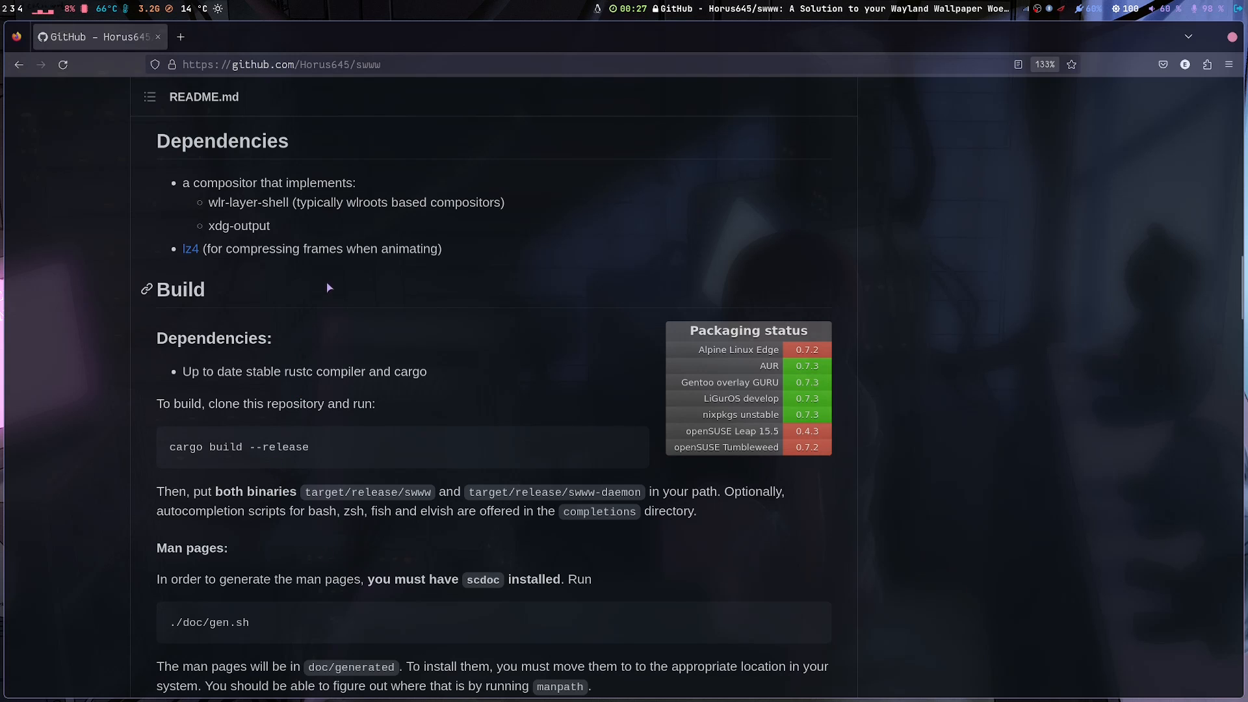
pyautogui.moveTo(250, 320)
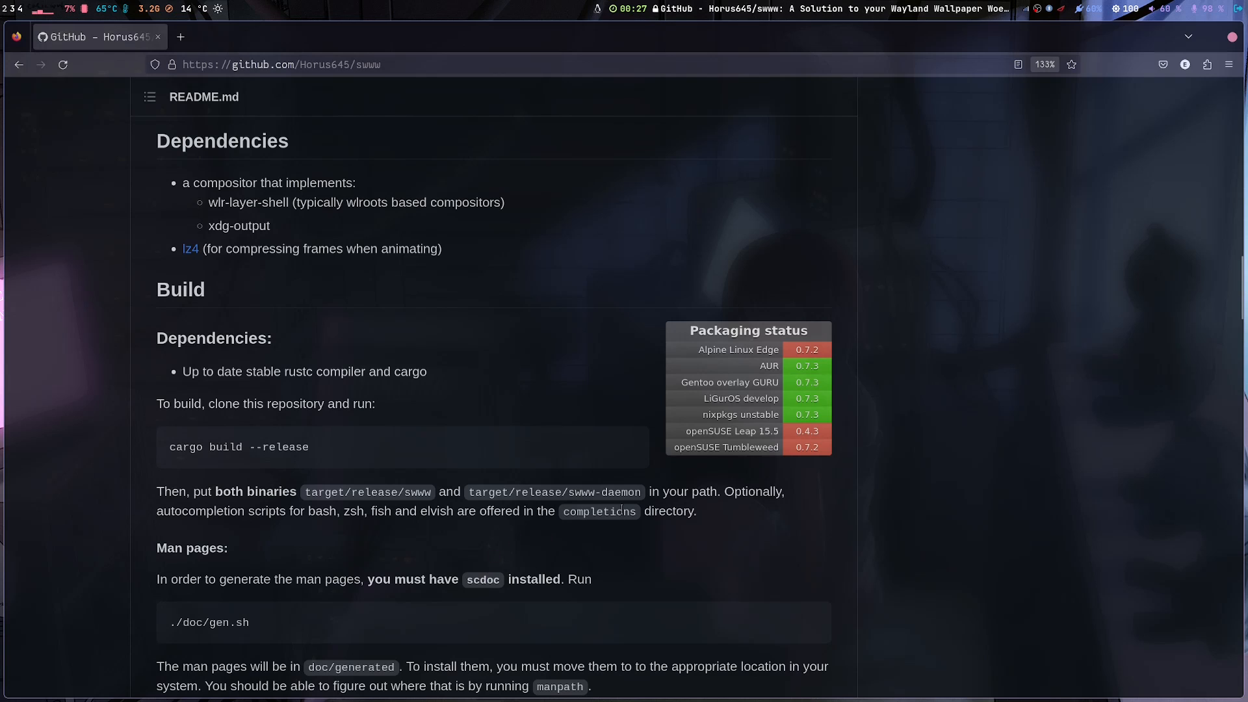
pyautogui.moveTo(768, 366)
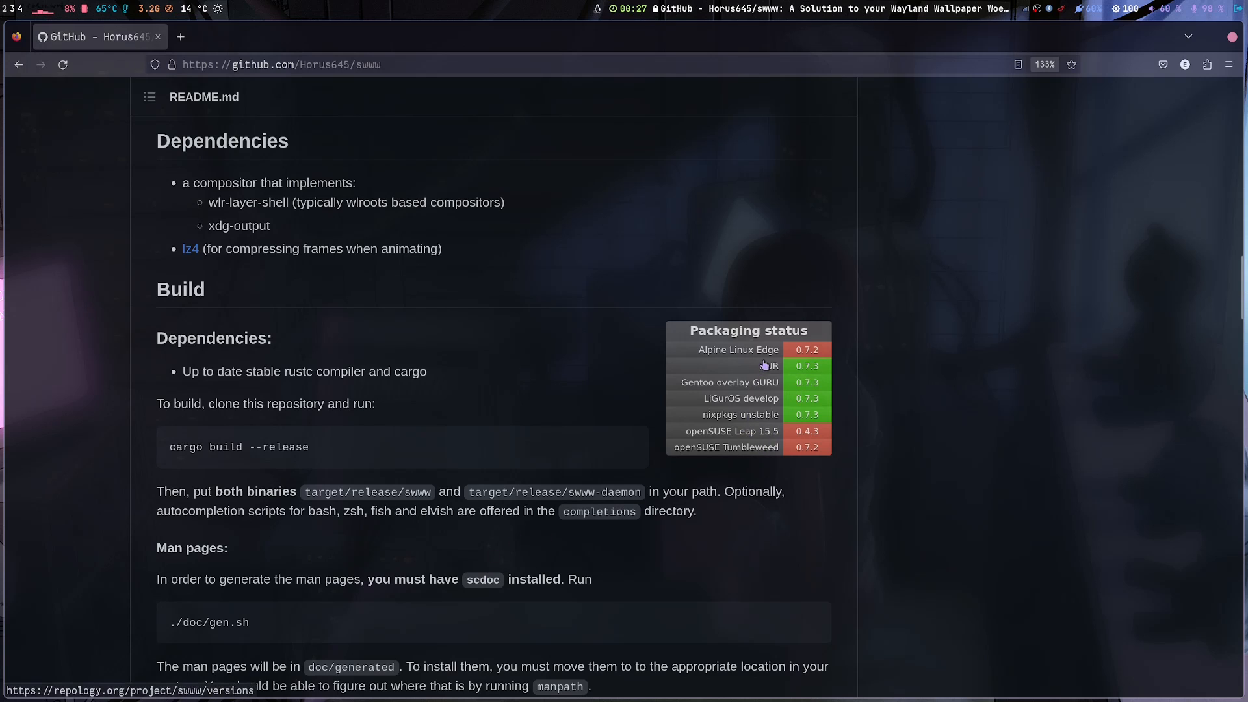
pyautogui.moveTo(769, 350)
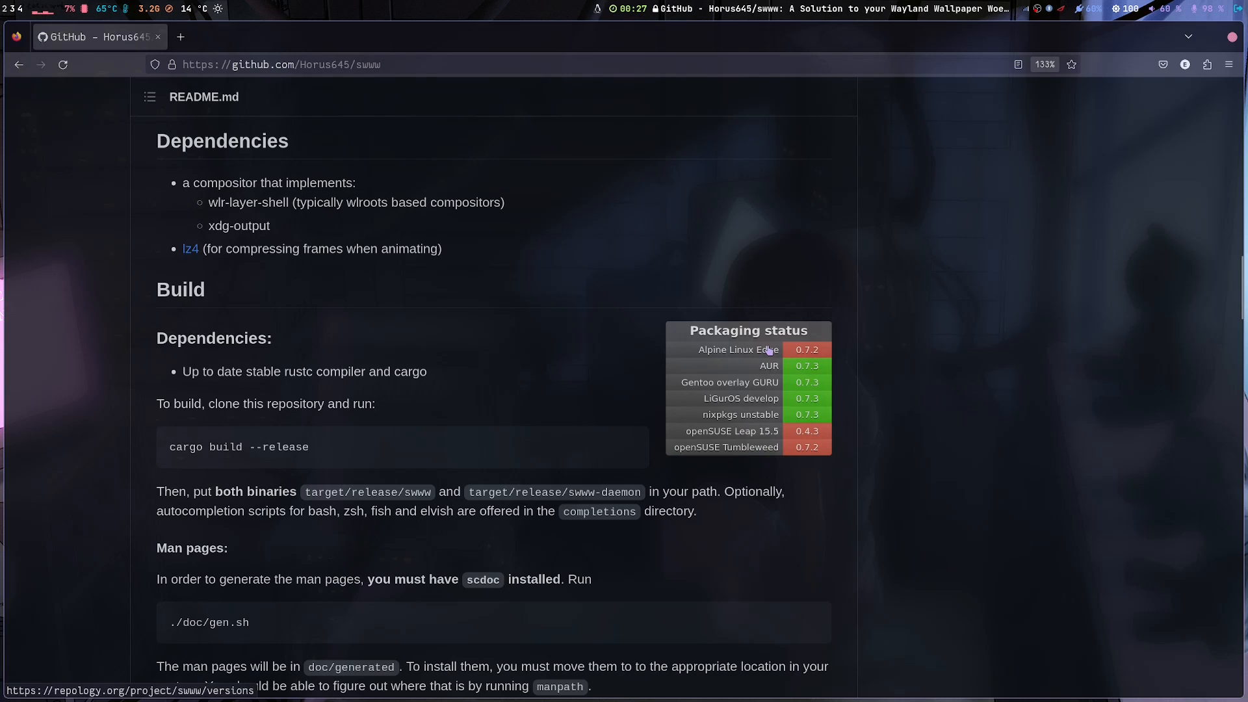
pyautogui.moveTo(656, 401)
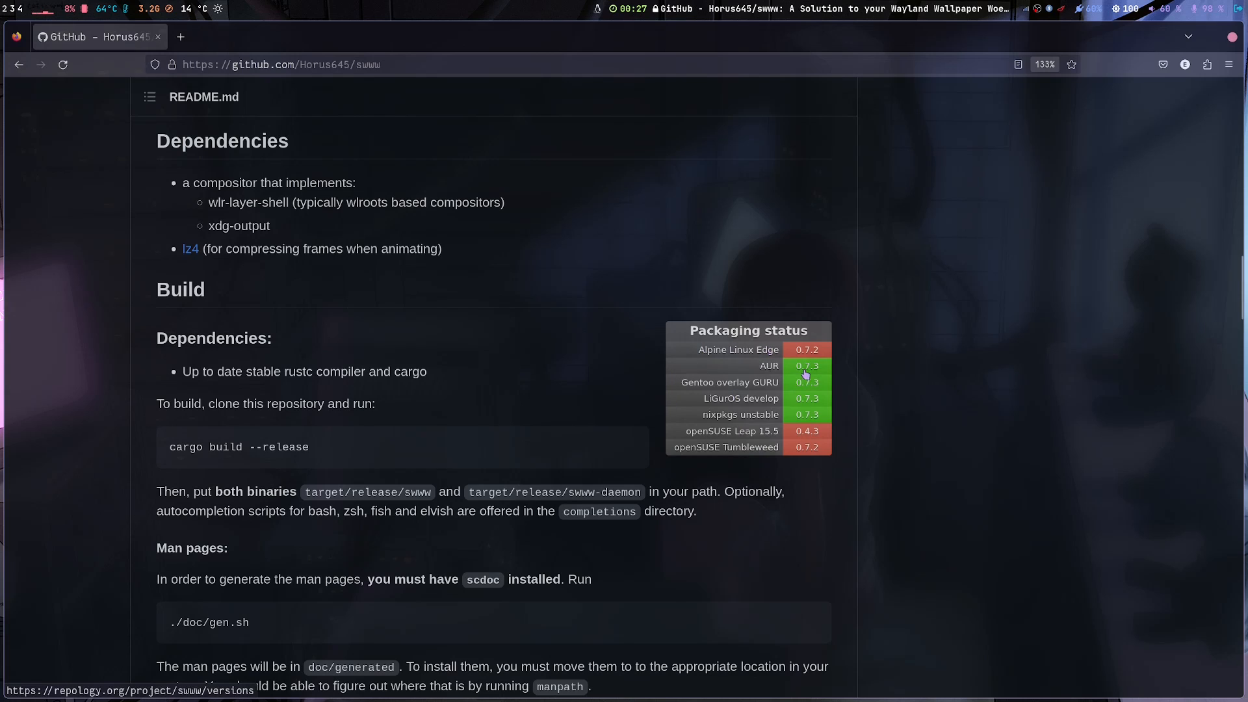
pyautogui.moveTo(694, 400)
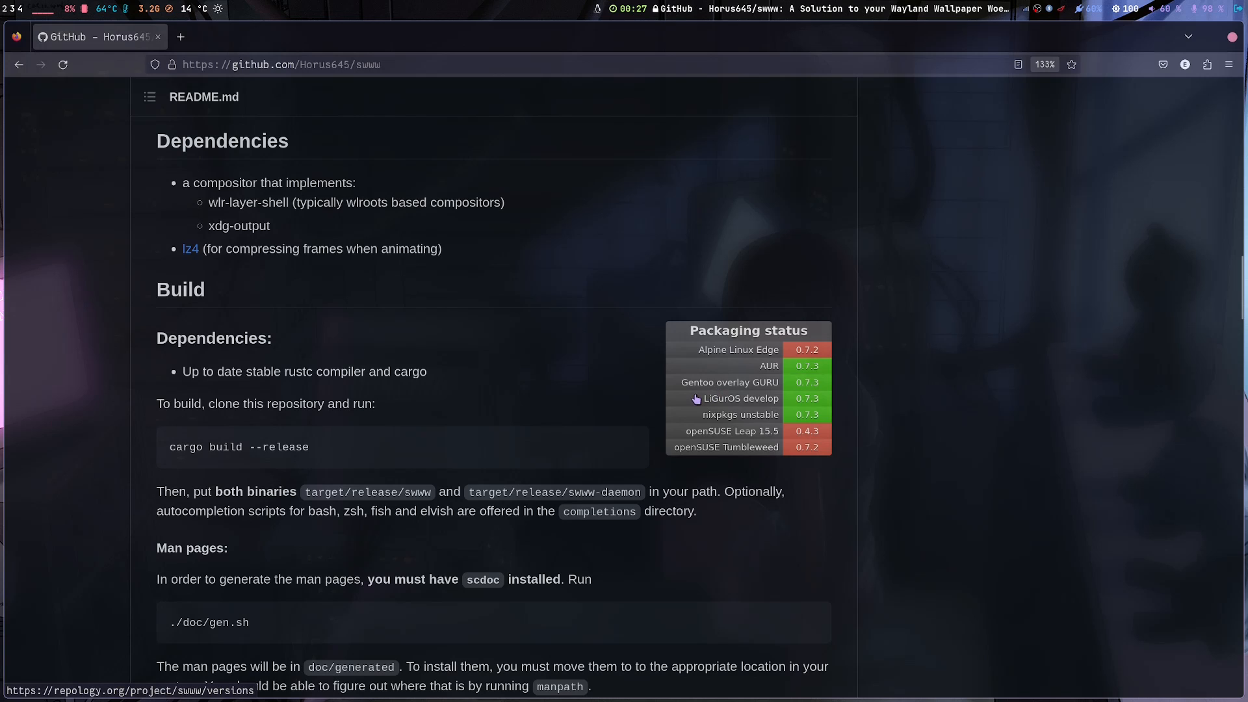
pyautogui.moveTo(700, 444)
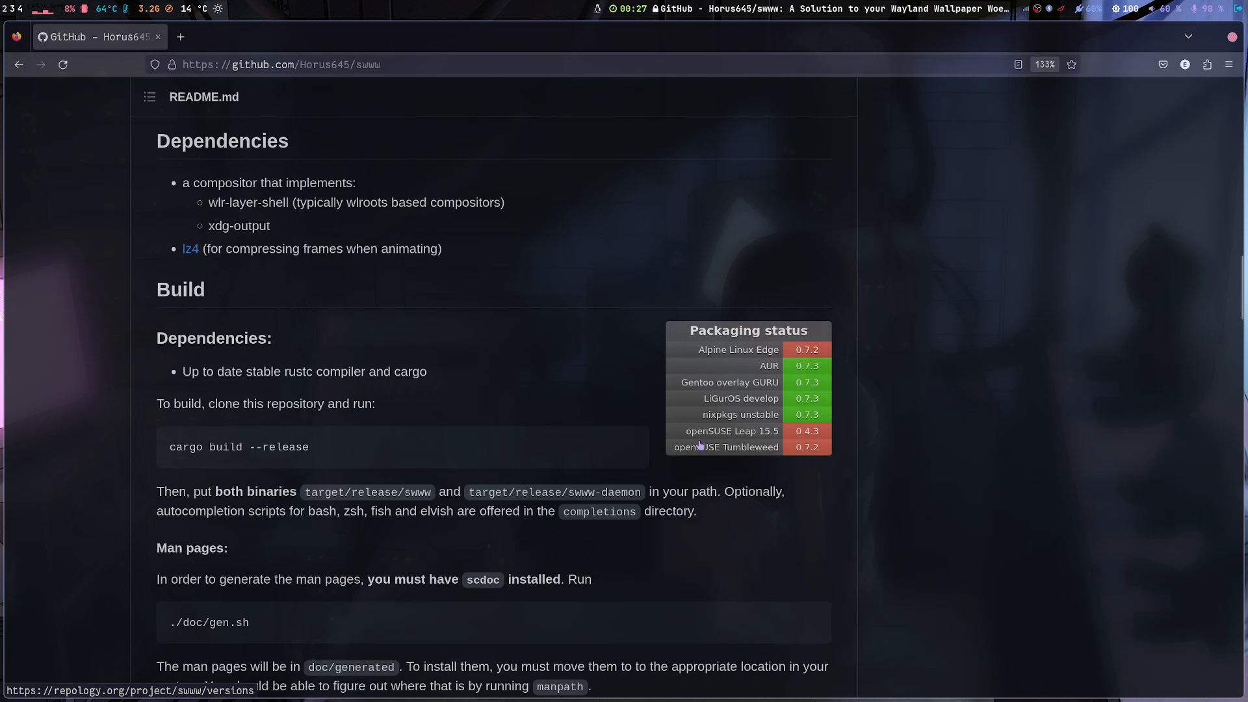
pyautogui.moveTo(750, 390)
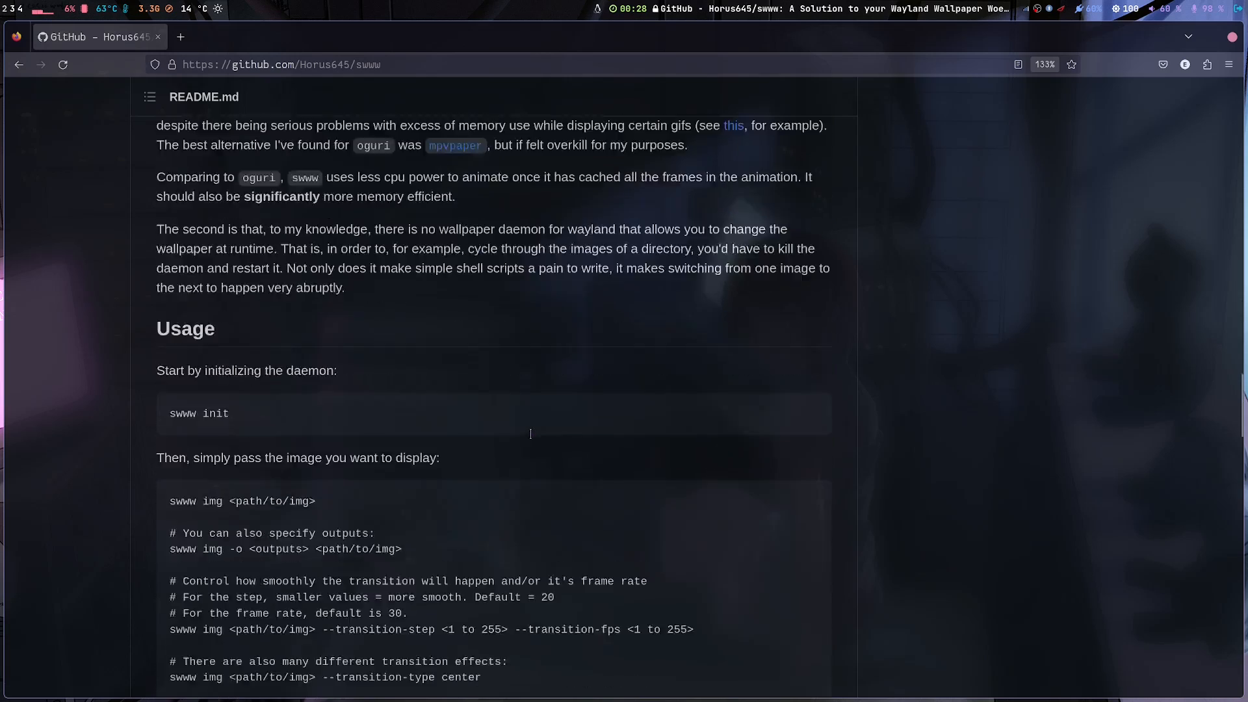
# Step: Scroll further through the swww README's Usage commands, transition examples and Troubleshooting
pyautogui.scroll(-3)
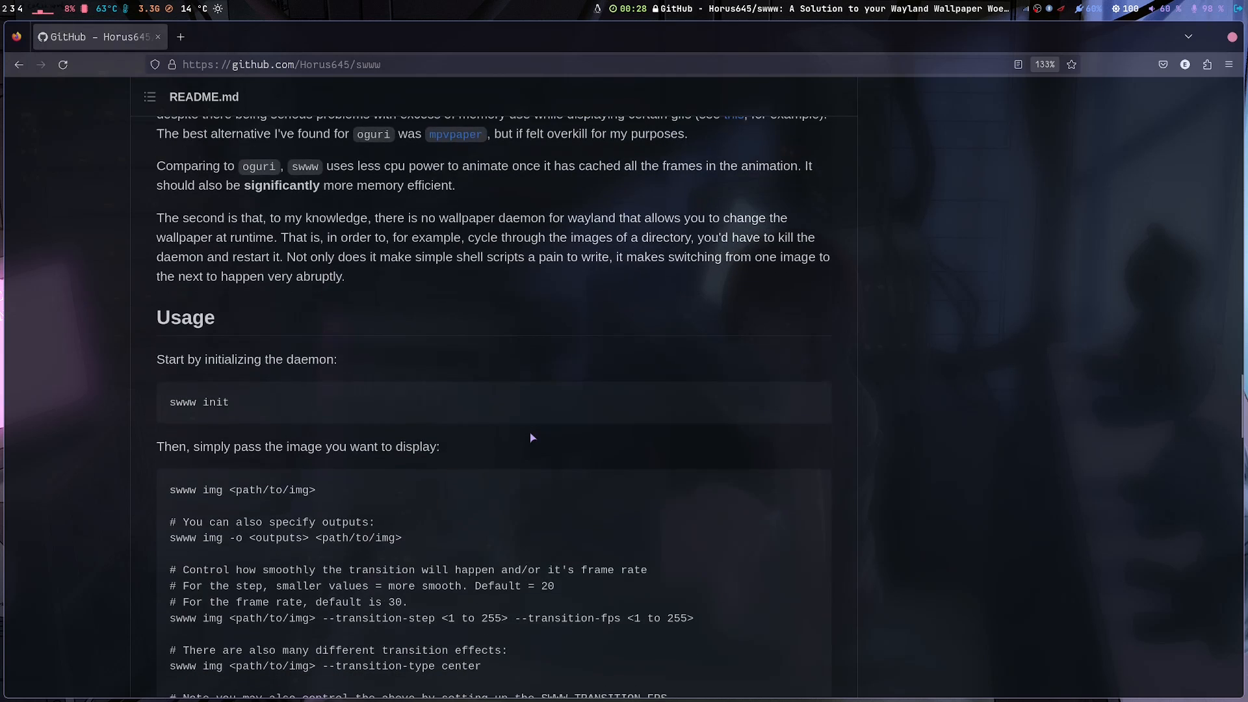
pyautogui.scroll(-3)
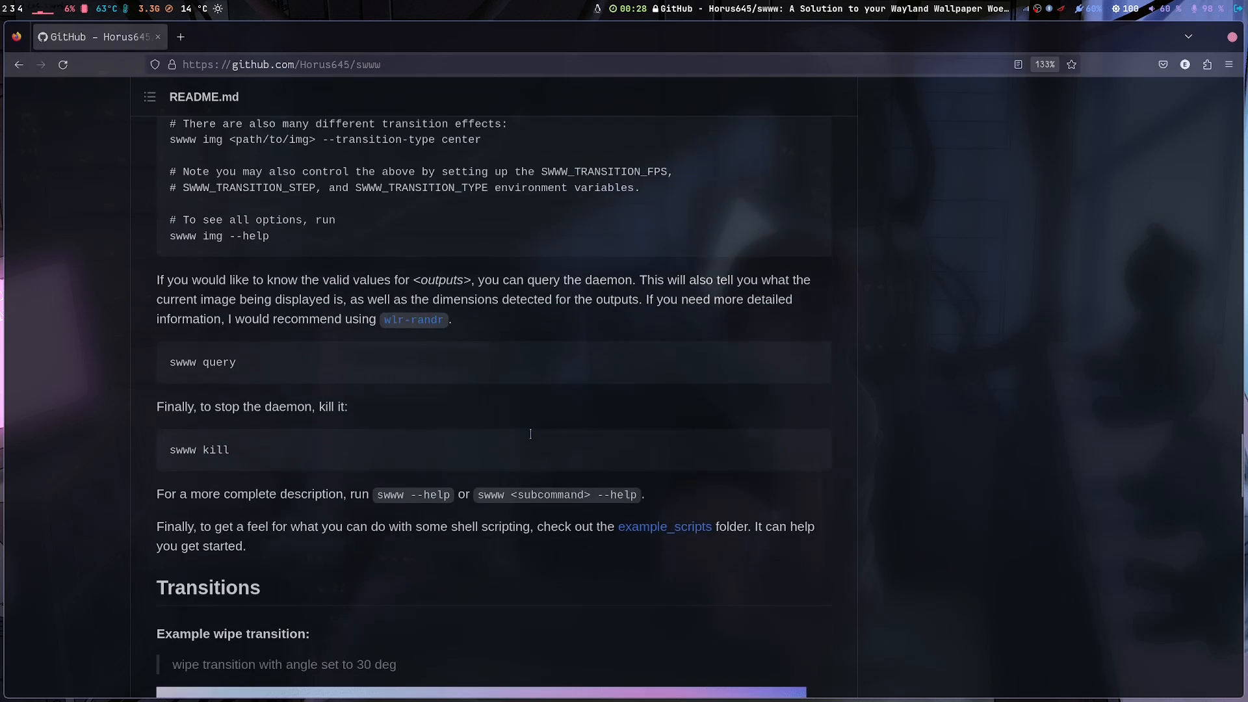
pyautogui.scroll(-3)
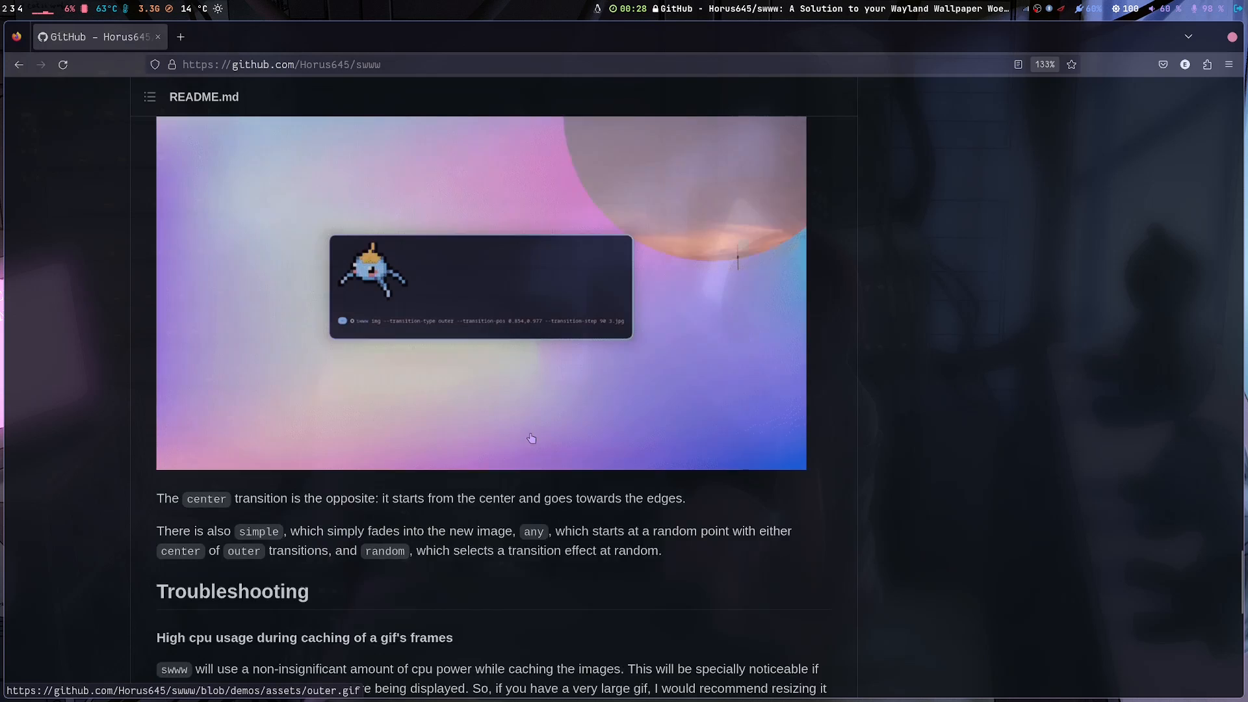
pyautogui.scroll(-3)
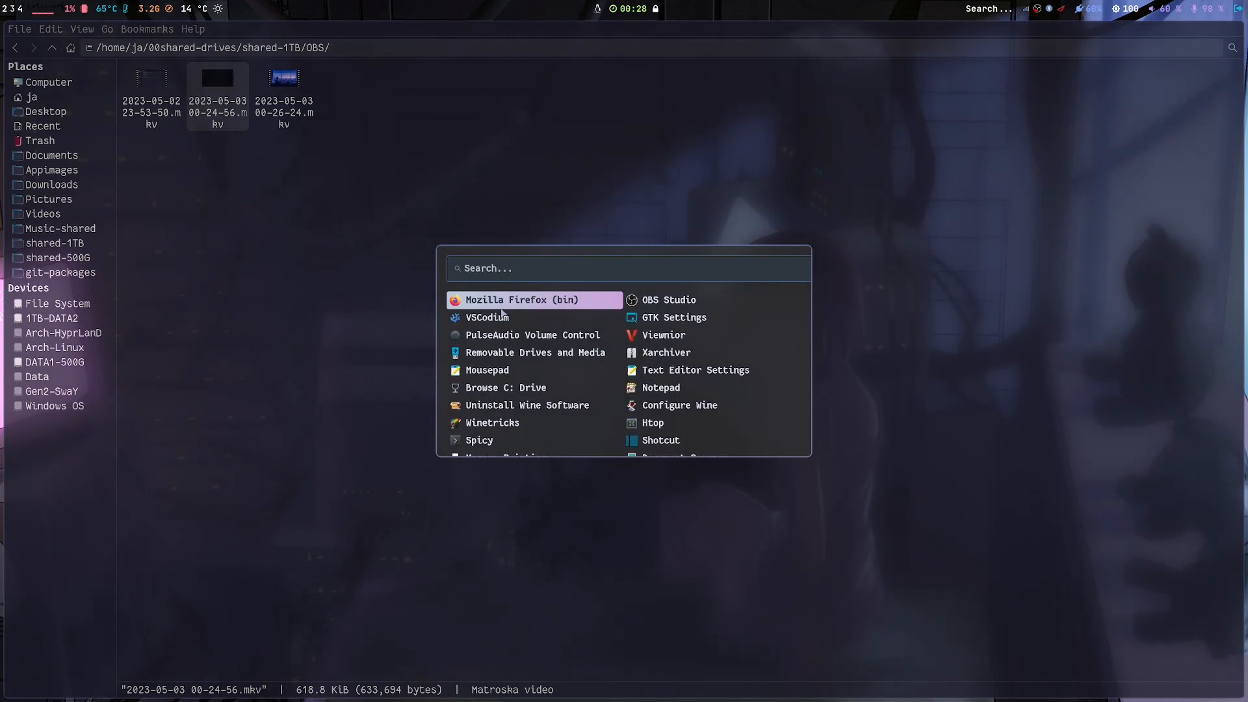
# Step: Launch VSCodium from the launcher with 'vsc' and bring up the changeWallpaper2 script
pyautogui.write('vsc')
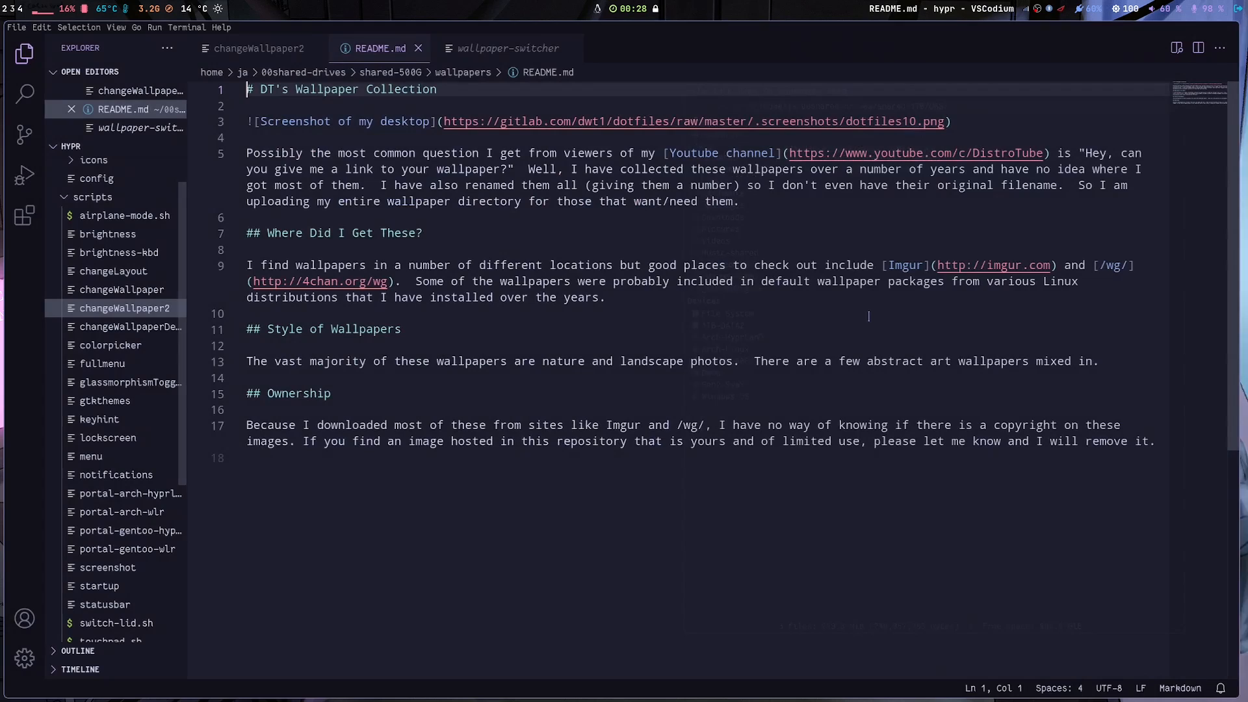
pyautogui.click(125, 308)
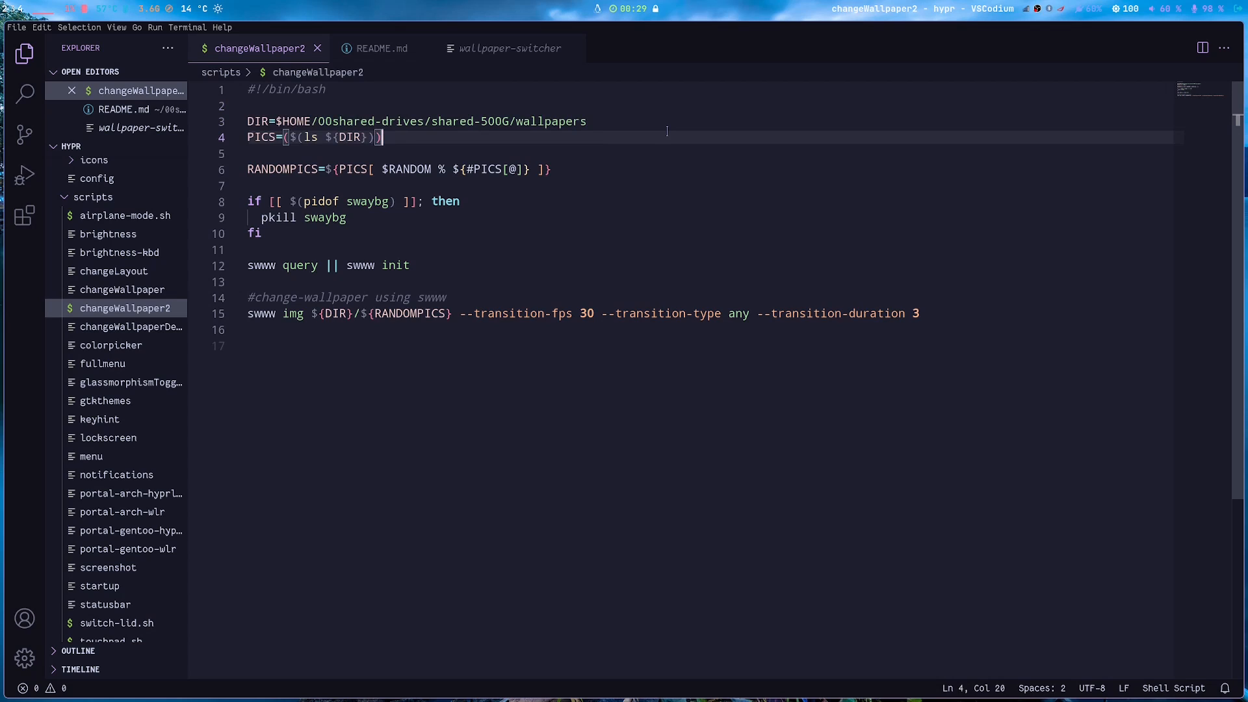
pyautogui.moveTo(591, 349)
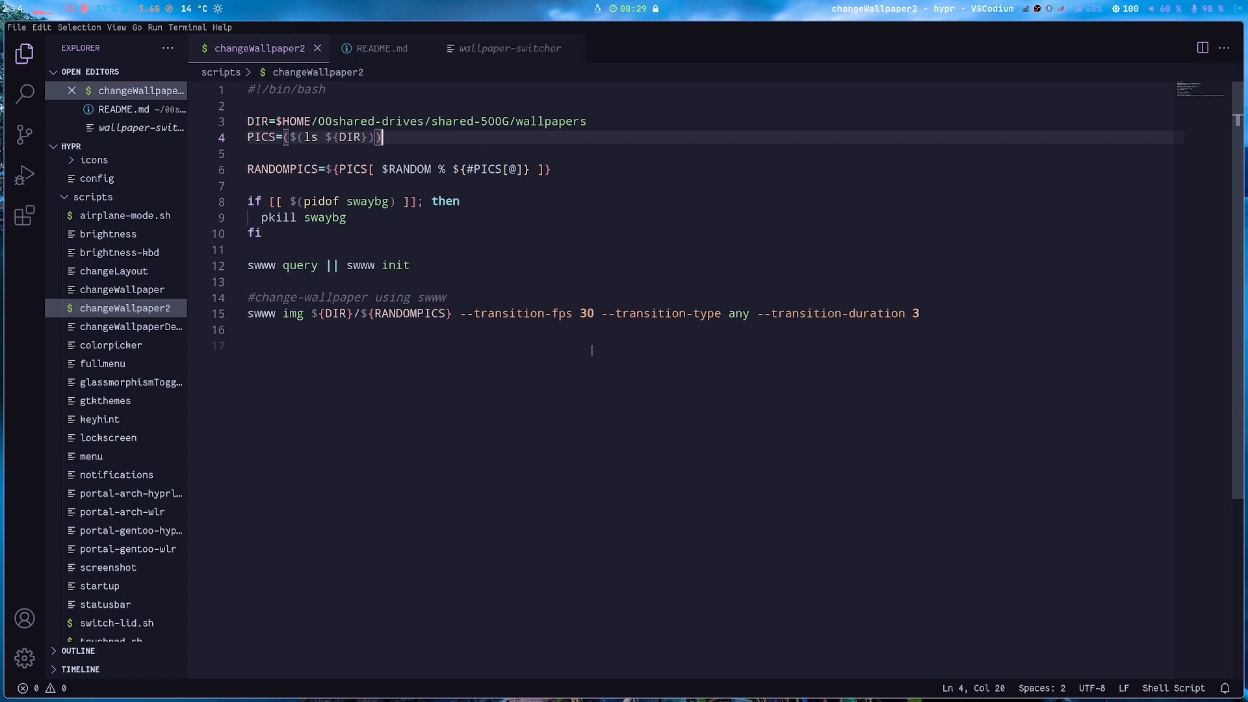
pyautogui.click(608, 313)
pyautogui.write('swww')
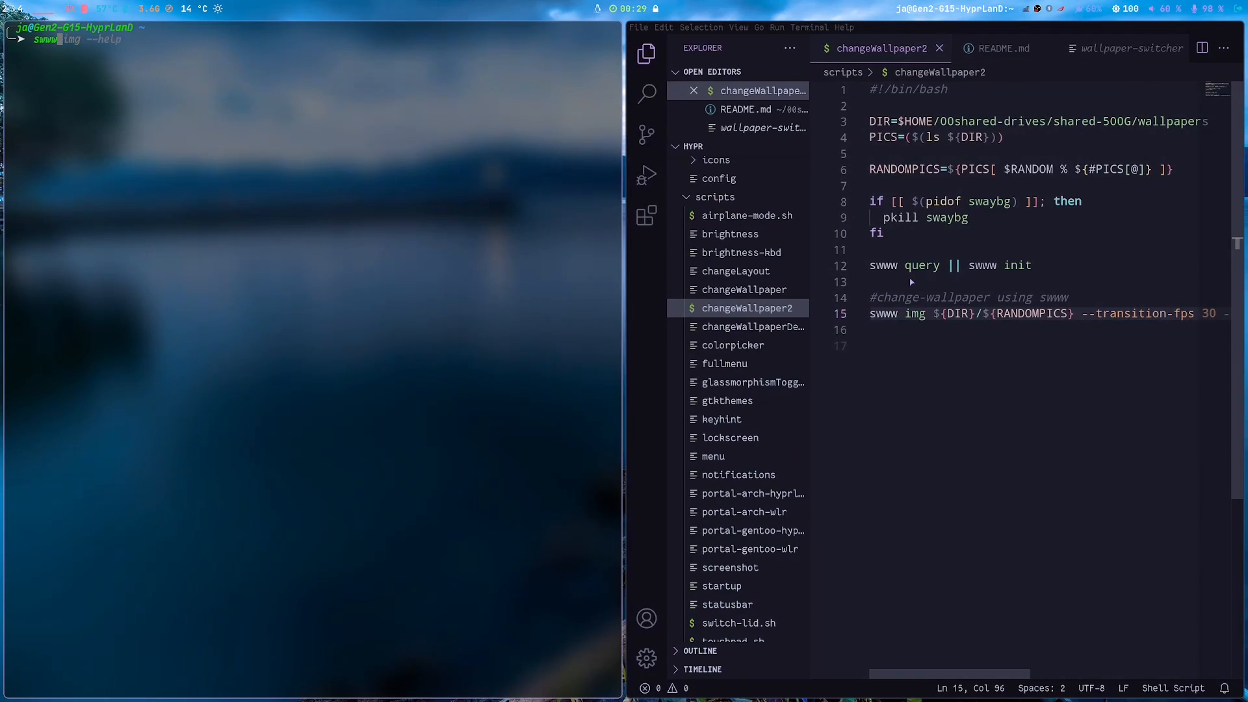
# Step: Run 'swww img --help' in the terminal and read its transition options
pyautogui.press('Return')
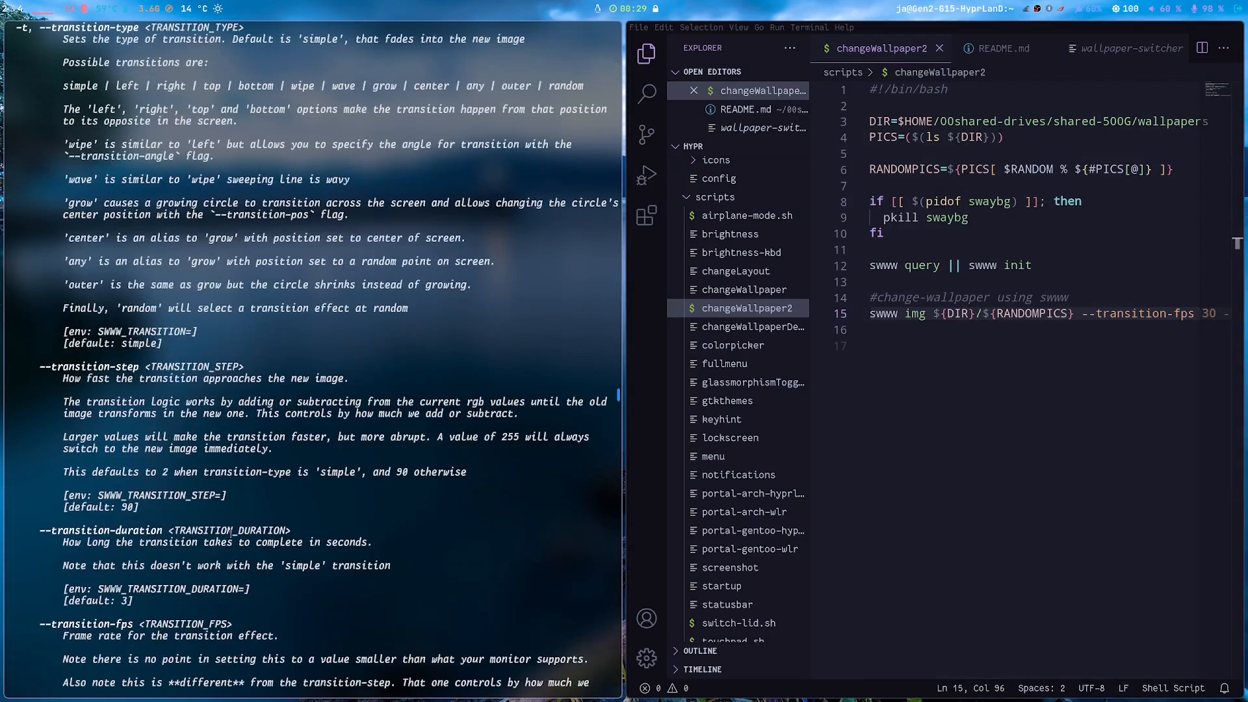
pyautogui.scroll(-3)
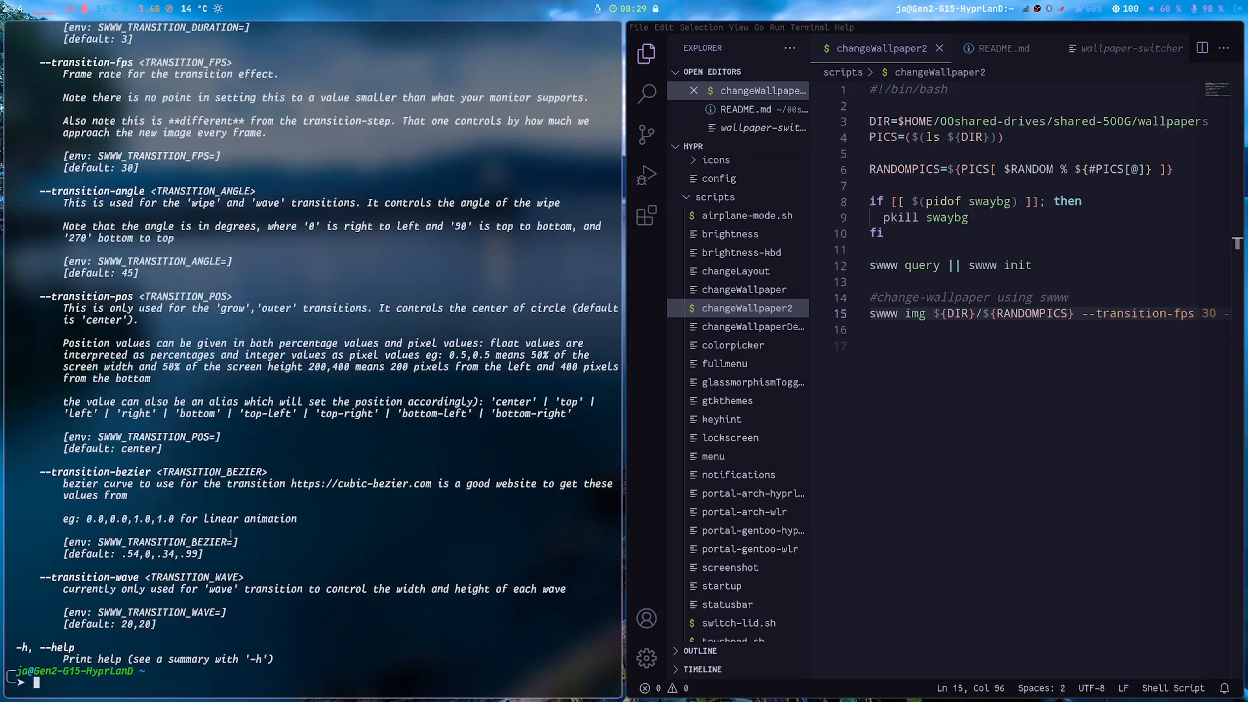
pyautogui.scroll(3)
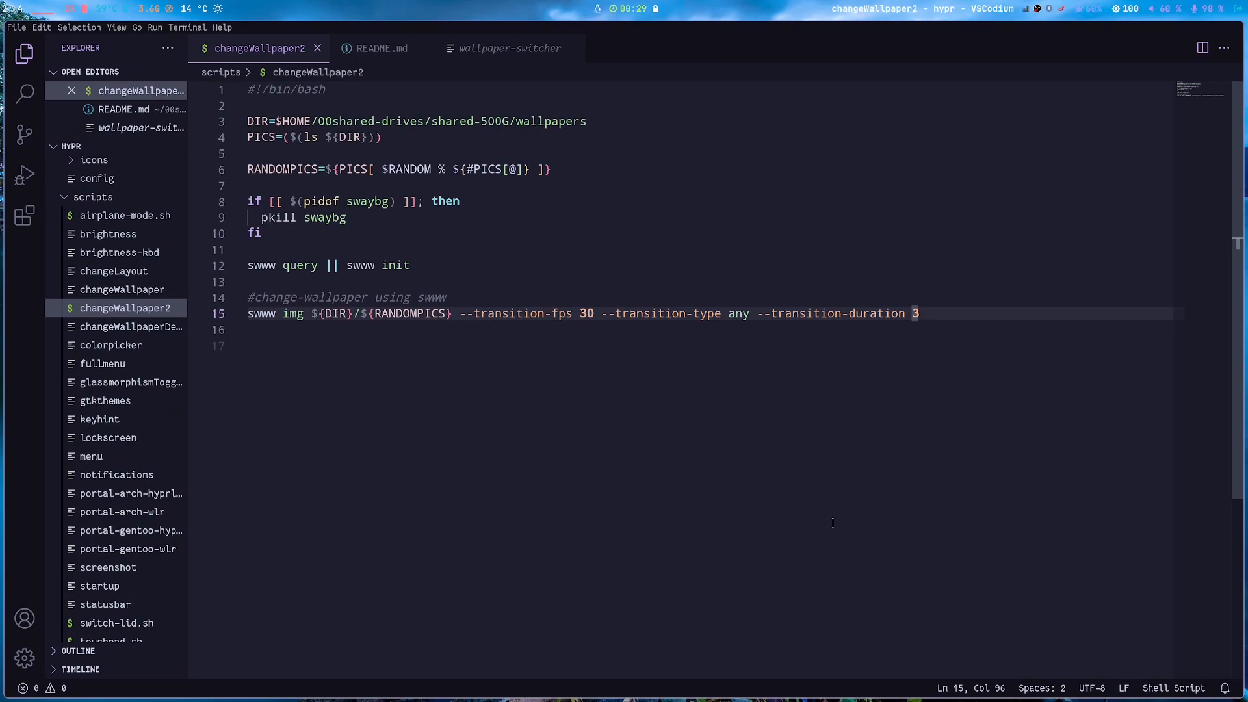
pyautogui.moveTo(749, 374)
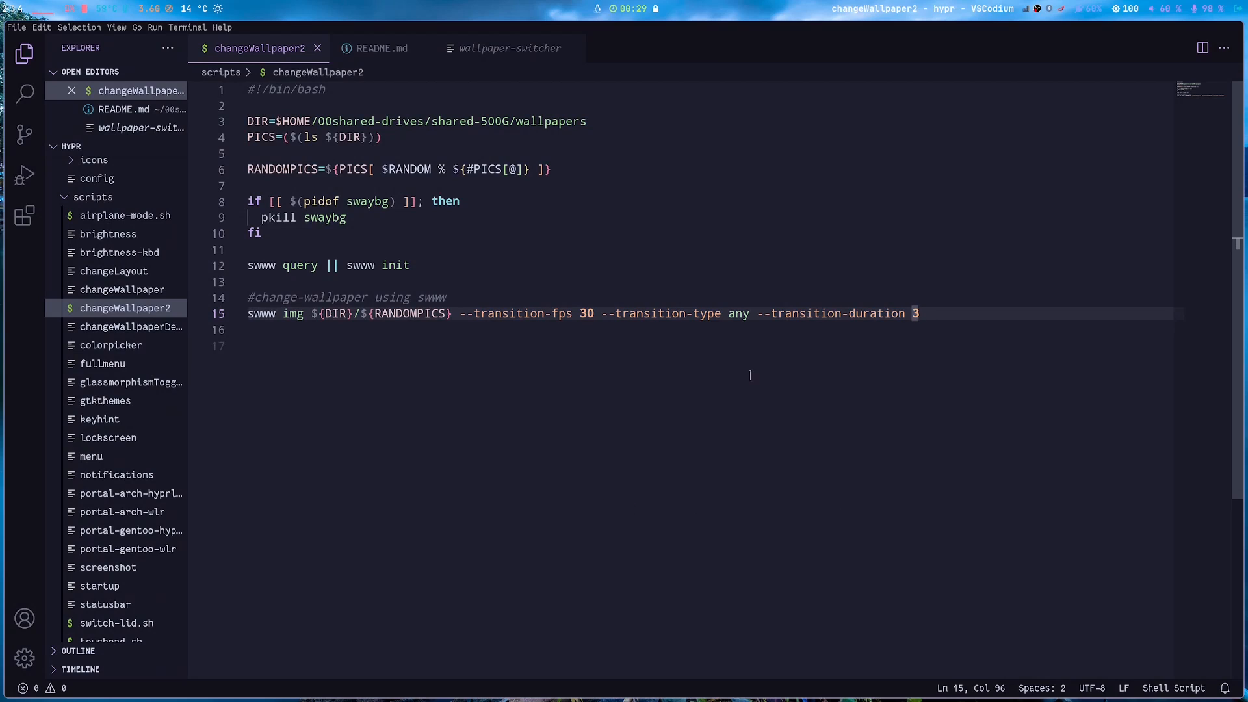
# Step: Replace the swww img transition type 'any' on line 15 with 'random'
pyautogui.doubleClick(738, 313)
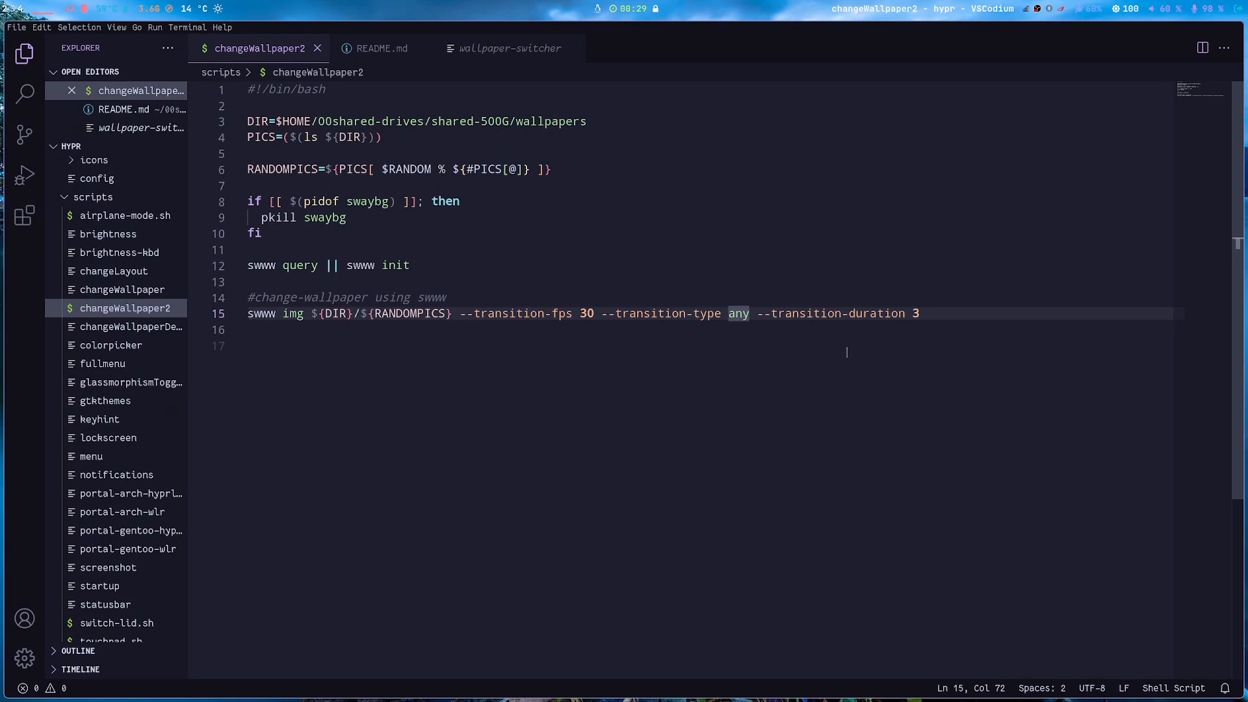
pyautogui.write('random')
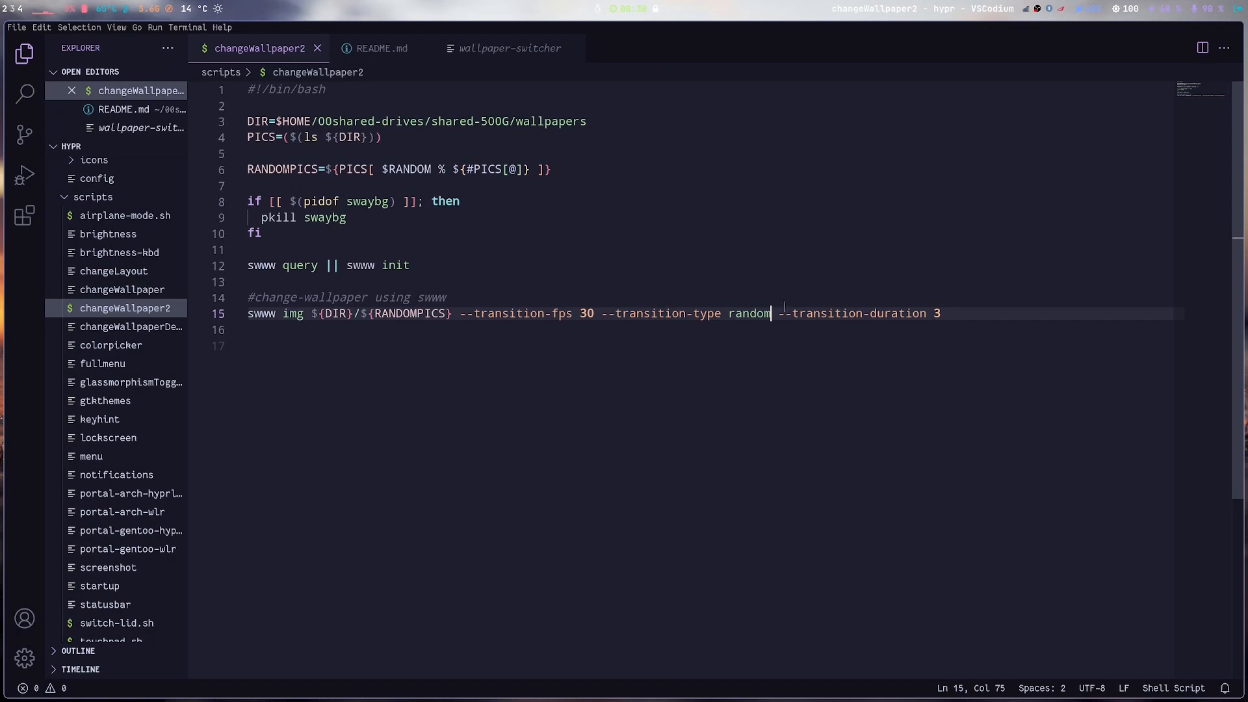
# Step: Restore the transition type to 'any' and save changeWallpaper2
pyautogui.press('BackSpace')
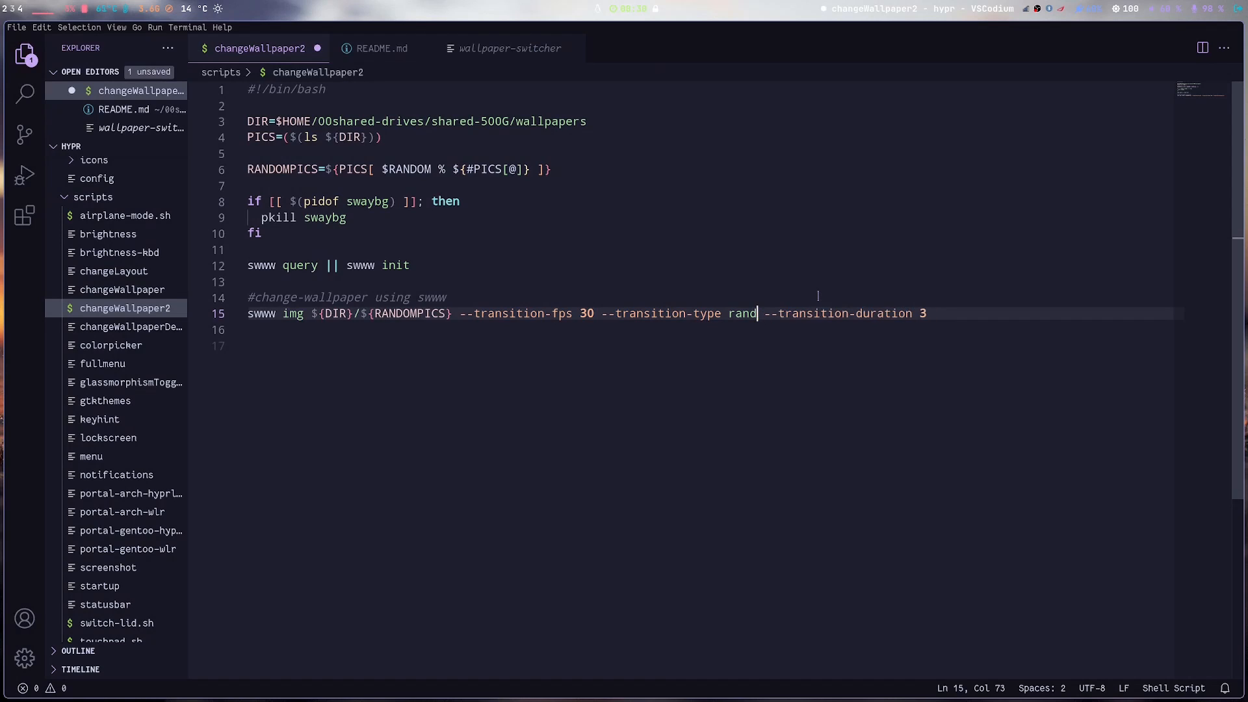
pyautogui.write('any')
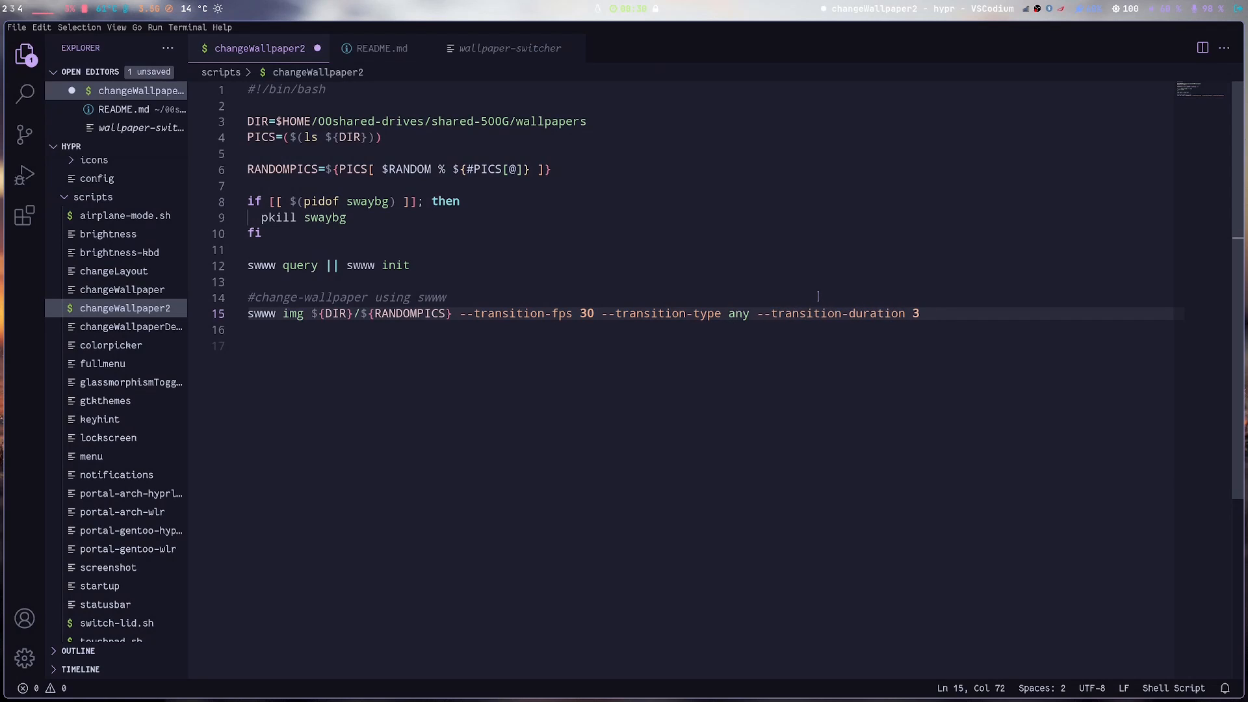
pyautogui.press('ctrl+s')
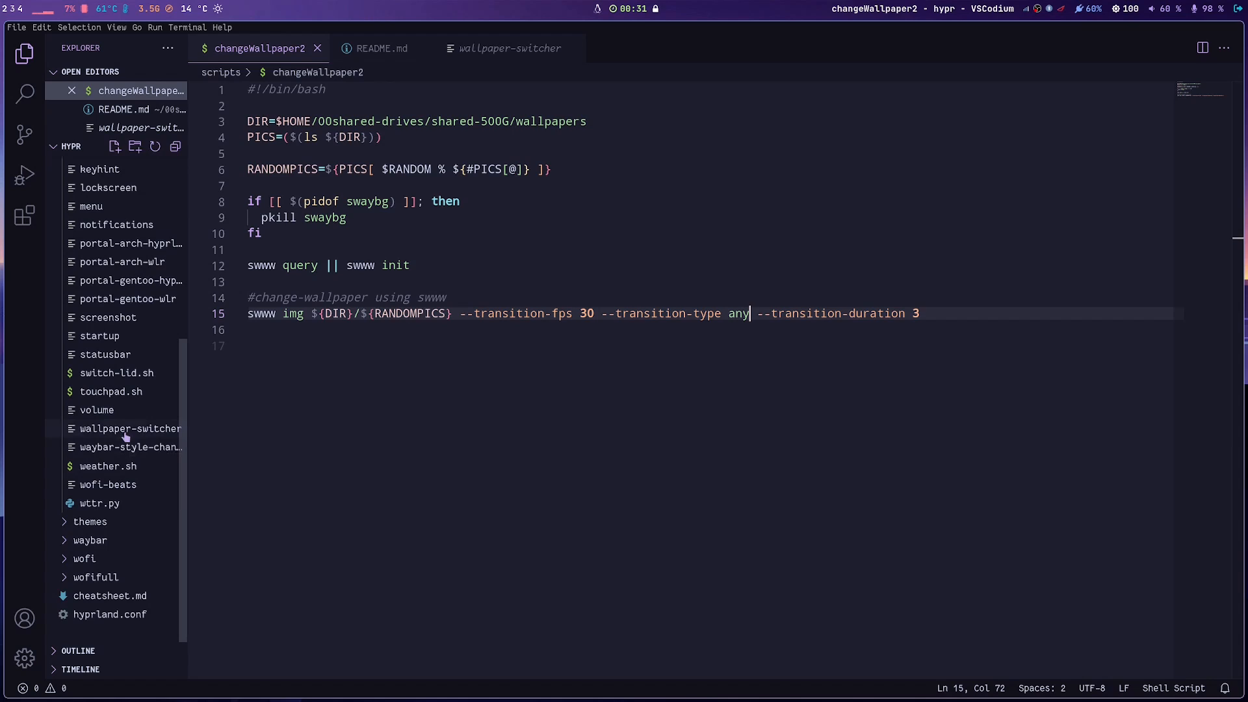
# Step: Bring up the wallpaper-switcher script and select its printf wallpaper menu entries
pyautogui.click(129, 428)
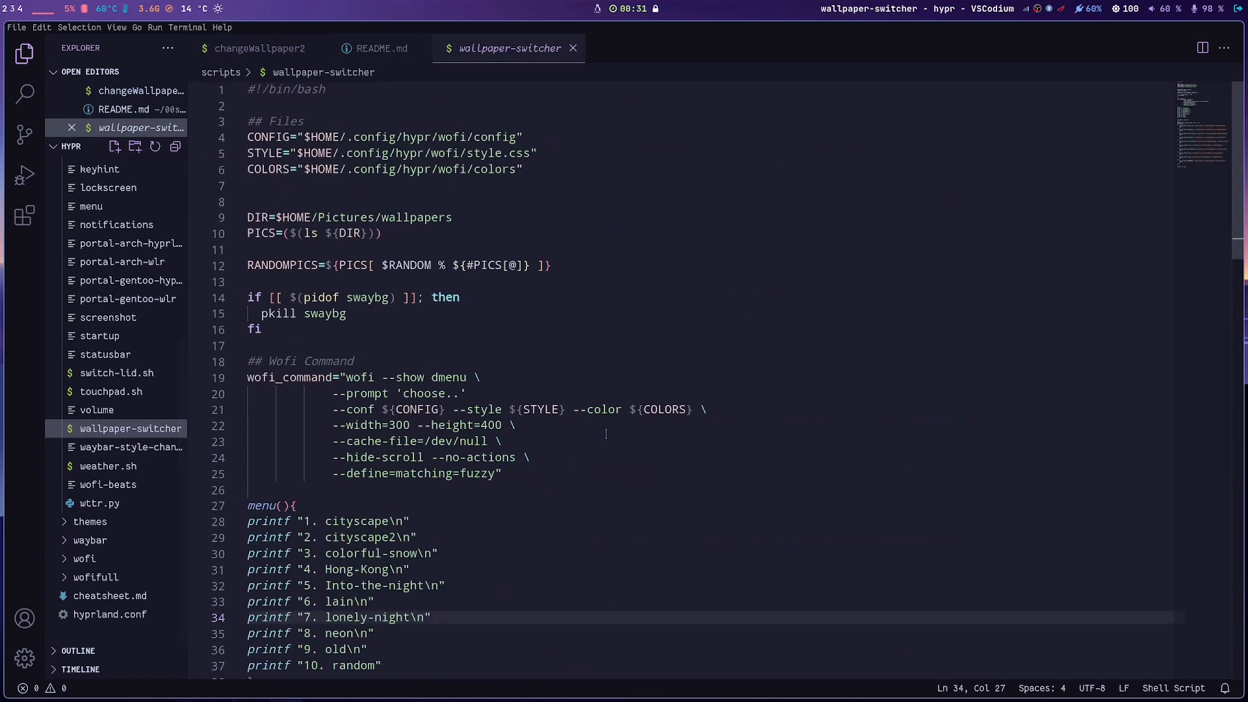
pyautogui.scroll(-3)
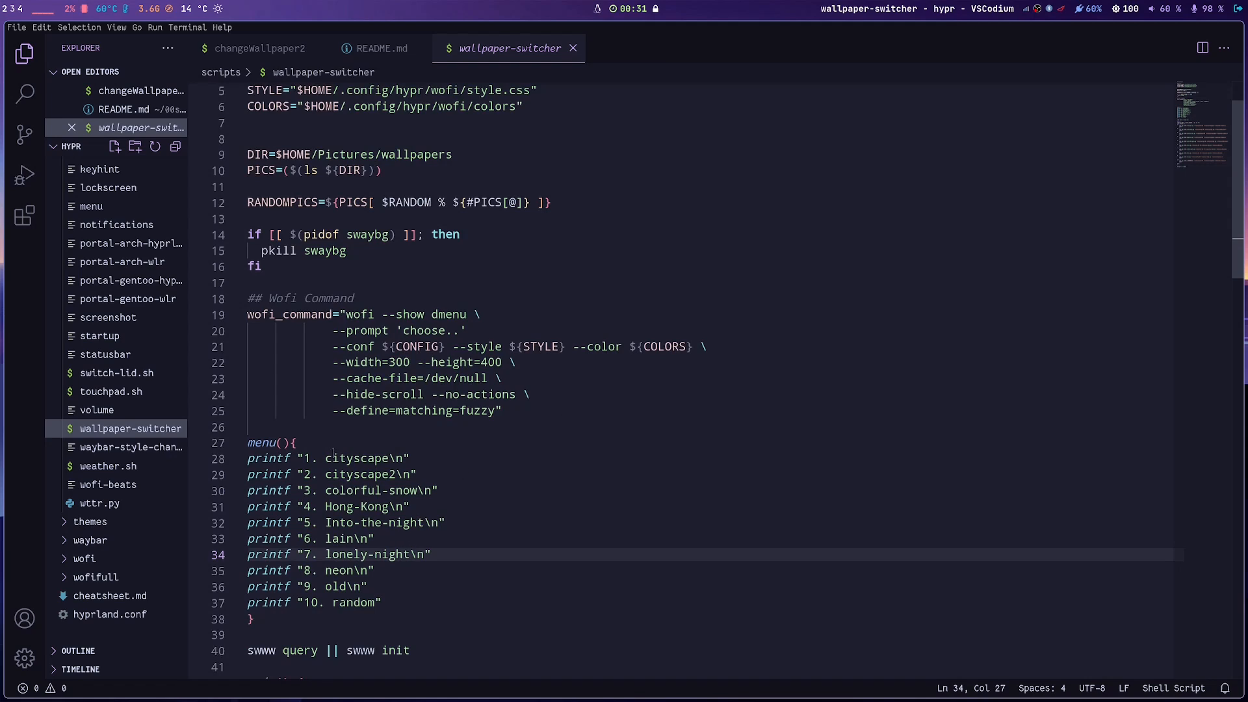
pyautogui.moveTo(247, 457); pyautogui.dragTo(383, 602)
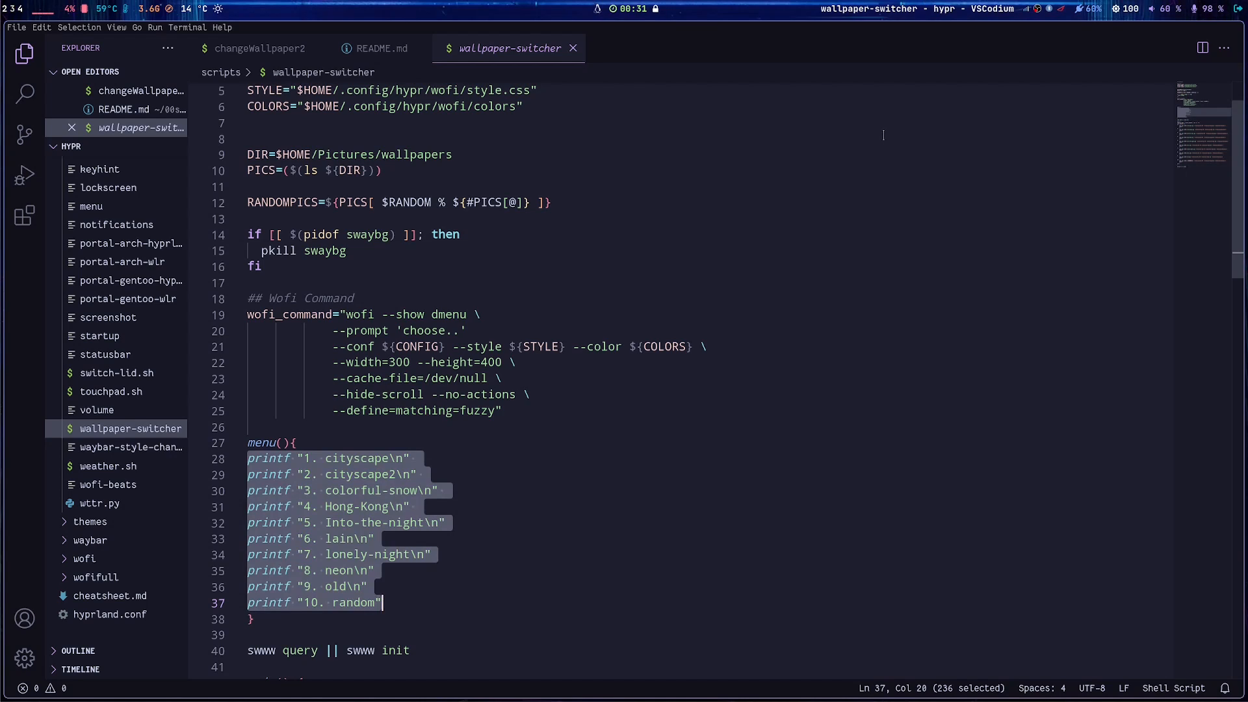
pyautogui.moveTo(721, 371)
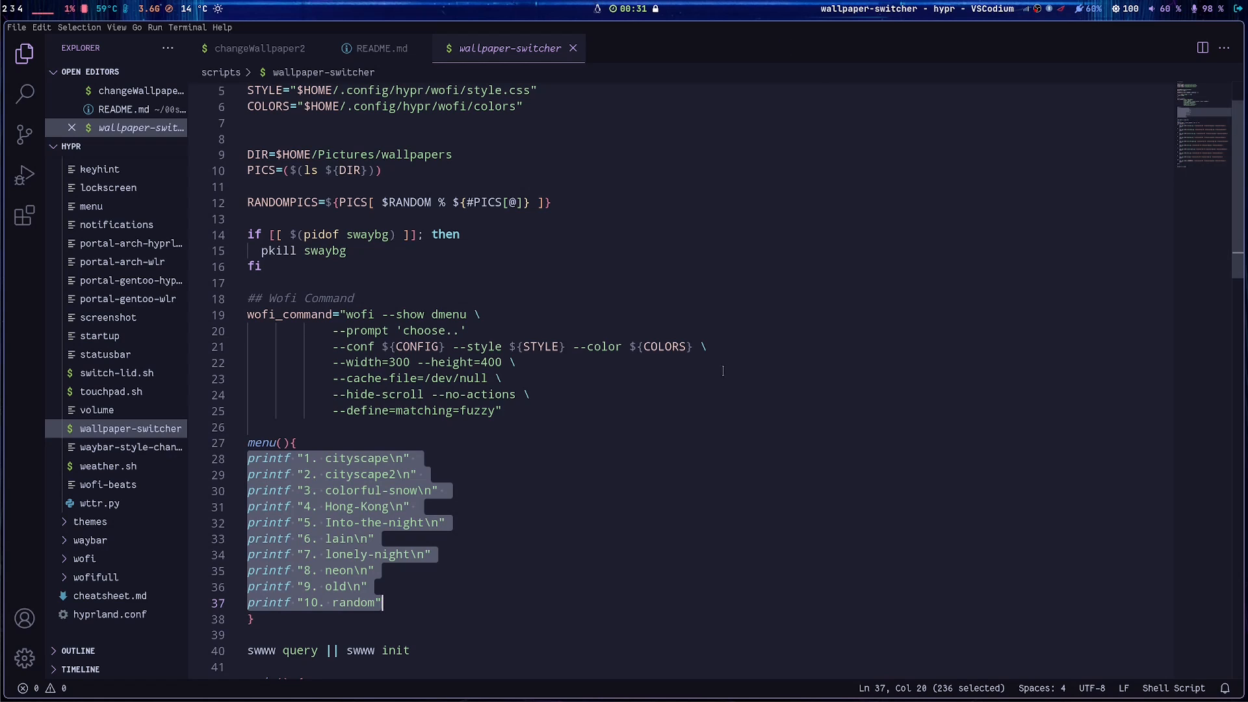
# Step: Run the wofi wallpaper menu and choose a wallpaper from it
pyautogui.scroll(-3)
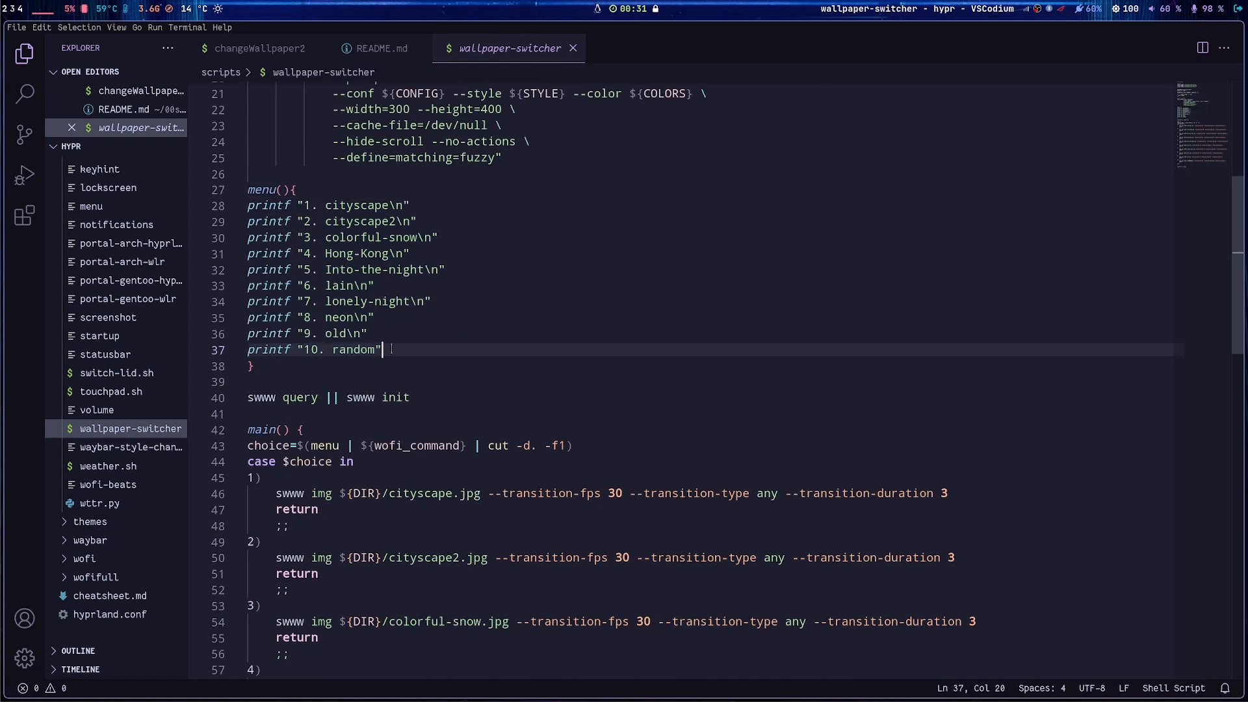
pyautogui.scroll(-3)
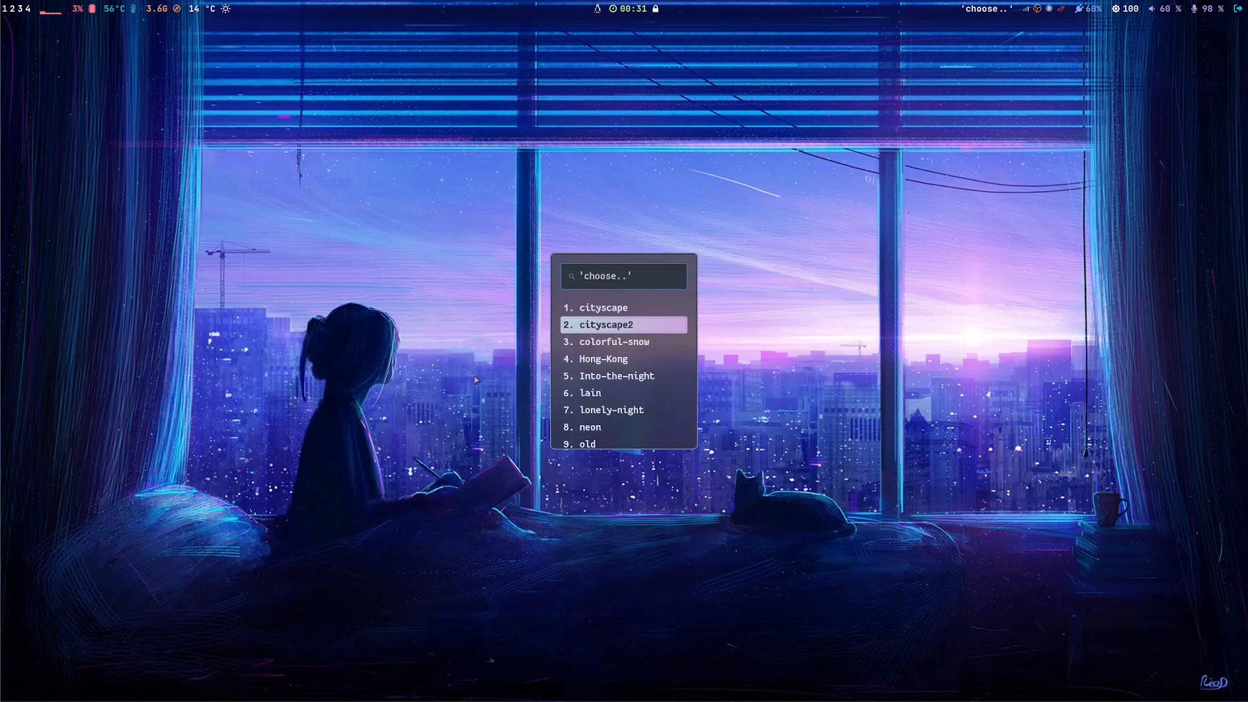
pyautogui.click(624, 324)
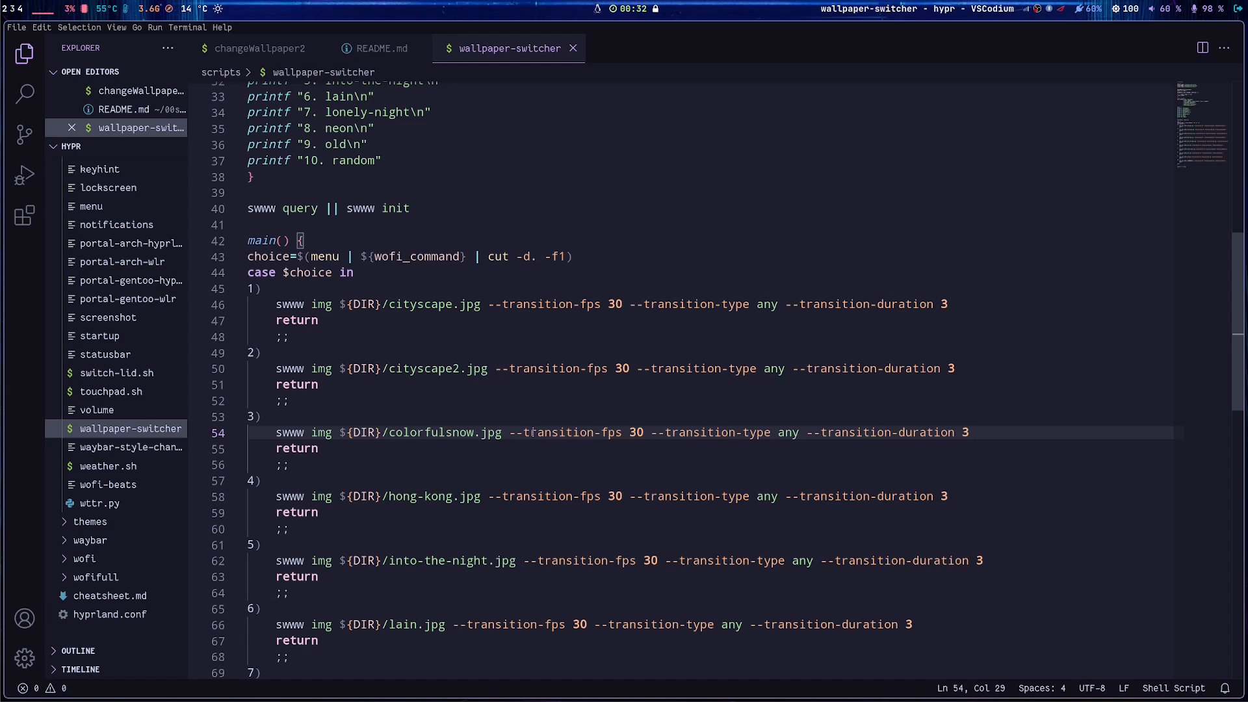
# Step: Put the hyphen back into colorful-snow.jpg on line 54 of wallpaper-switcher
pyautogui.write('-')
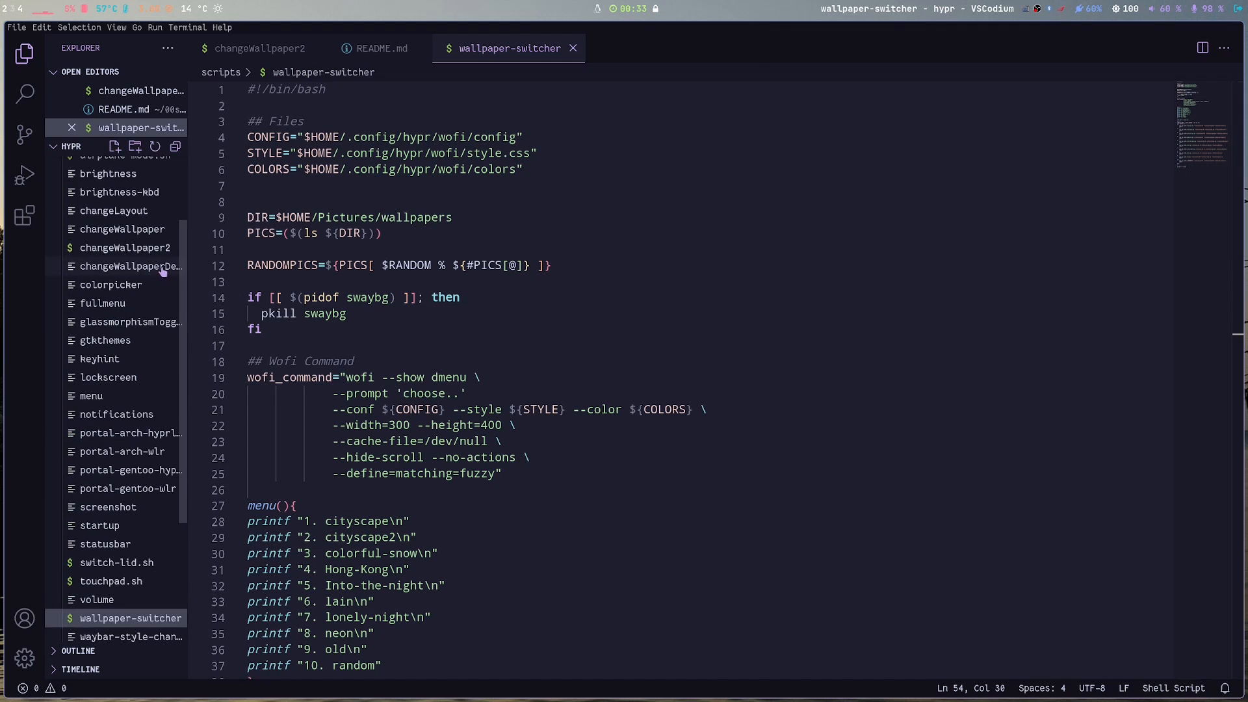
# Step: View the swaybg changeWallpaperDesktop script, return to changeWallpaper2 and select 'wallpapers' in its path
pyautogui.click(130, 265)
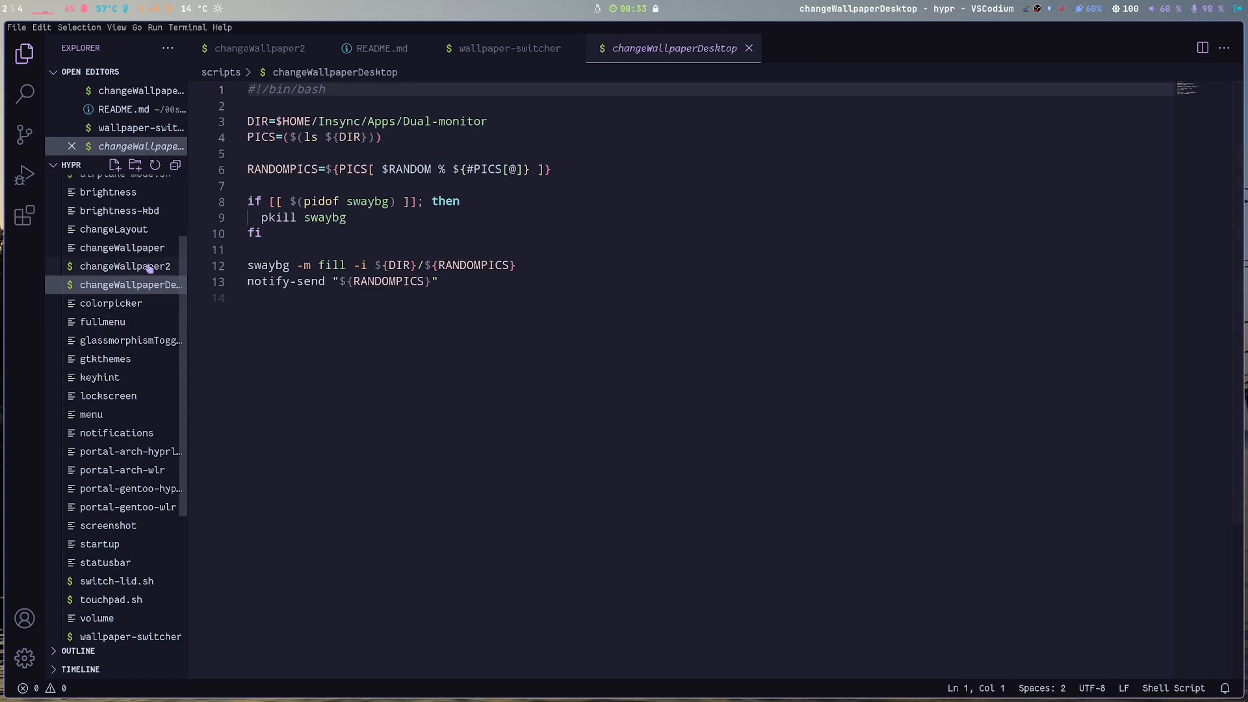
pyautogui.click(126, 266)
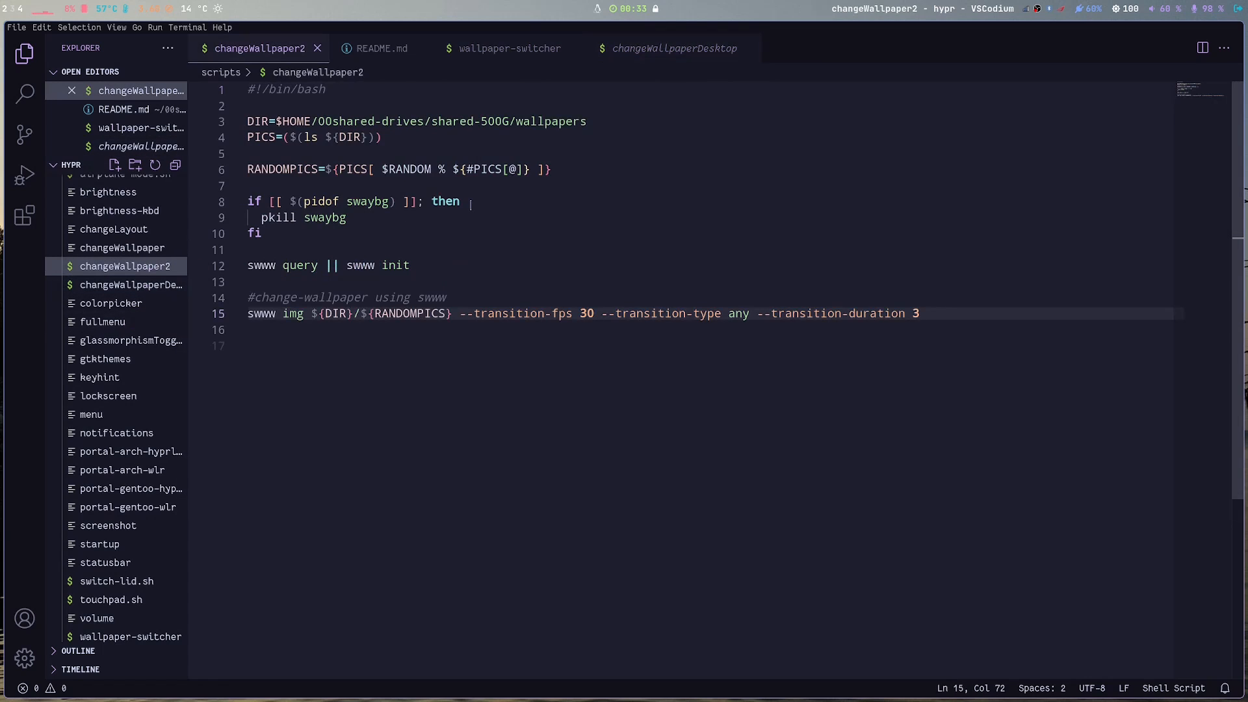
pyautogui.doubleClick(537, 121)
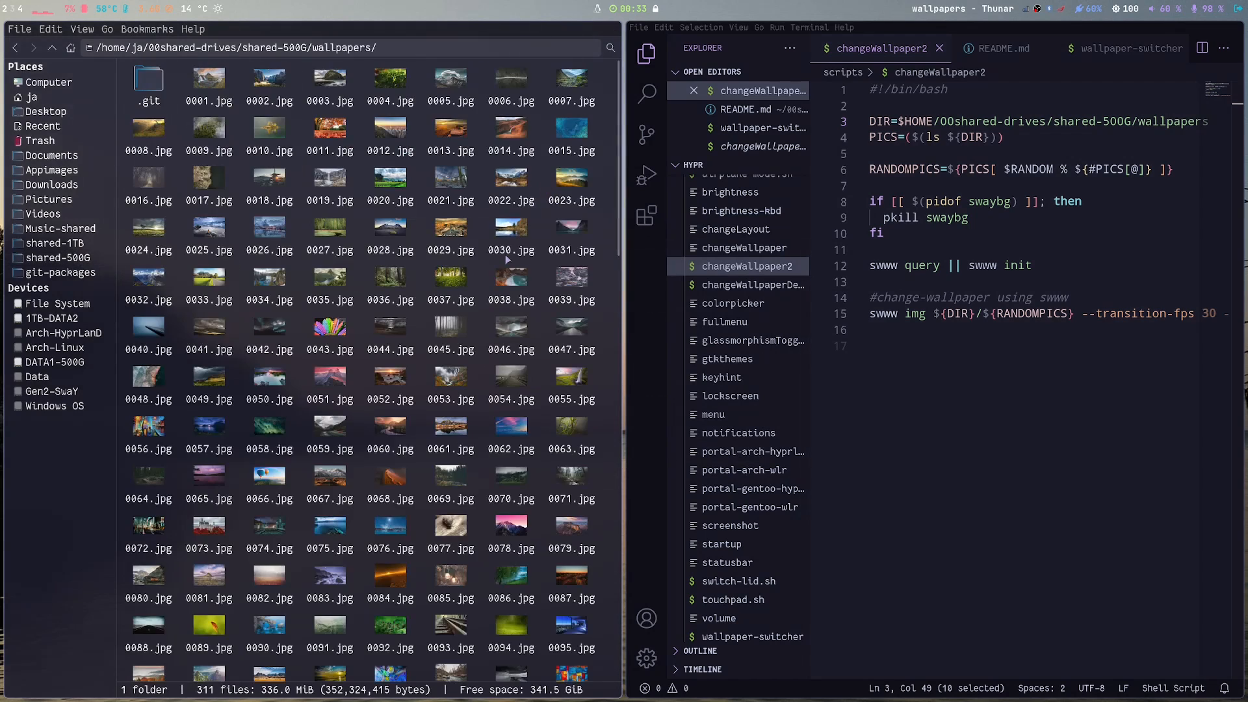
# Step: Open the wallpapers folder's README.md in VSCodium and highlight its collection title
pyautogui.scroll(-3)
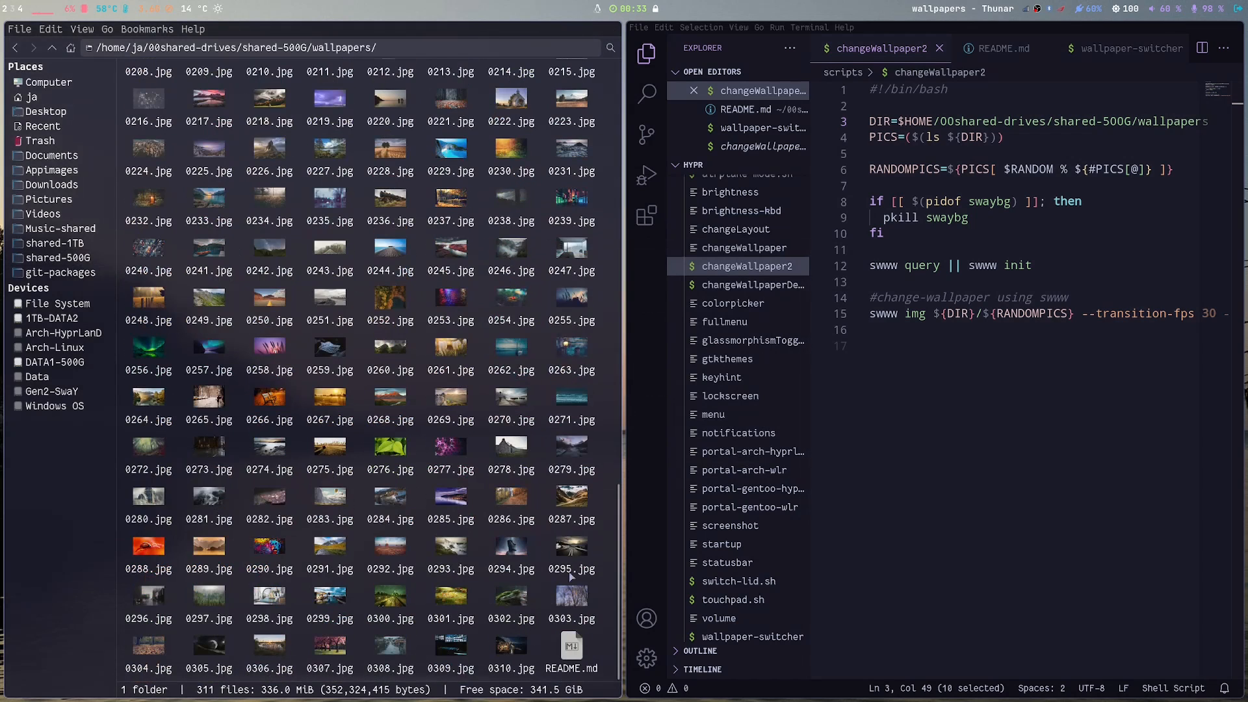
pyautogui.click(571, 646)
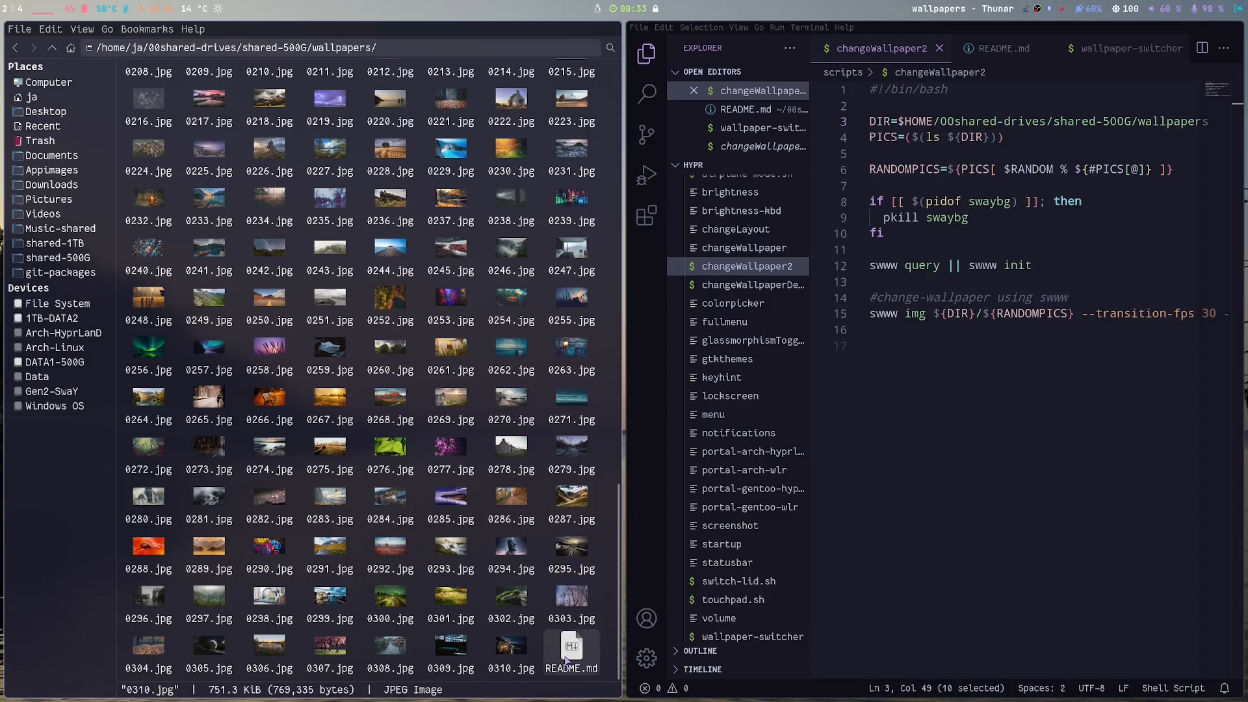
pyautogui.click(1005, 48)
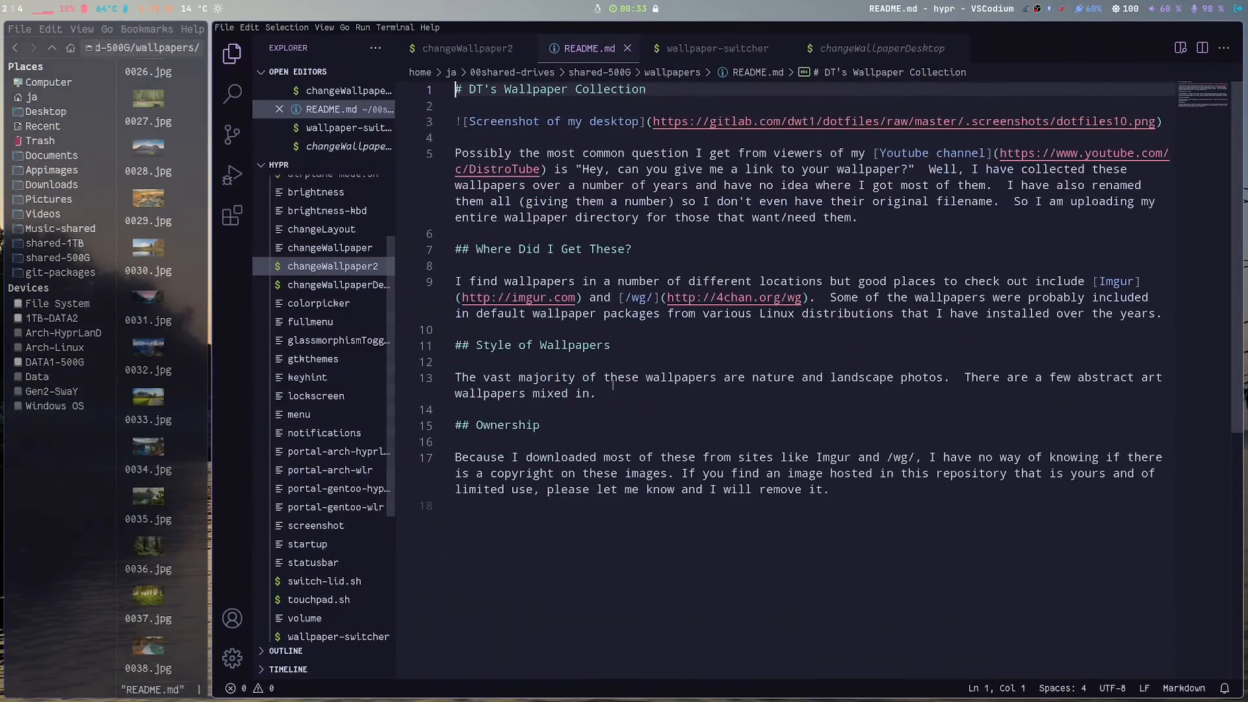
pyautogui.moveTo(455, 88); pyautogui.dragTo(500, 88)
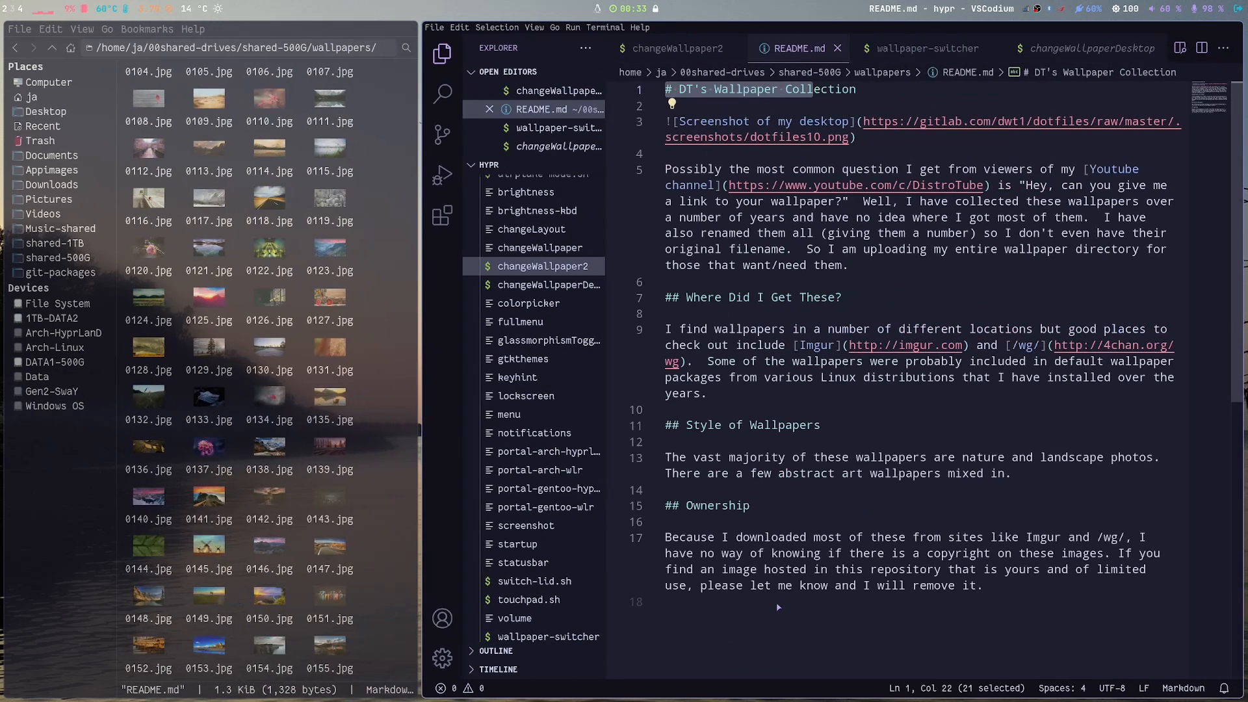
pyautogui.moveTo(794, 587)
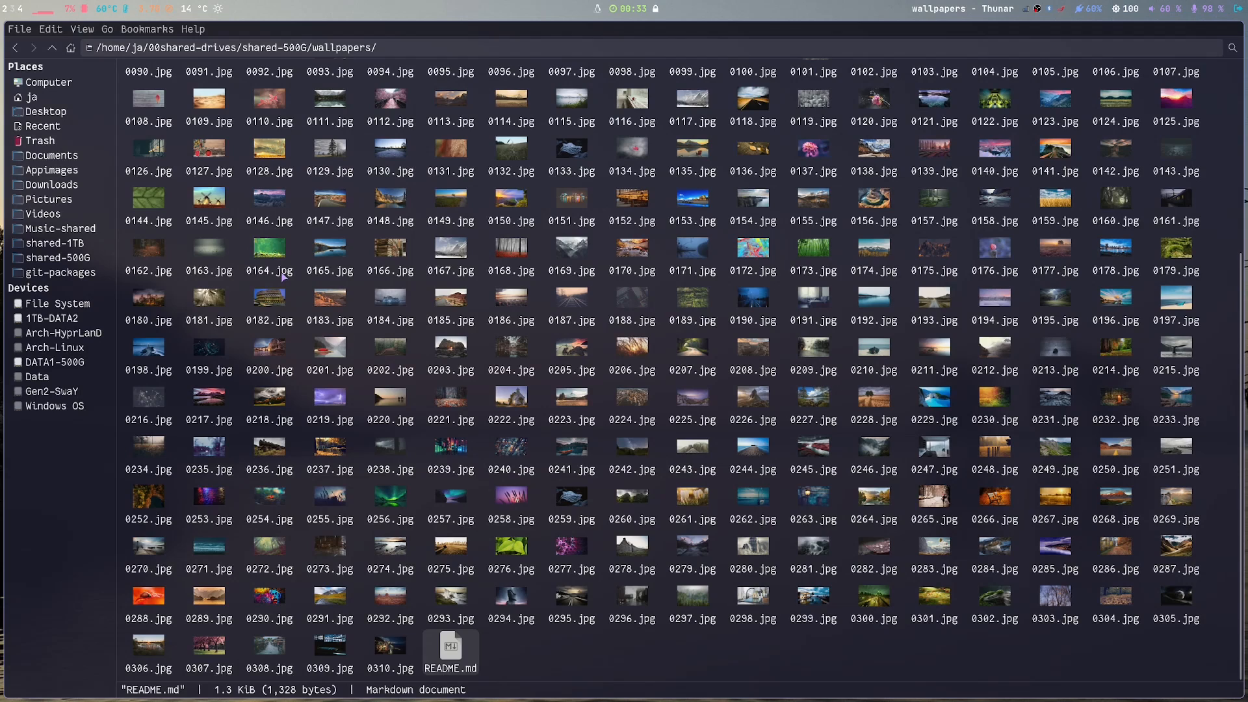
pyautogui.moveTo(301, 275)
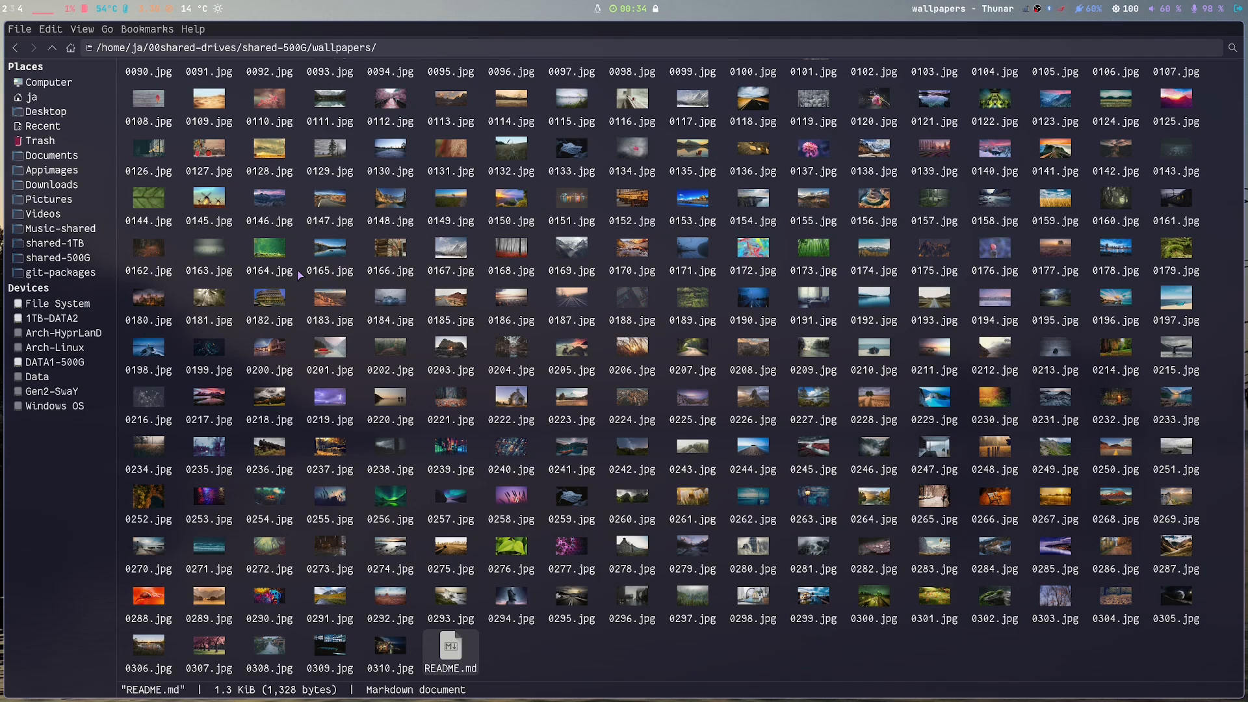
pyautogui.moveTo(417, 251)
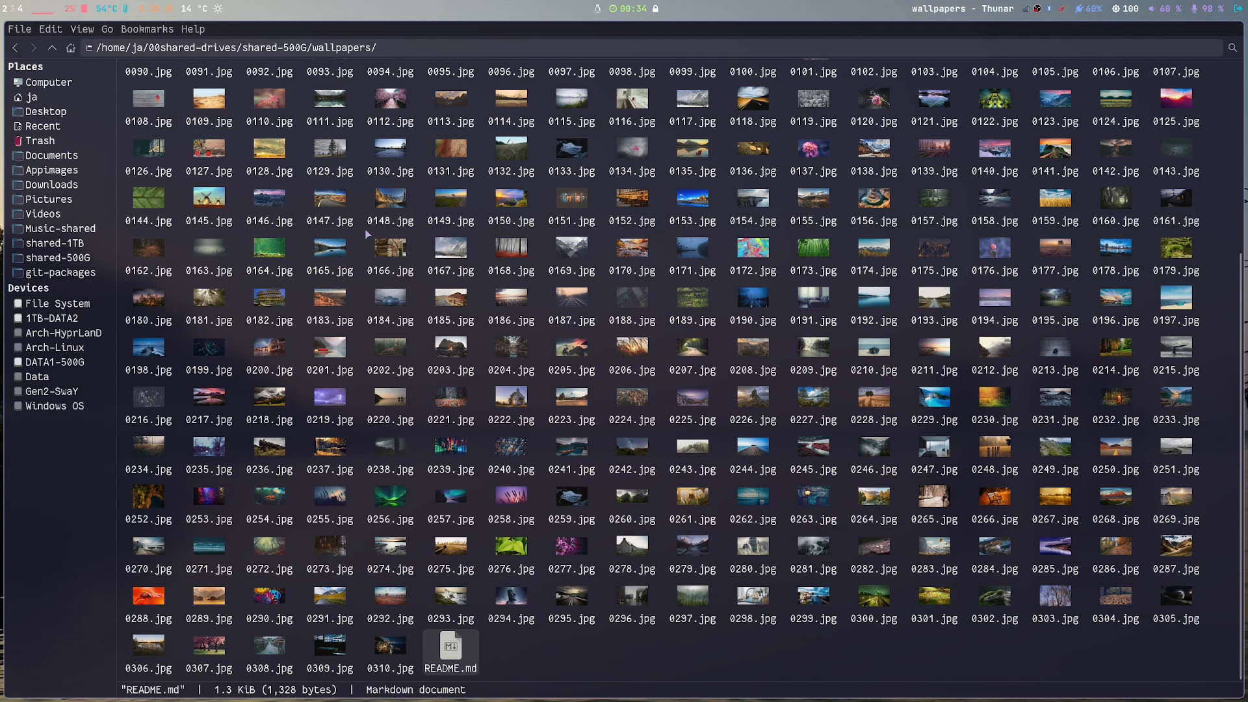
# Step: Navigate from the home folder through .config and hypr to the scripts folder with changeWallpaper2
pyautogui.click(30, 96)
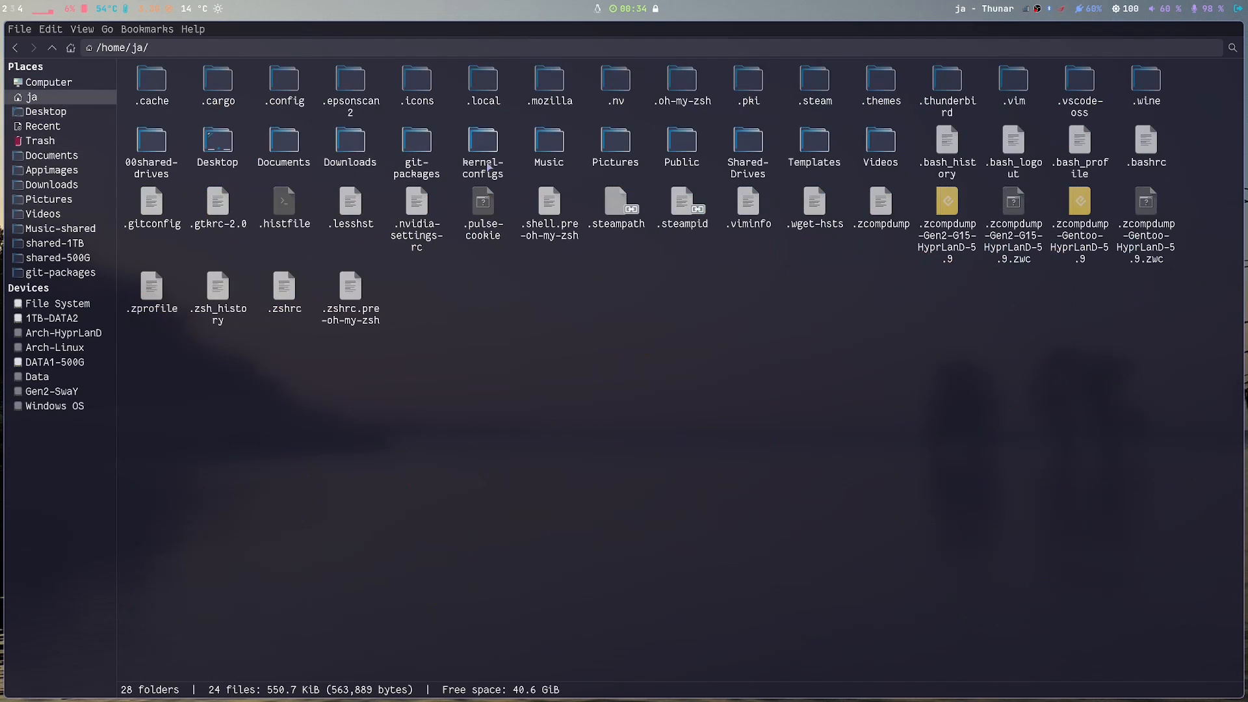
pyautogui.doubleClick(284, 83)
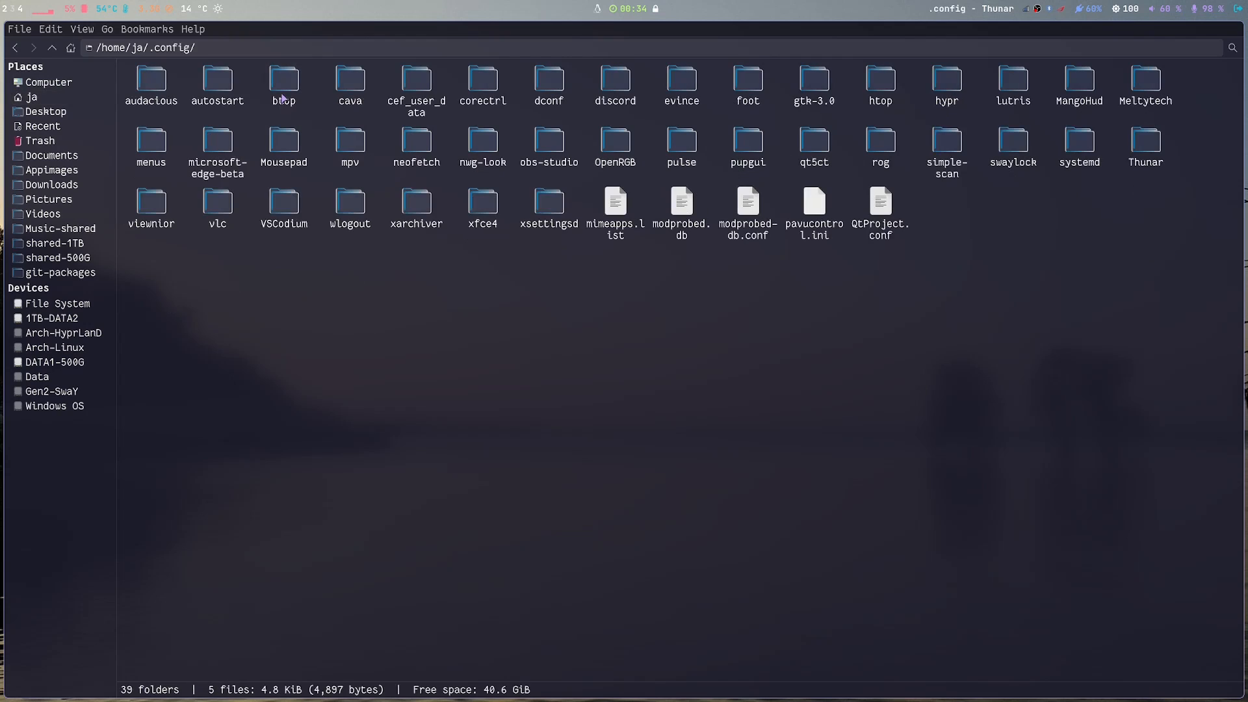
pyautogui.click(947, 86)
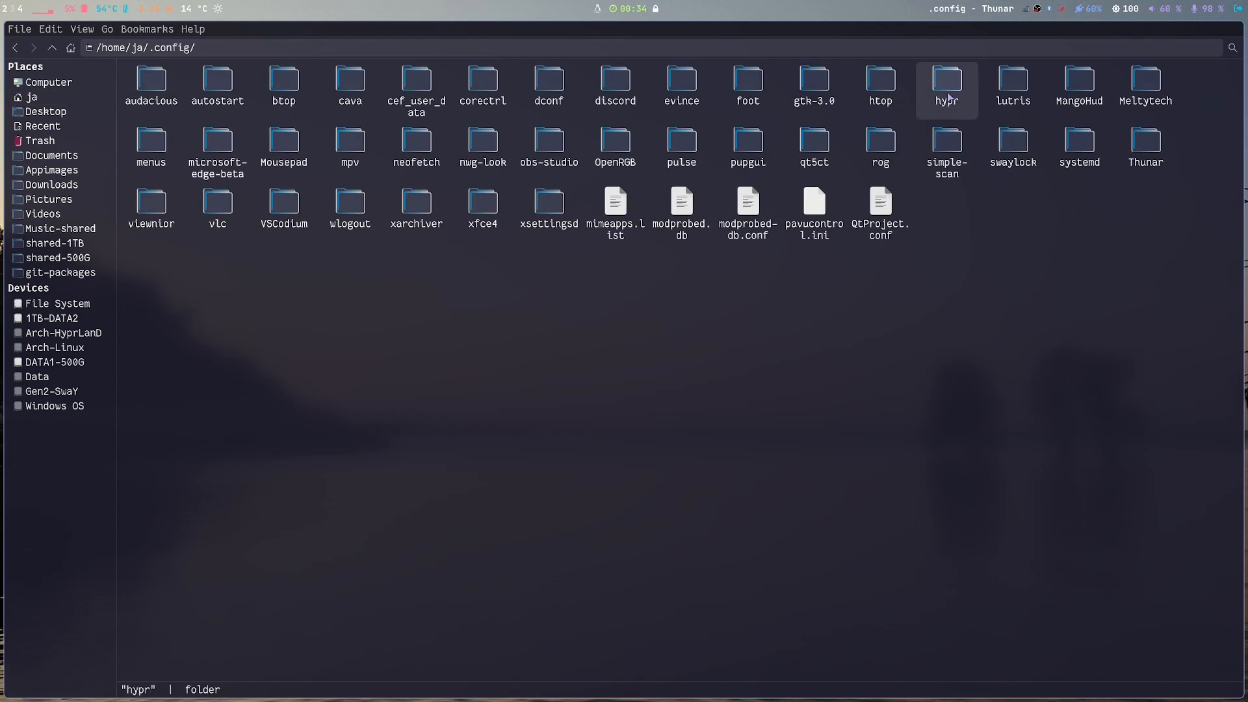
pyautogui.doubleClick(947, 83)
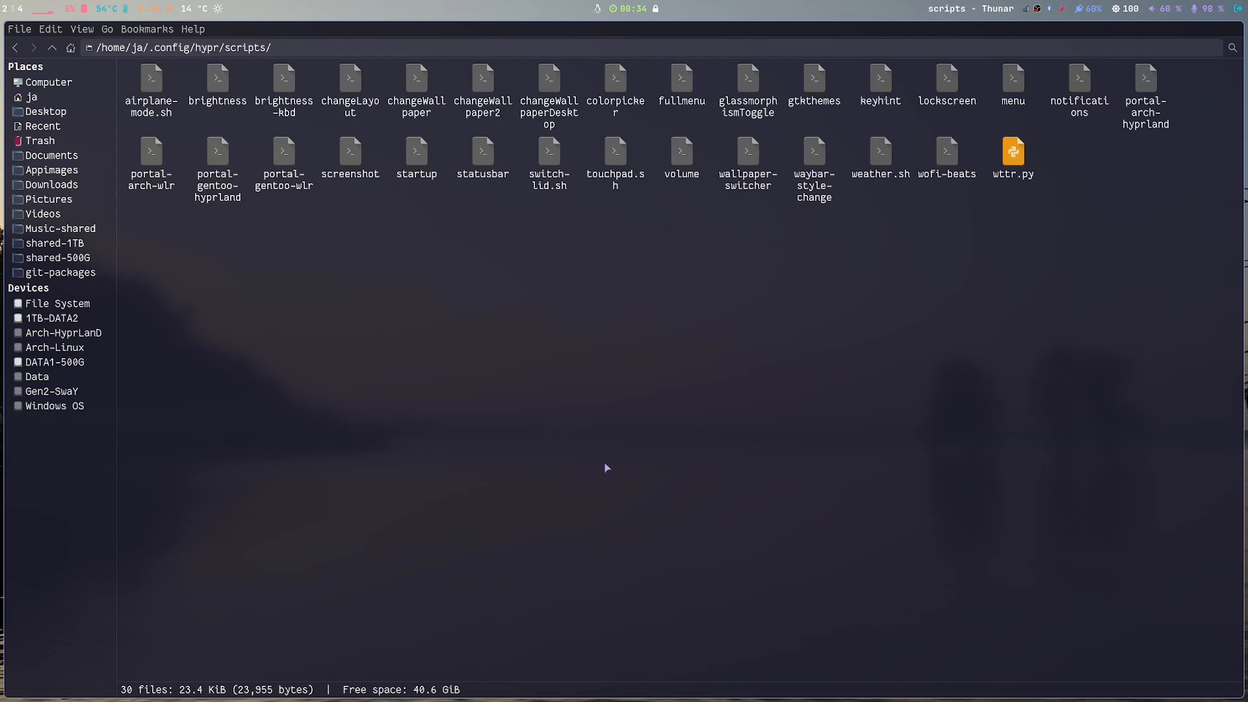
pyautogui.click(481, 84)
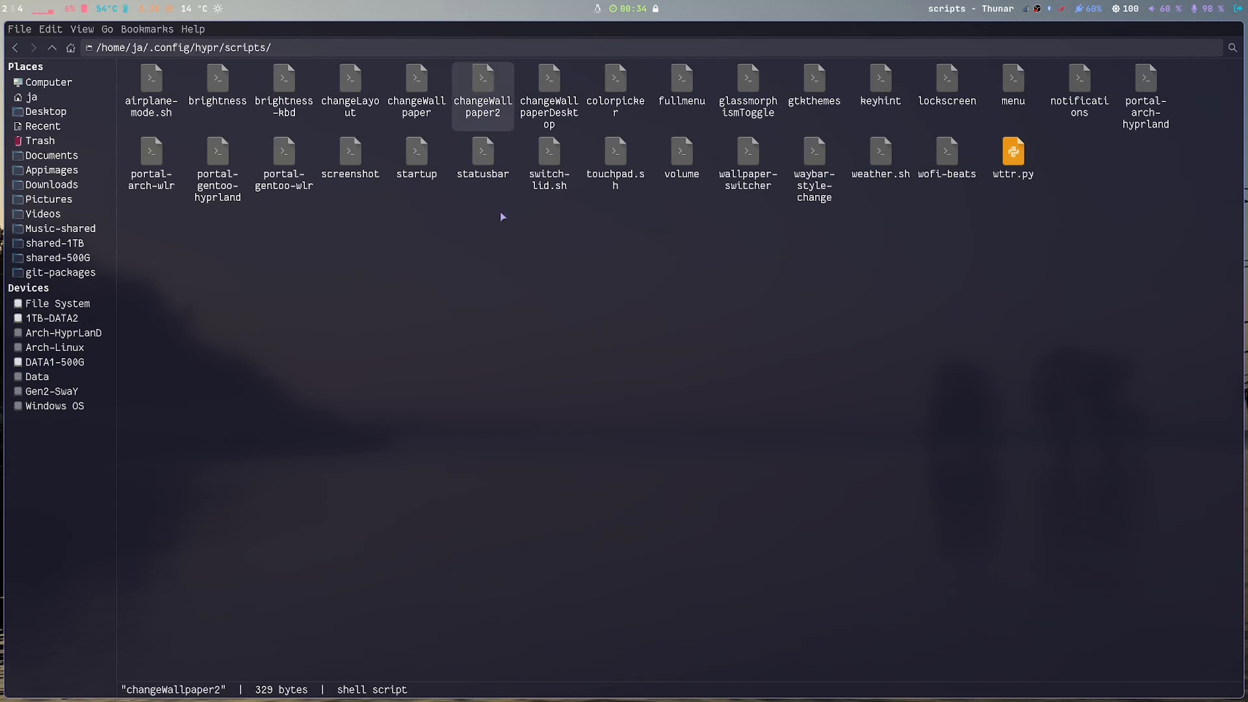
pyautogui.moveTo(580, 219)
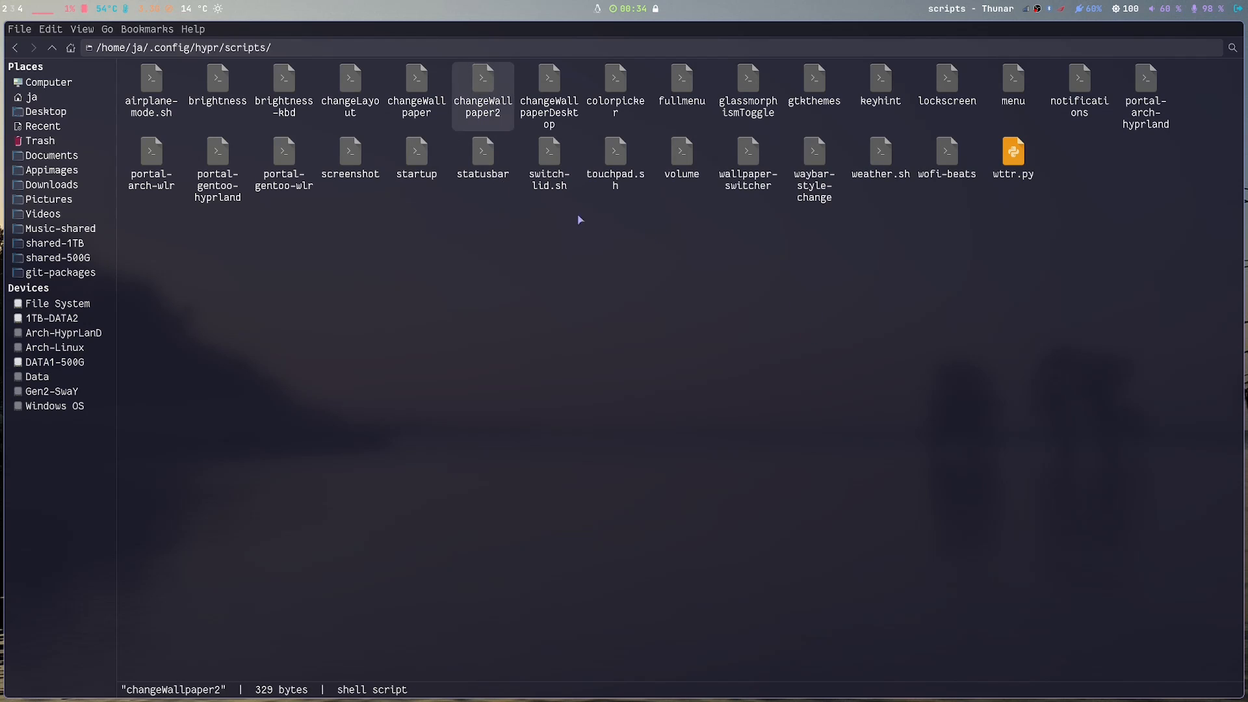
pyautogui.click(416, 87)
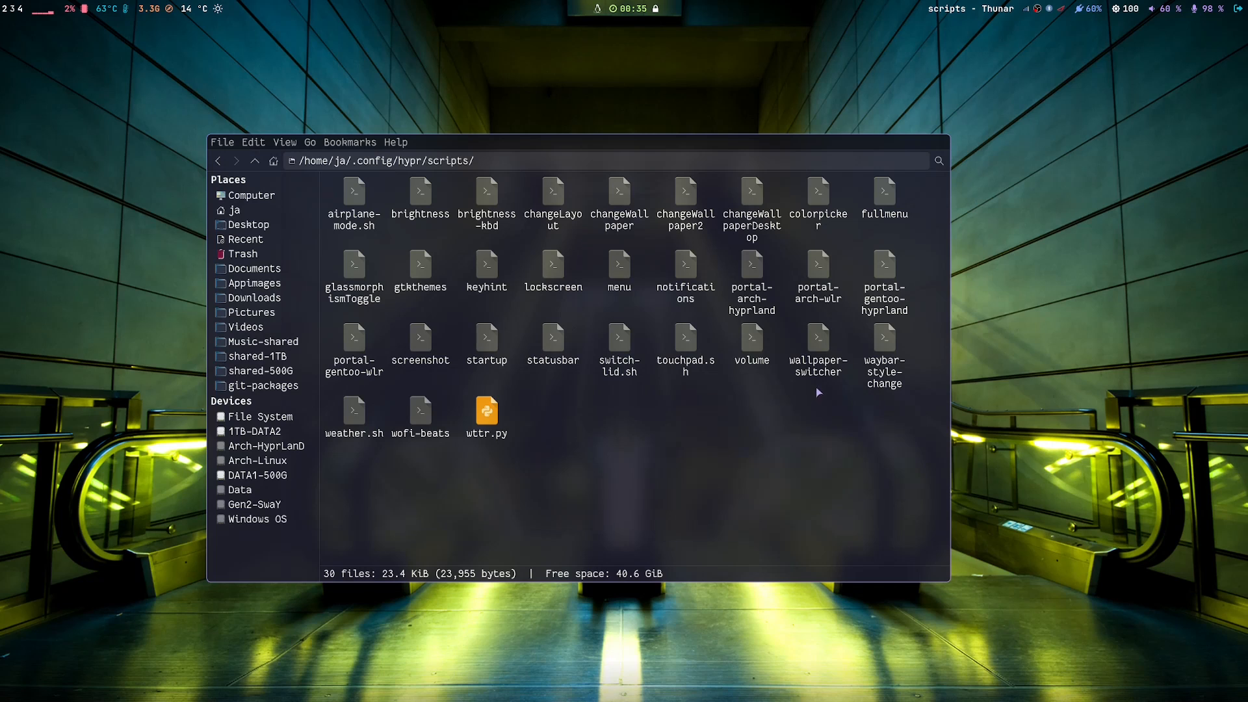
# Step: View the wallpaper-switcher script's context menu, then close the Thunar window
pyautogui.rightClick(818, 342)
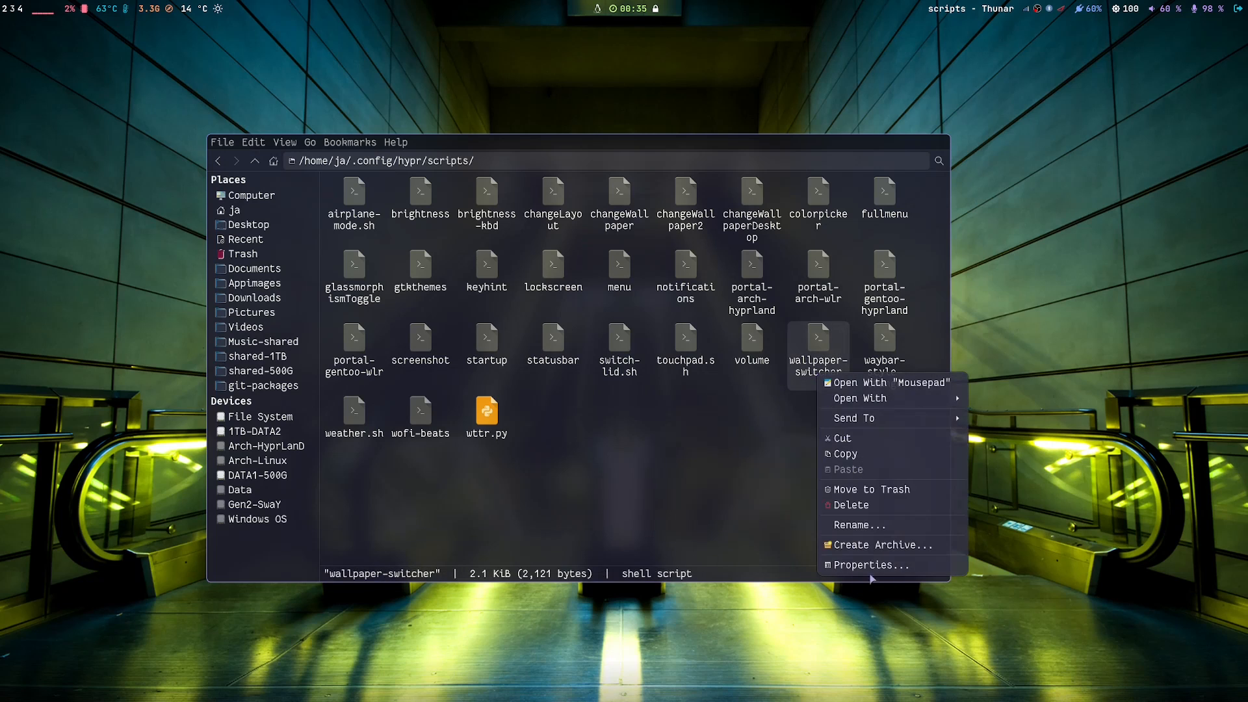
pyautogui.moveTo(709, 492)
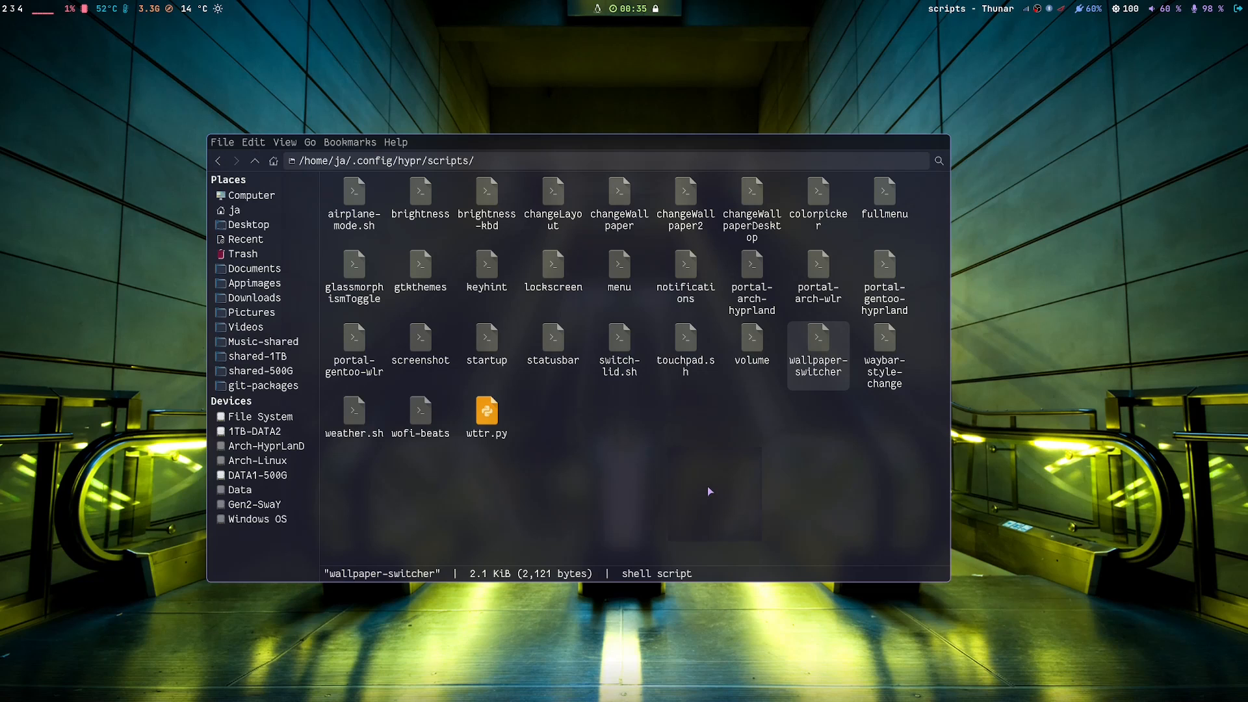
pyautogui.moveTo(704, 495)
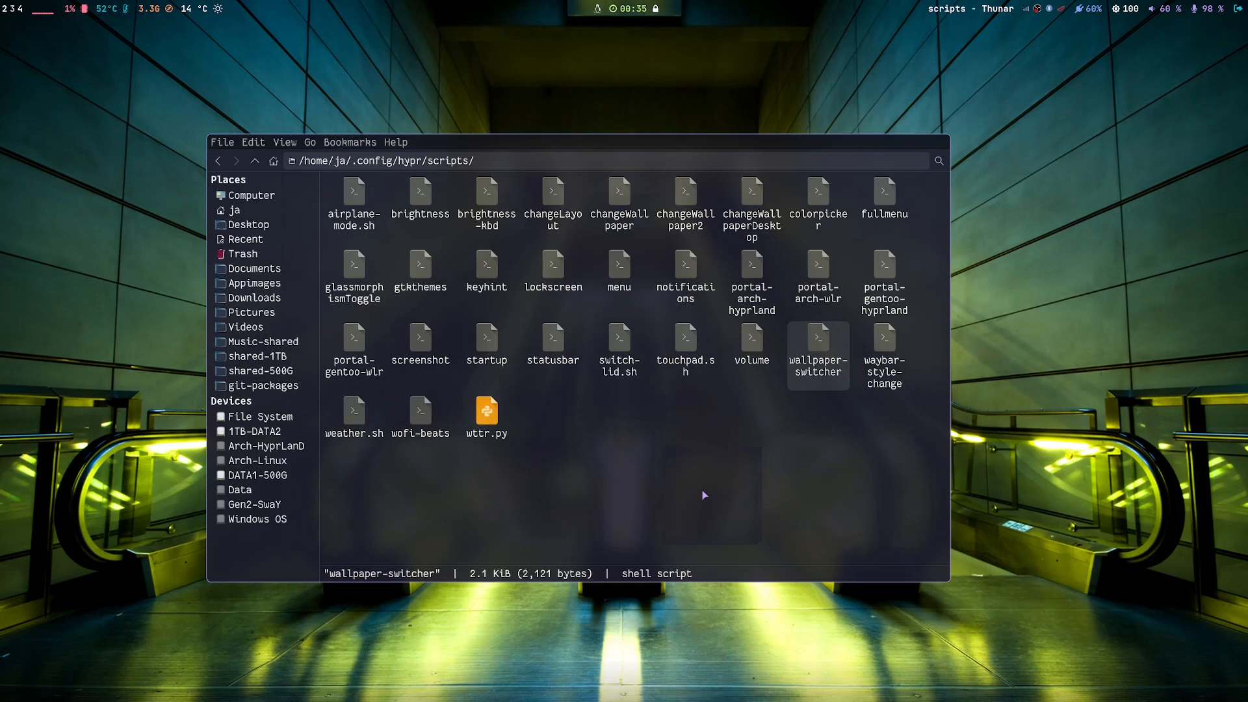
pyautogui.click(693, 463)
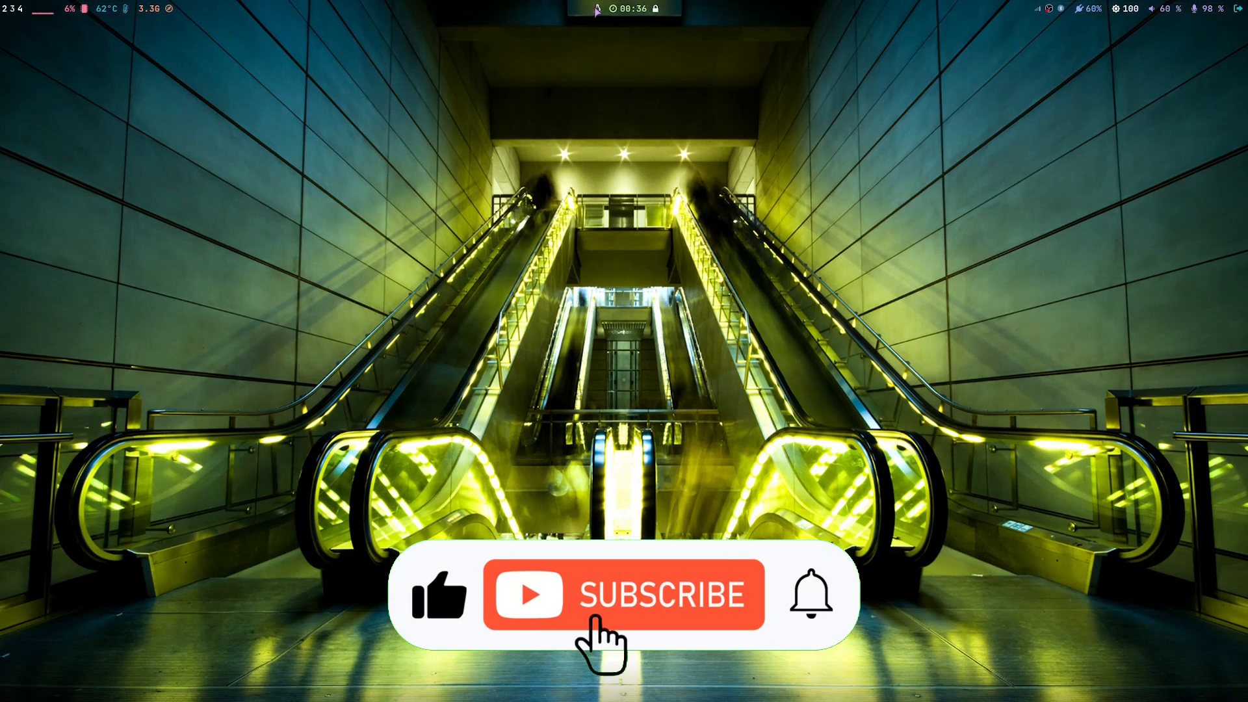
# Step: Cycle the desktop wallpaper to the mountain valley sunset image
pyautogui.click(623, 594)
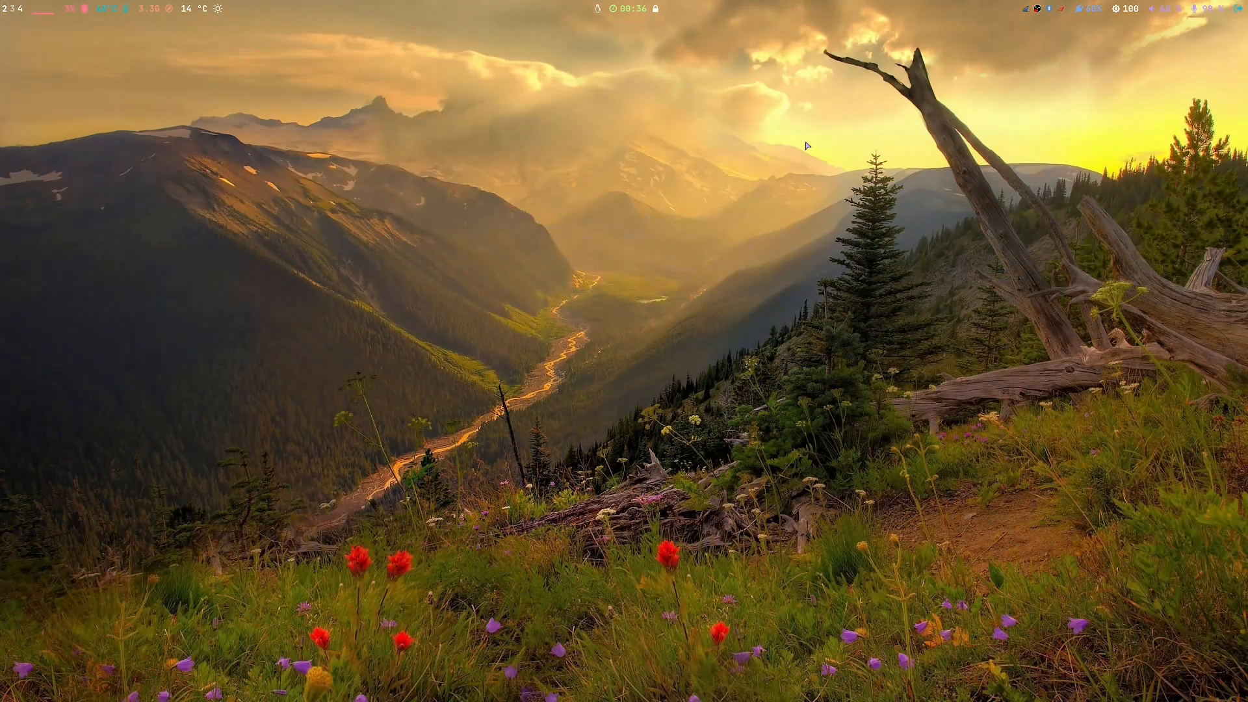
pyautogui.moveTo(656, 21)
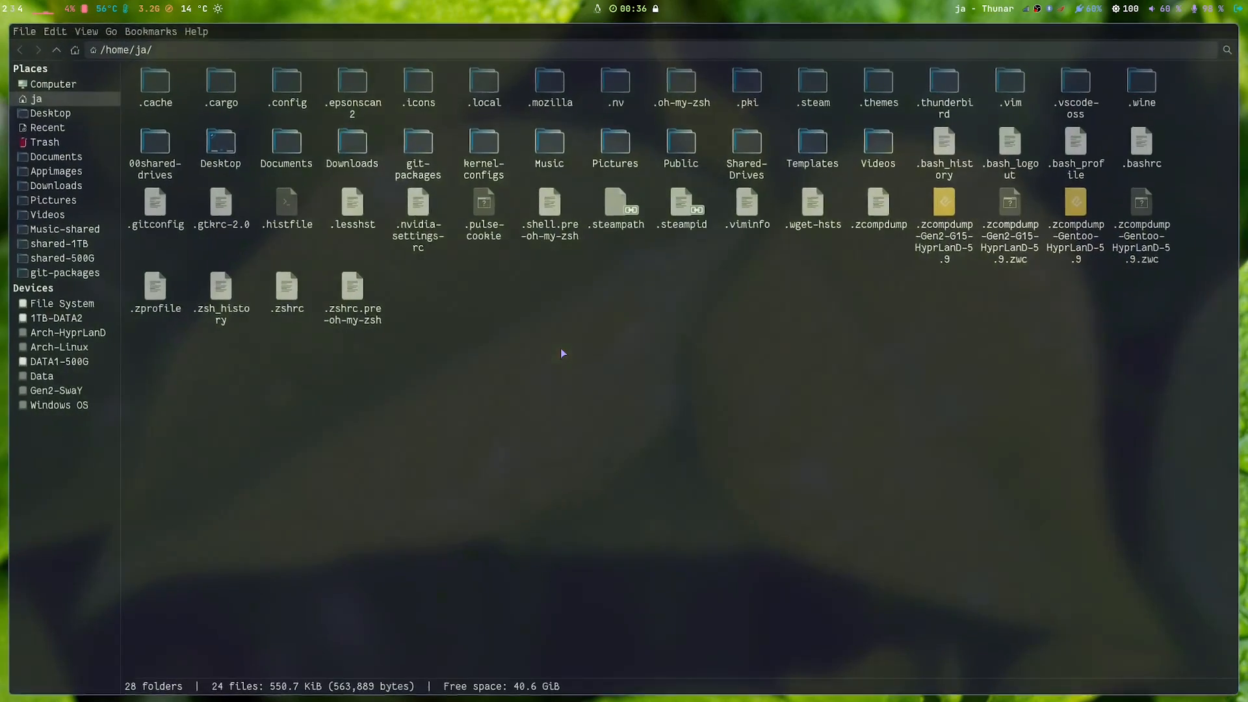
# Step: Launch VSCodium Wayland from the wofi launcher to show exec.conf
pyautogui.doubleClick(286, 86)
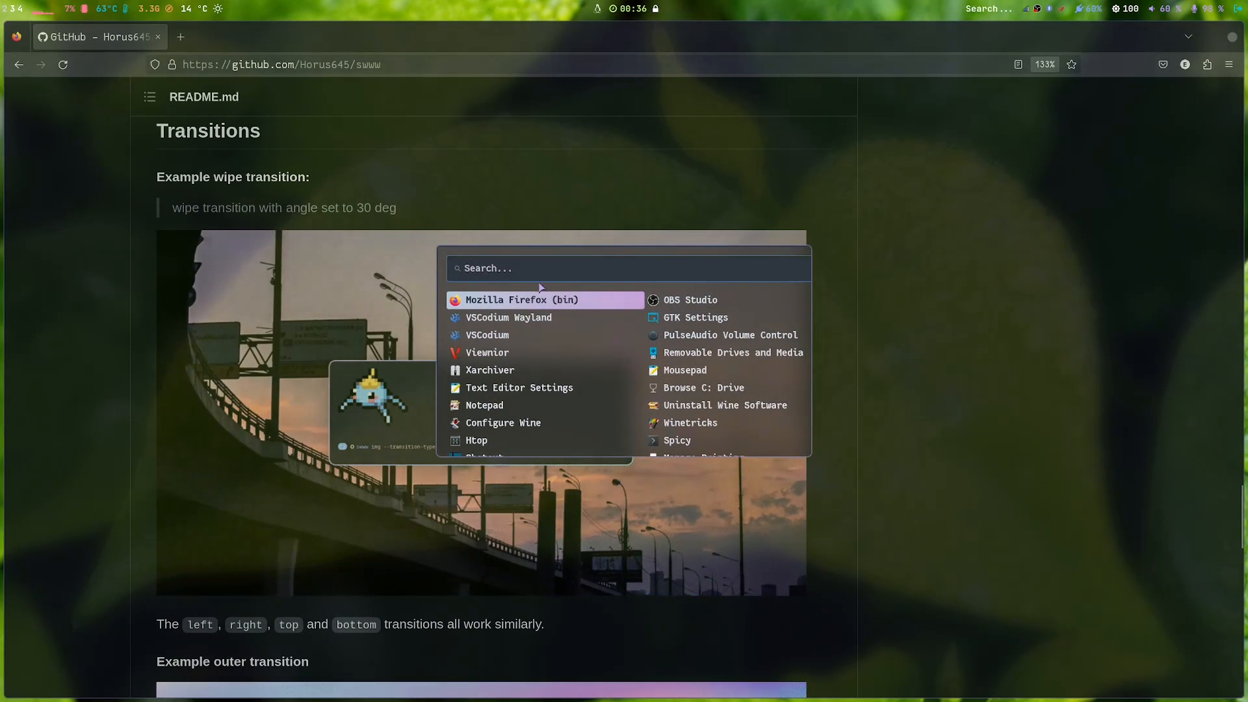
pyautogui.moveTo(524, 322)
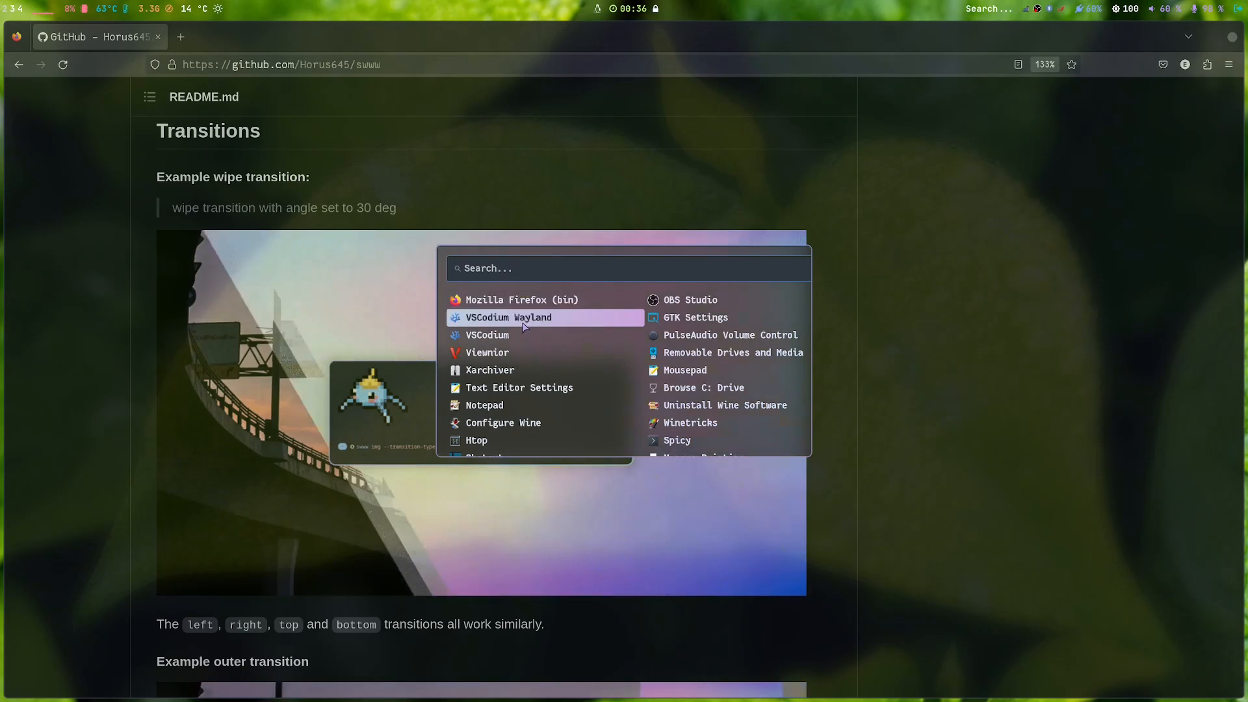
pyautogui.click(509, 318)
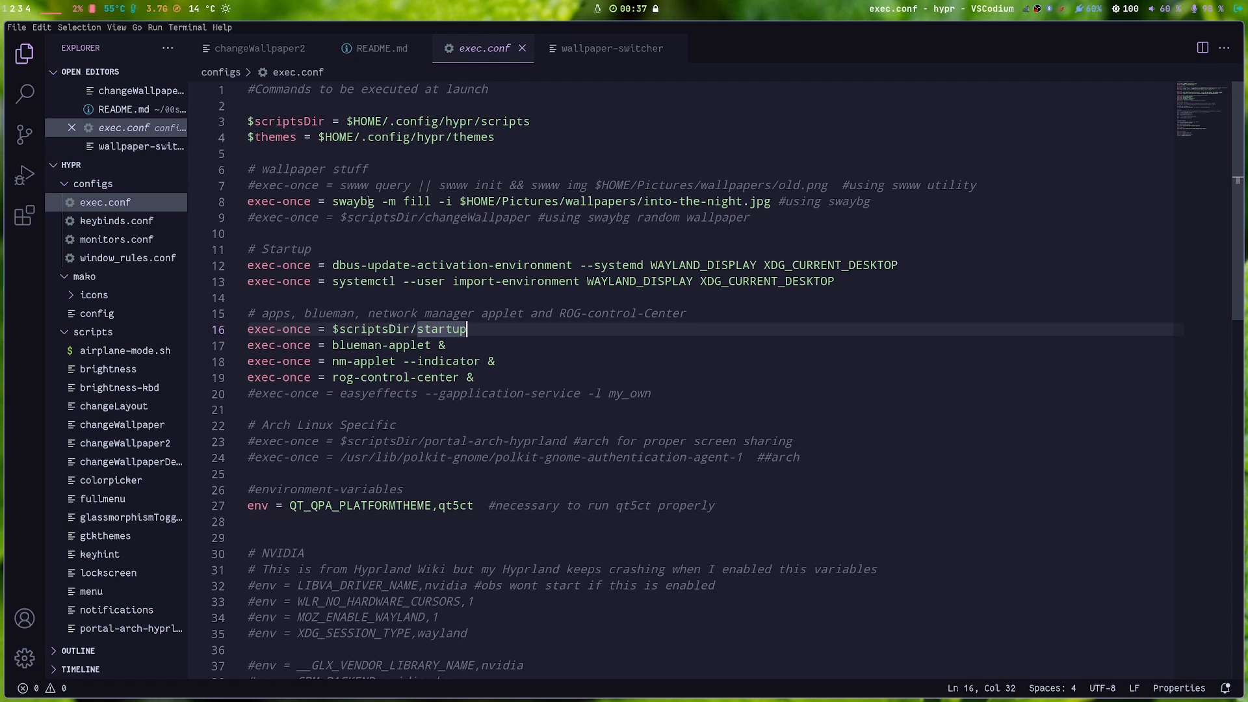
pyautogui.moveTo(390, 200)
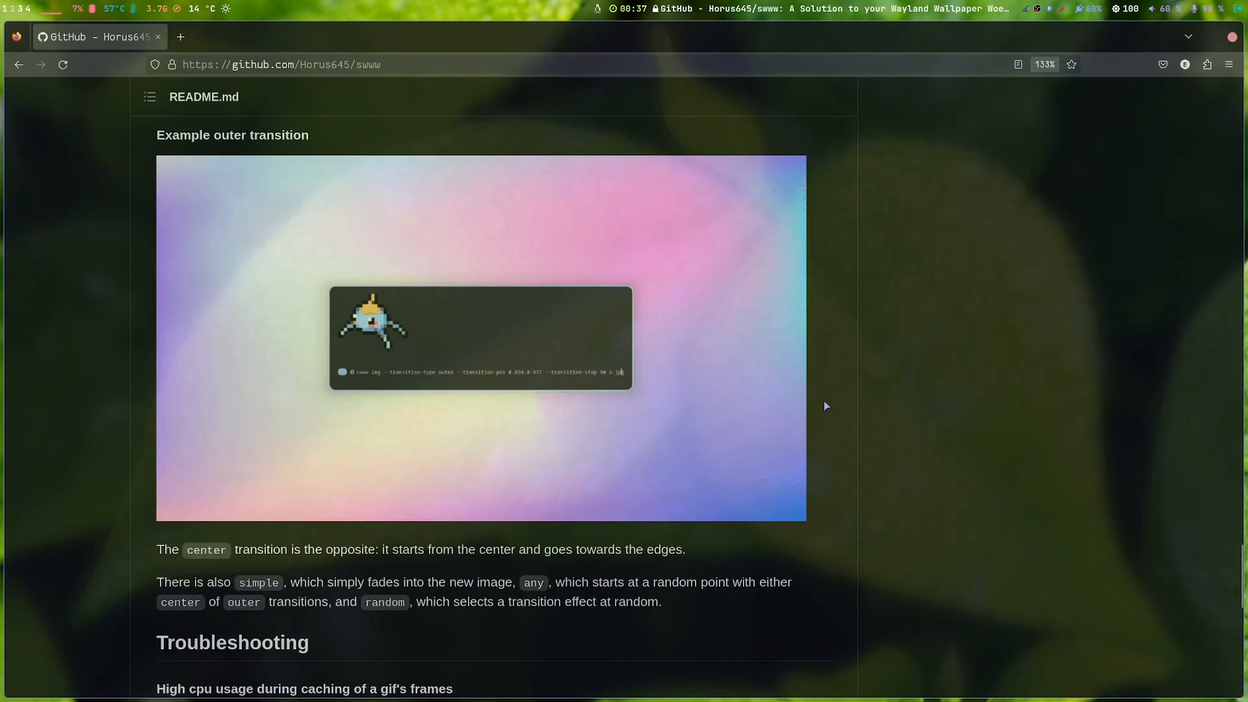
# Step: Scroll the swww README down to the Alternatives section listing wbg, swaybg and mpvpaper
pyautogui.scroll(-3)
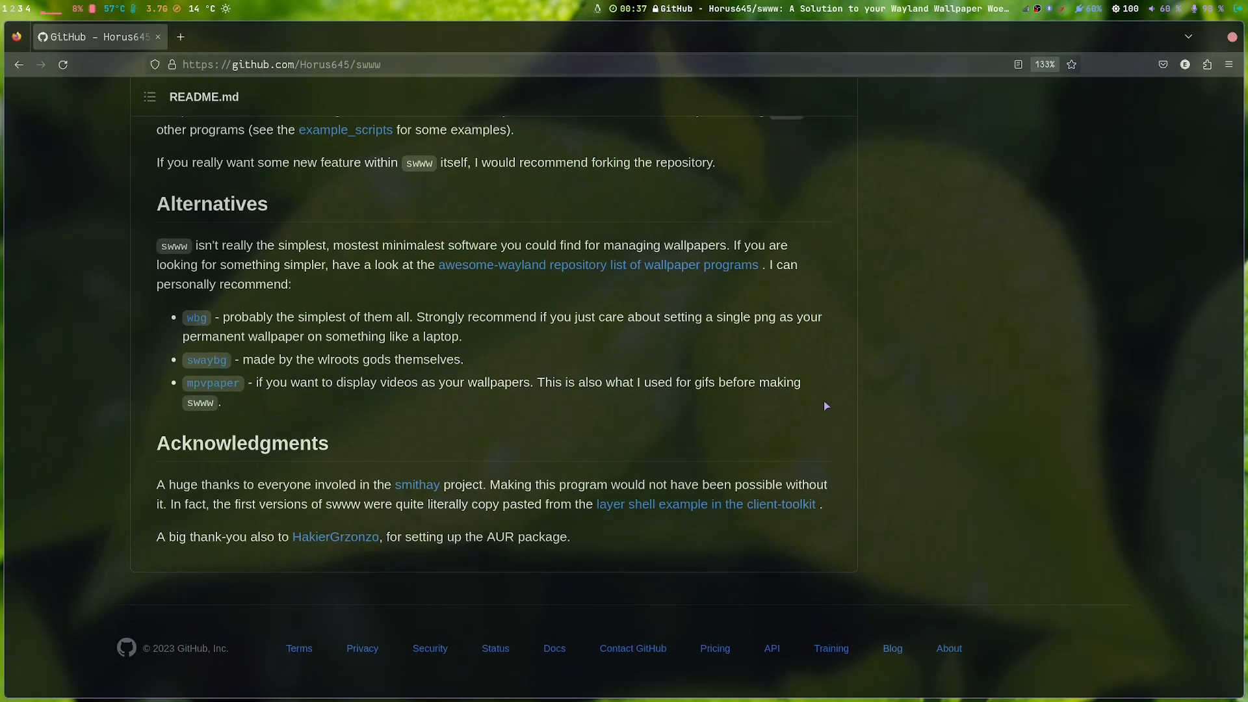
pyautogui.moveTo(765, 416)
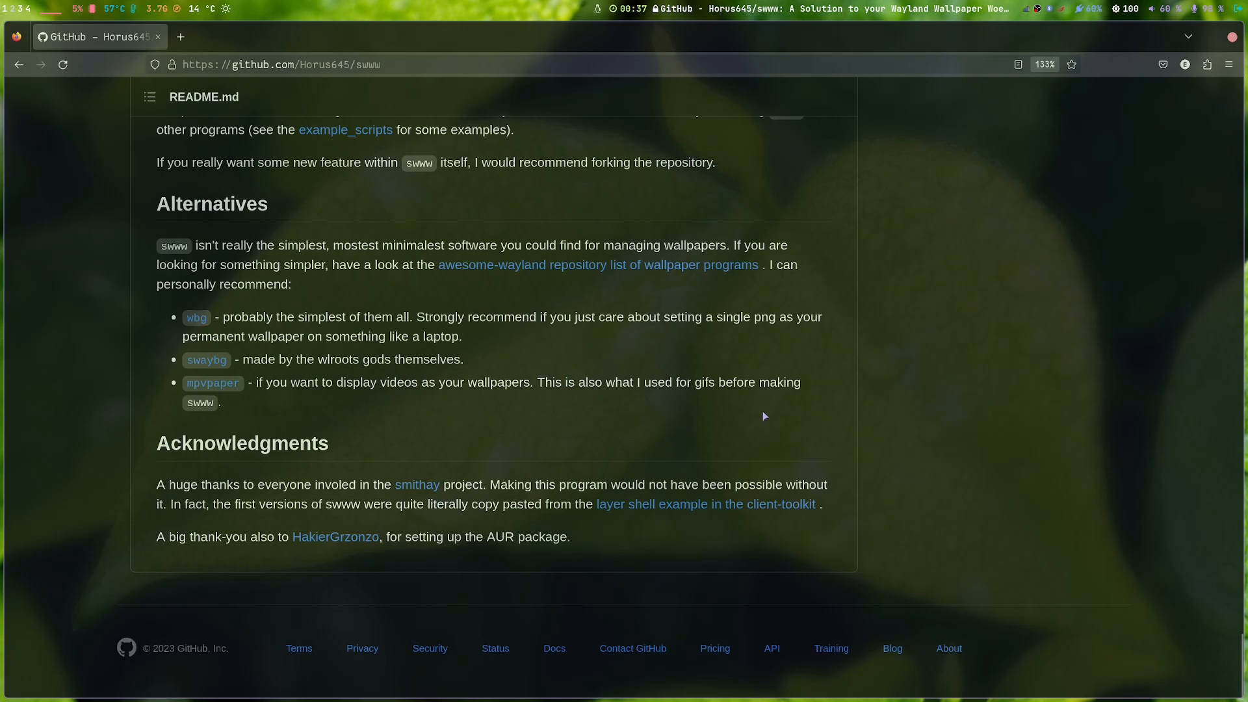
pyautogui.moveTo(229, 259)
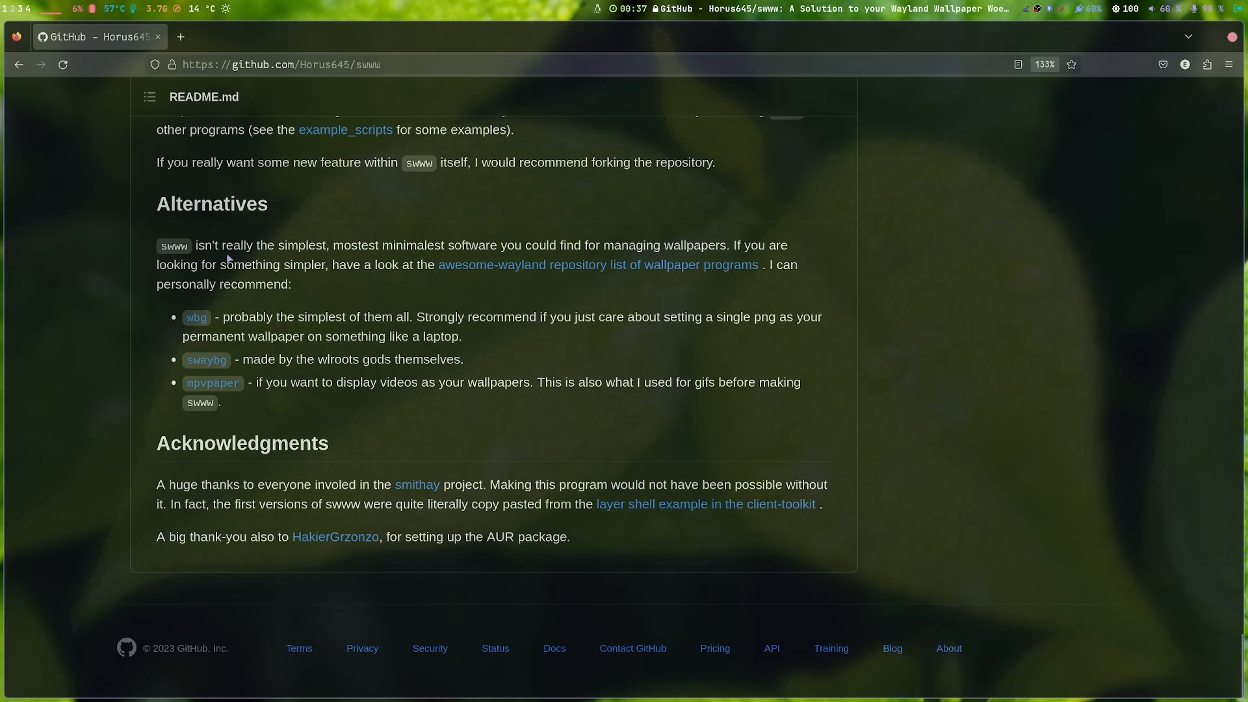
pyautogui.moveTo(722, 258)
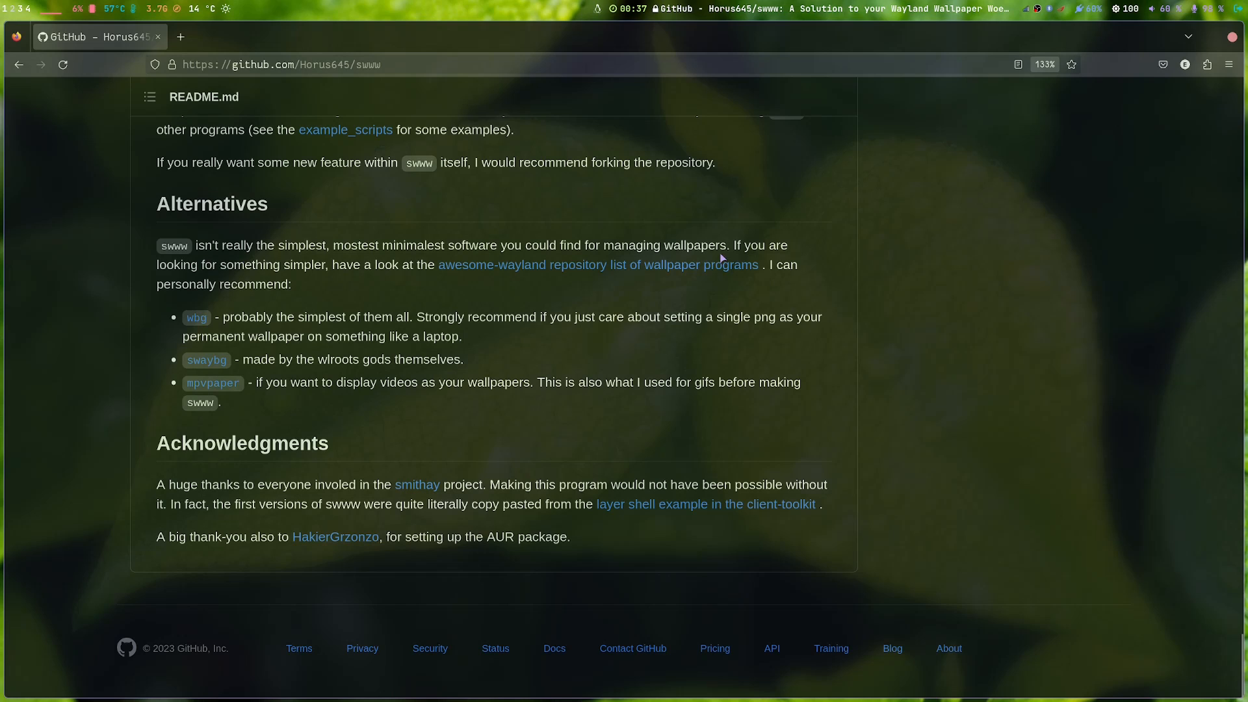
pyautogui.moveTo(368, 284)
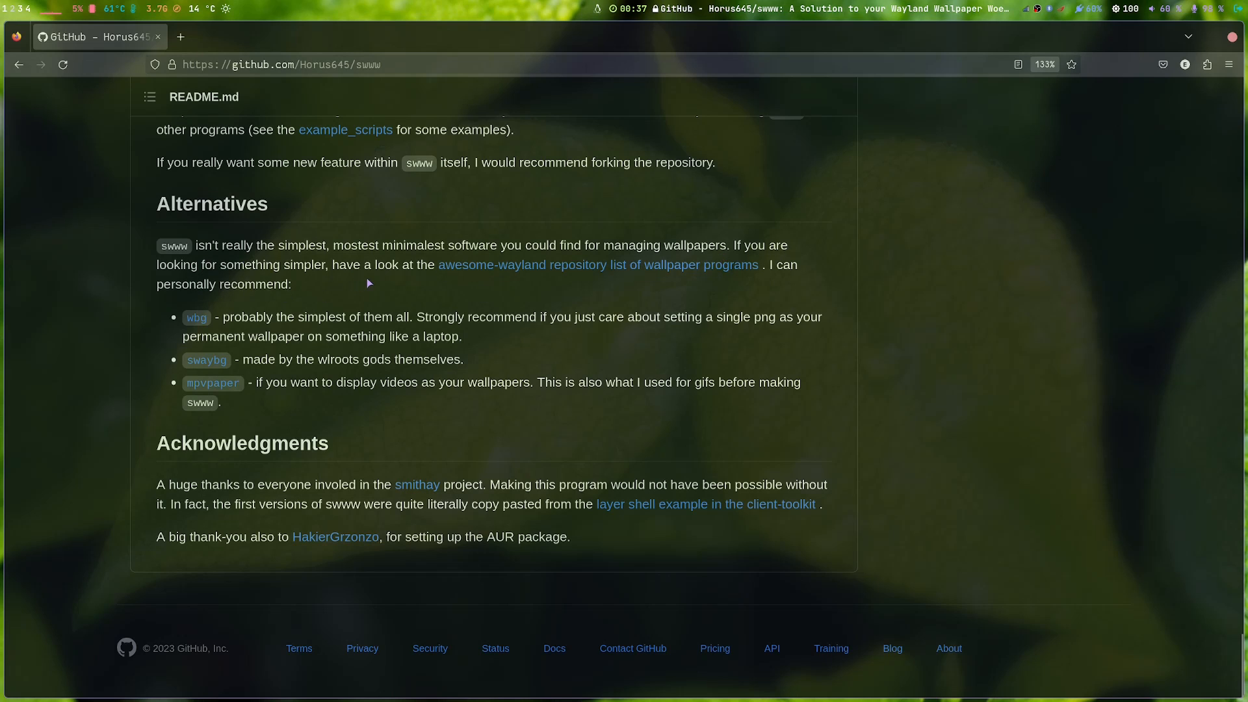
pyautogui.moveTo(204, 334)
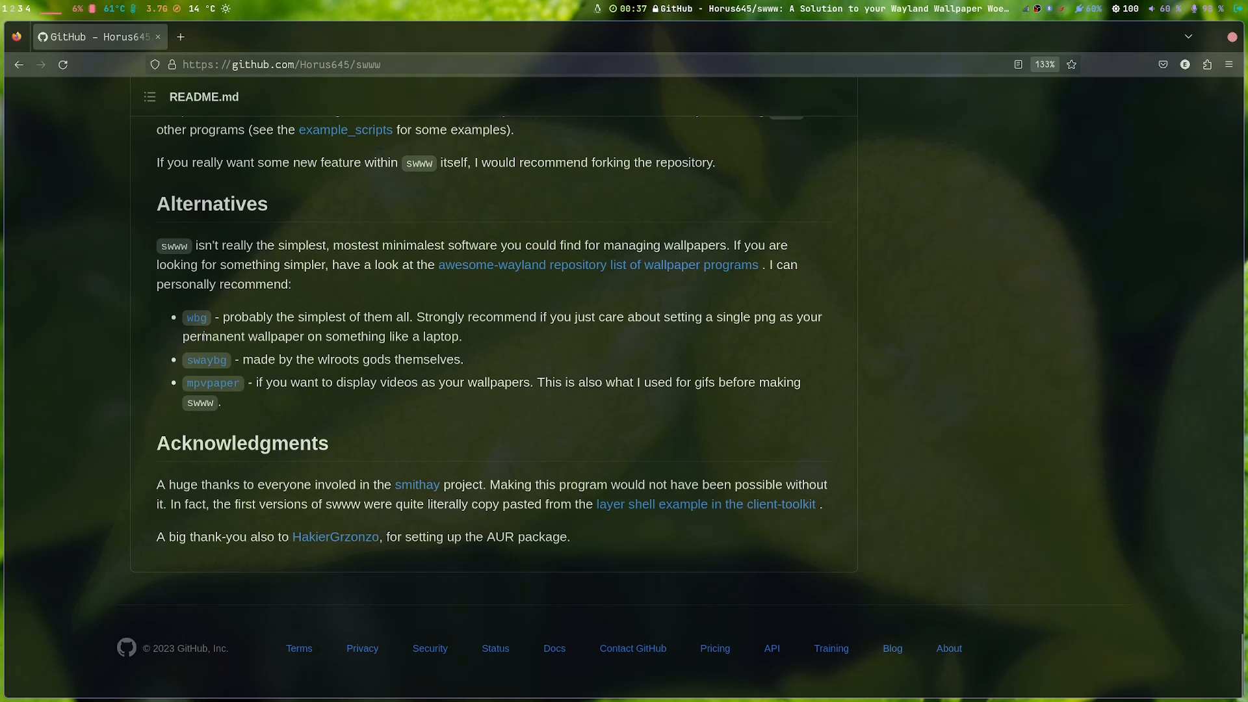
pyautogui.moveTo(206, 360)
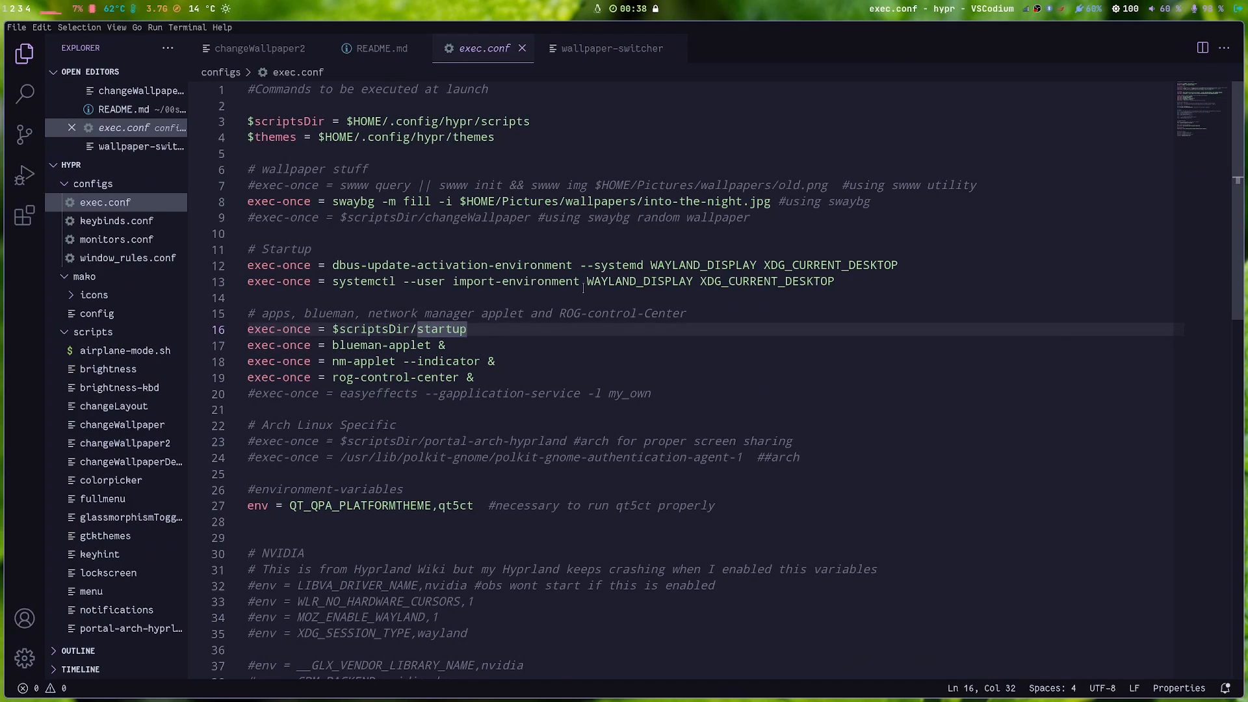
# Step: Return to exec.conf in VSCodium to review its swaybg startup wallpaper line
pyautogui.doubleClick(656, 201)
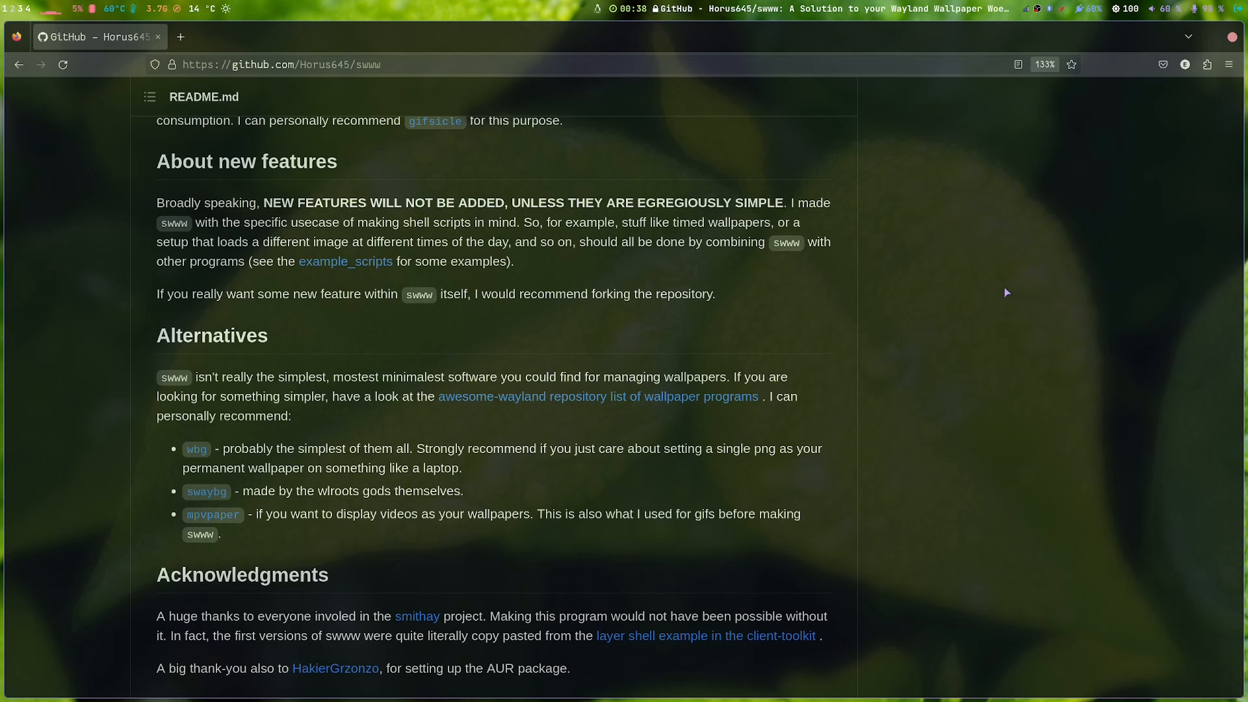
pyautogui.moveTo(1043, 407)
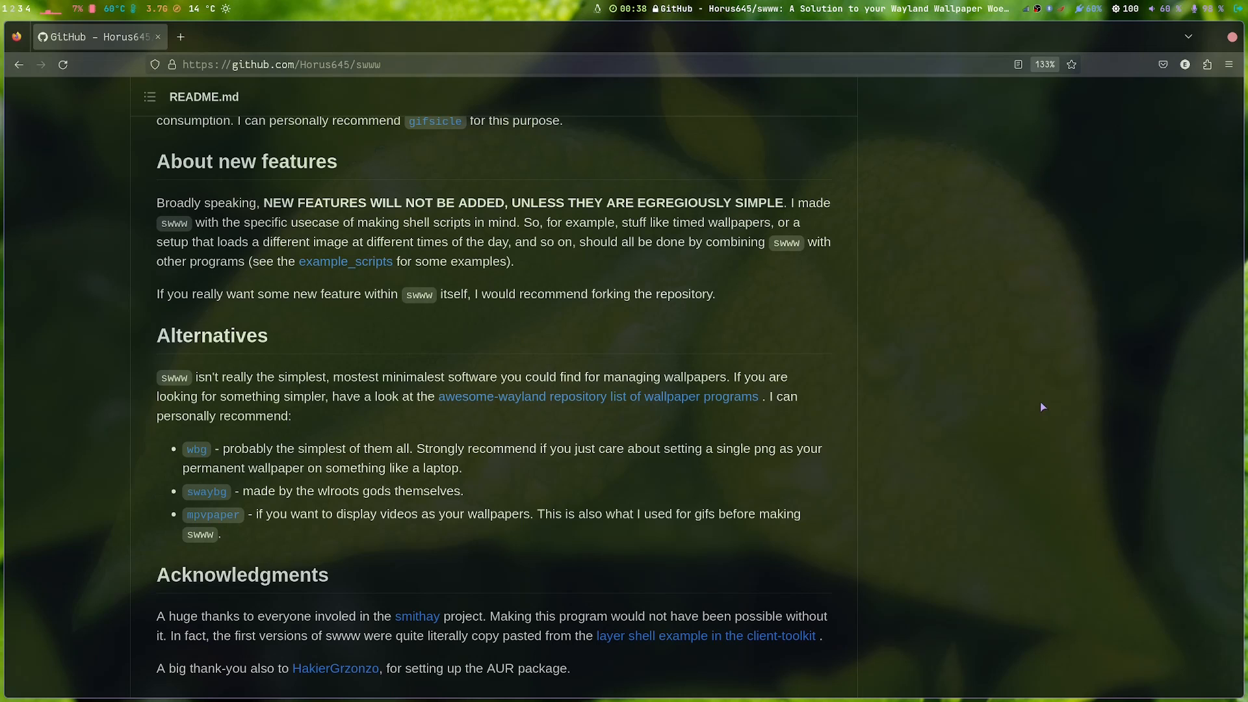